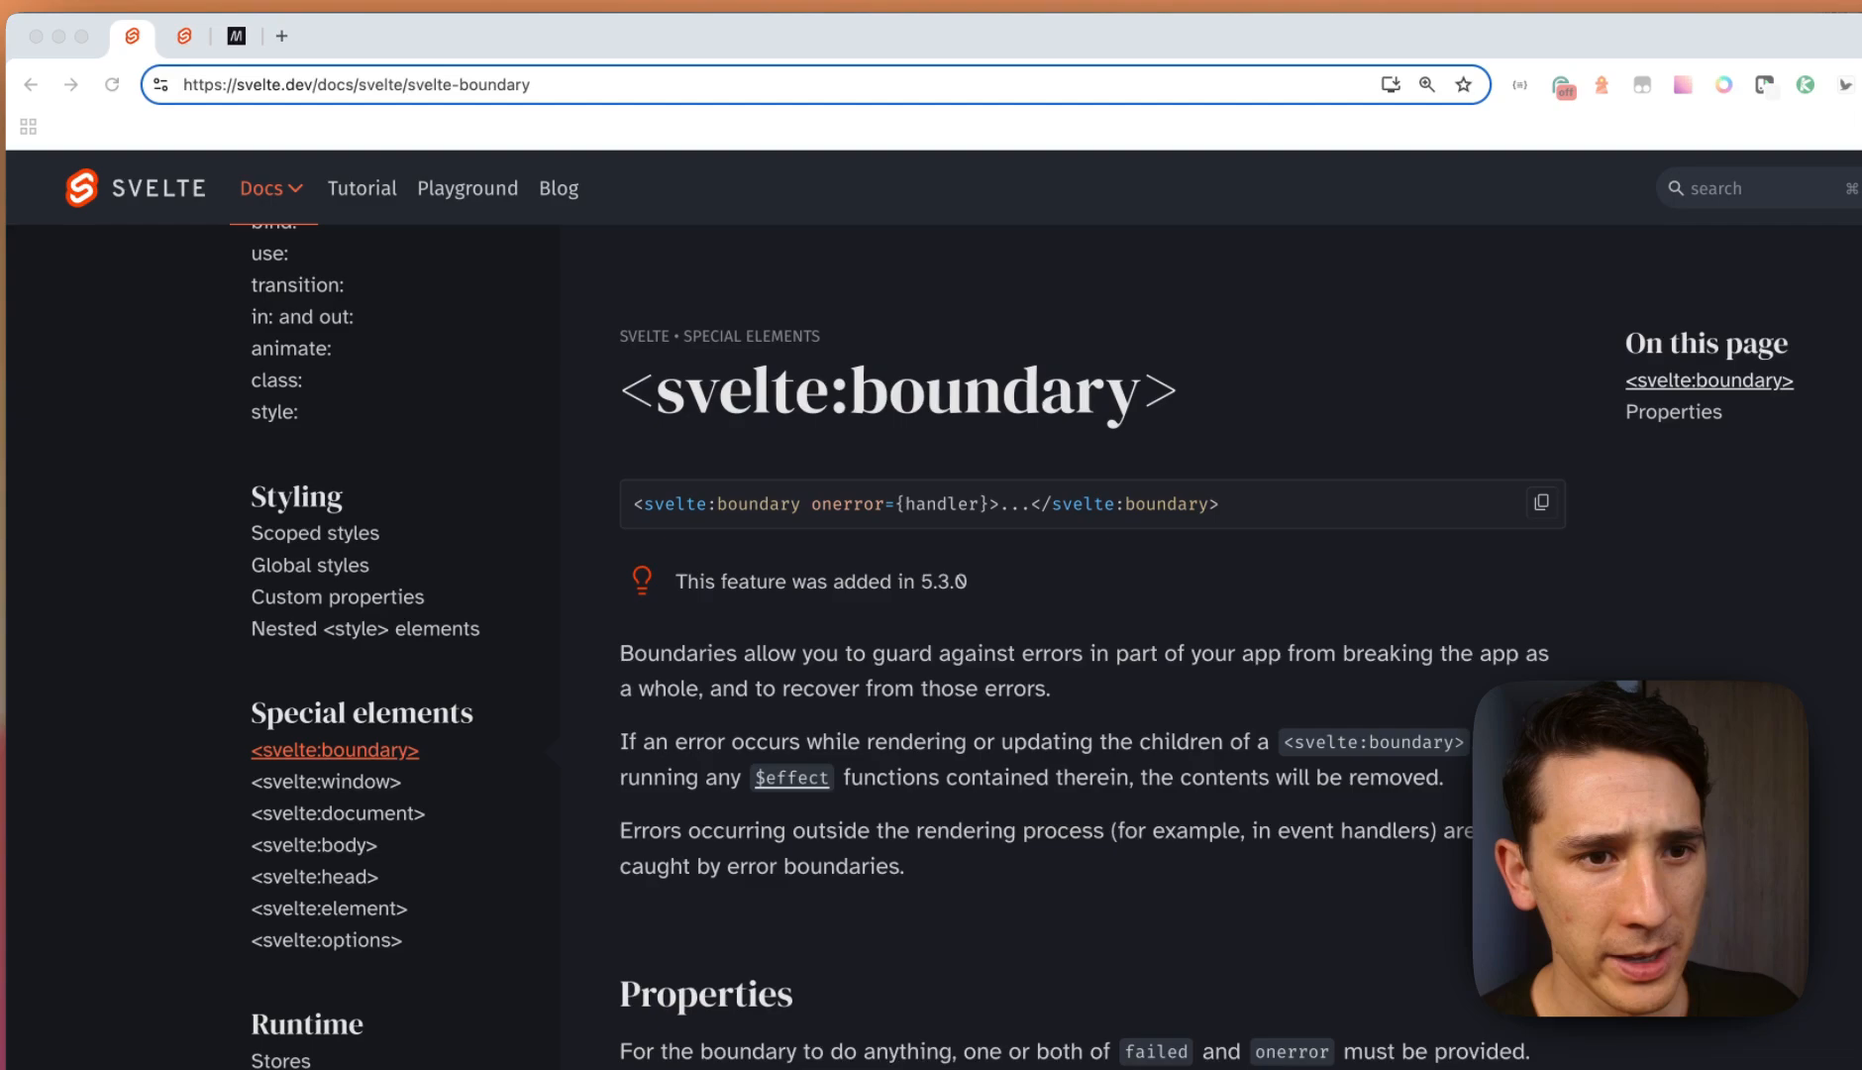
mouse_move(1048, 713)
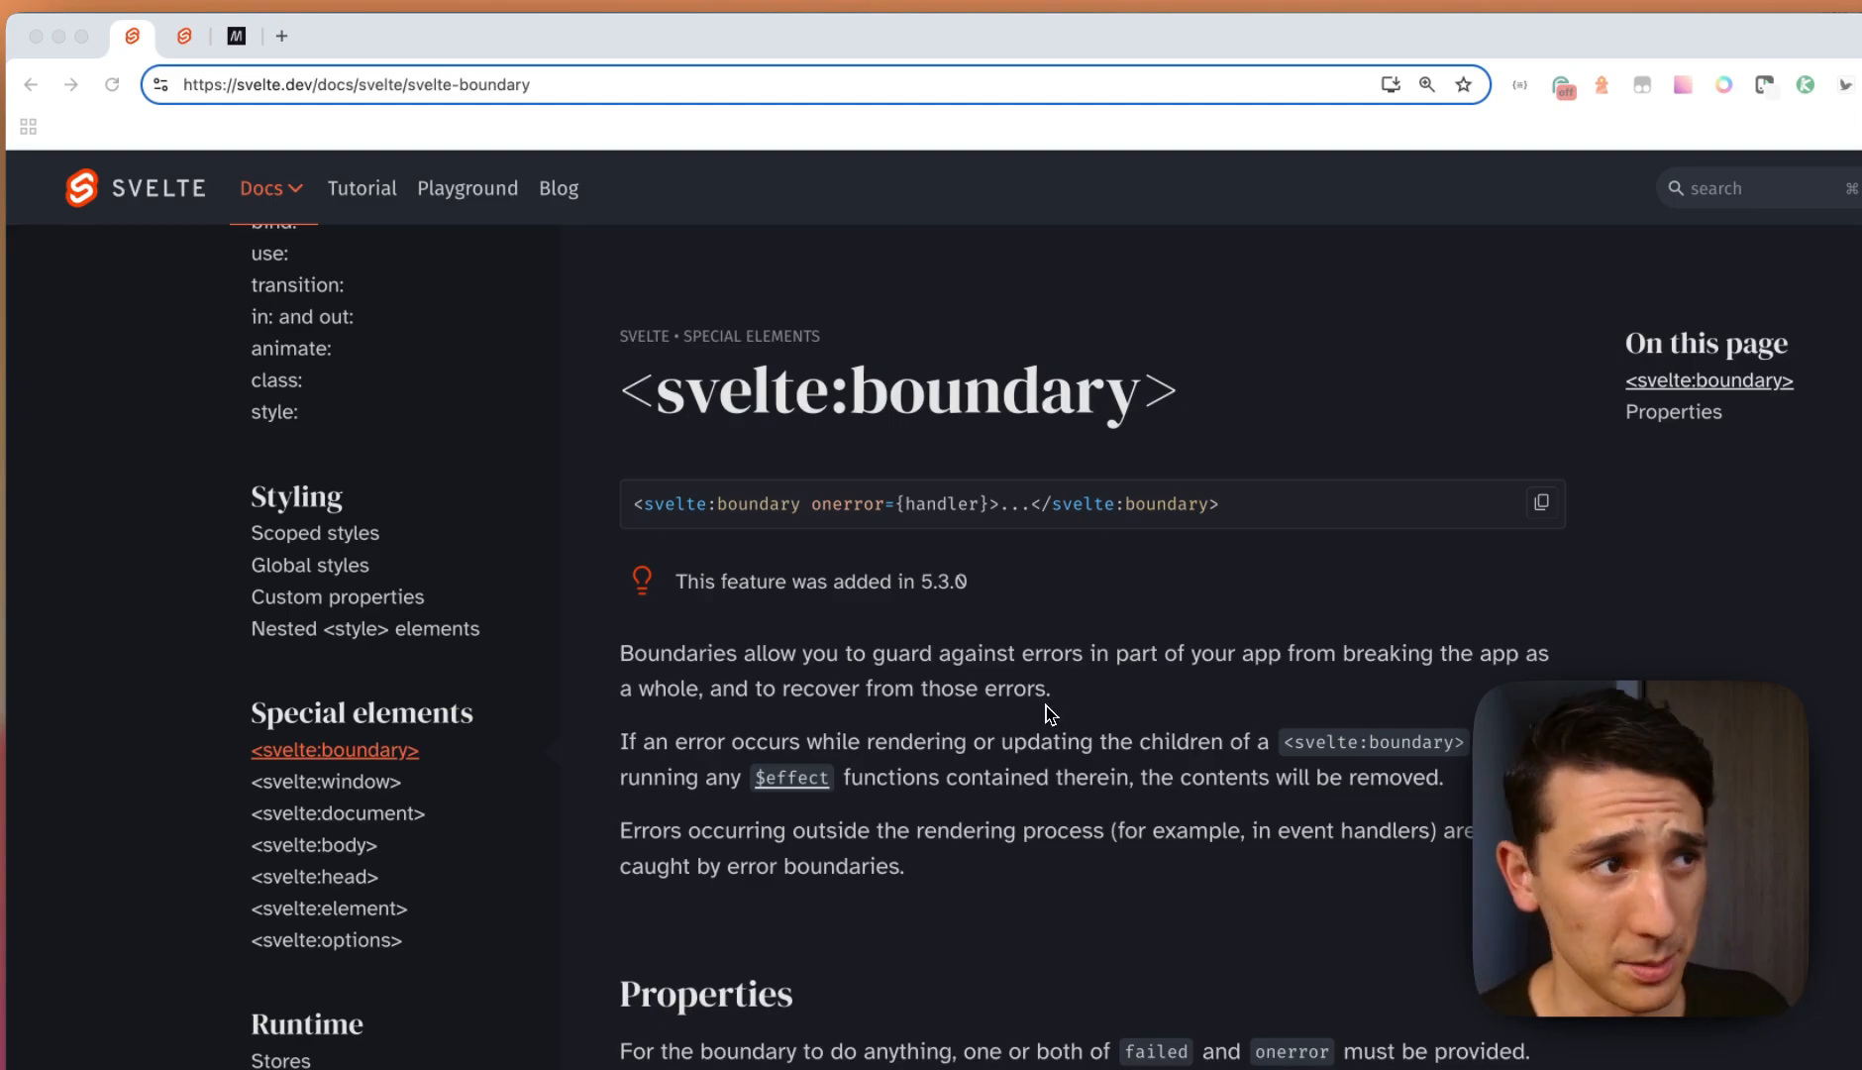
Review FlakyComponent.svelte in the Playground, then view App.svelte which imports it with a reset fallback.
click(467, 188)
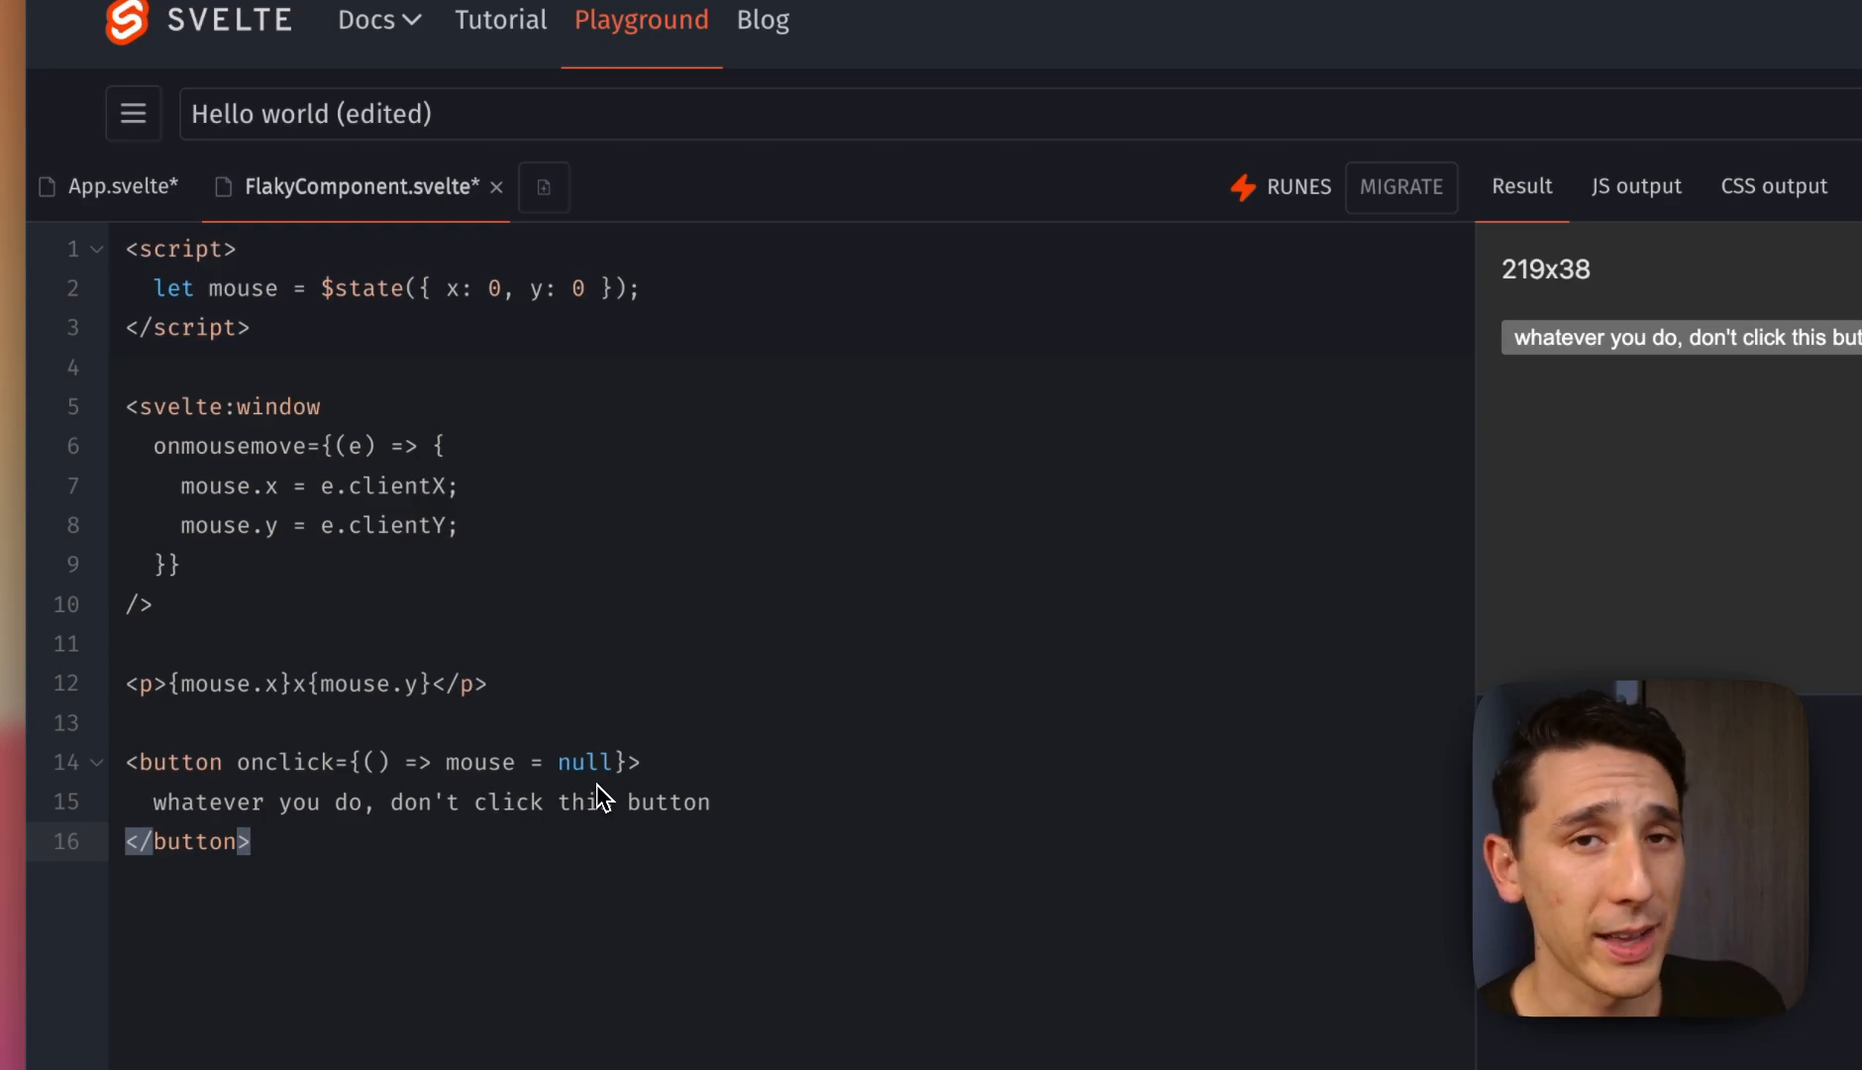
click(109, 184)
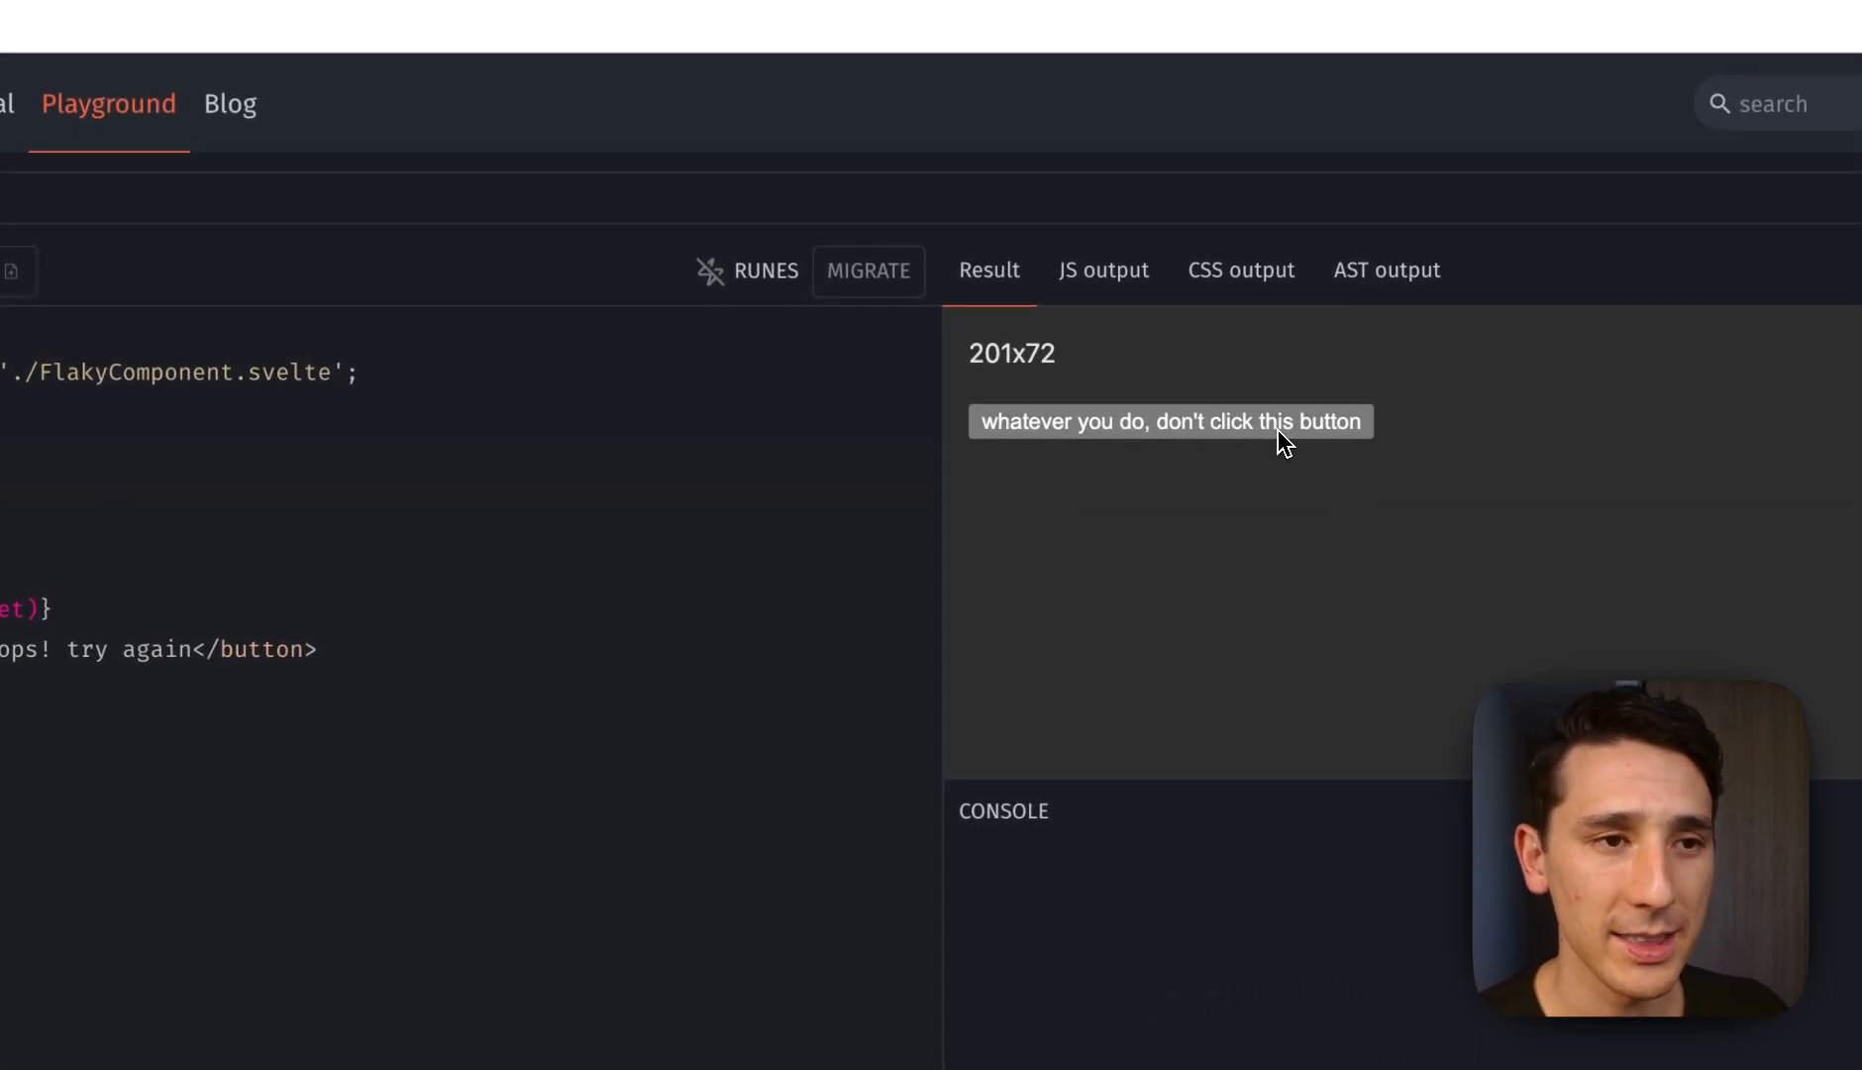
Trigger the flaky component's crash twice in the preview so null-property errors fill the console.
click(1169, 422)
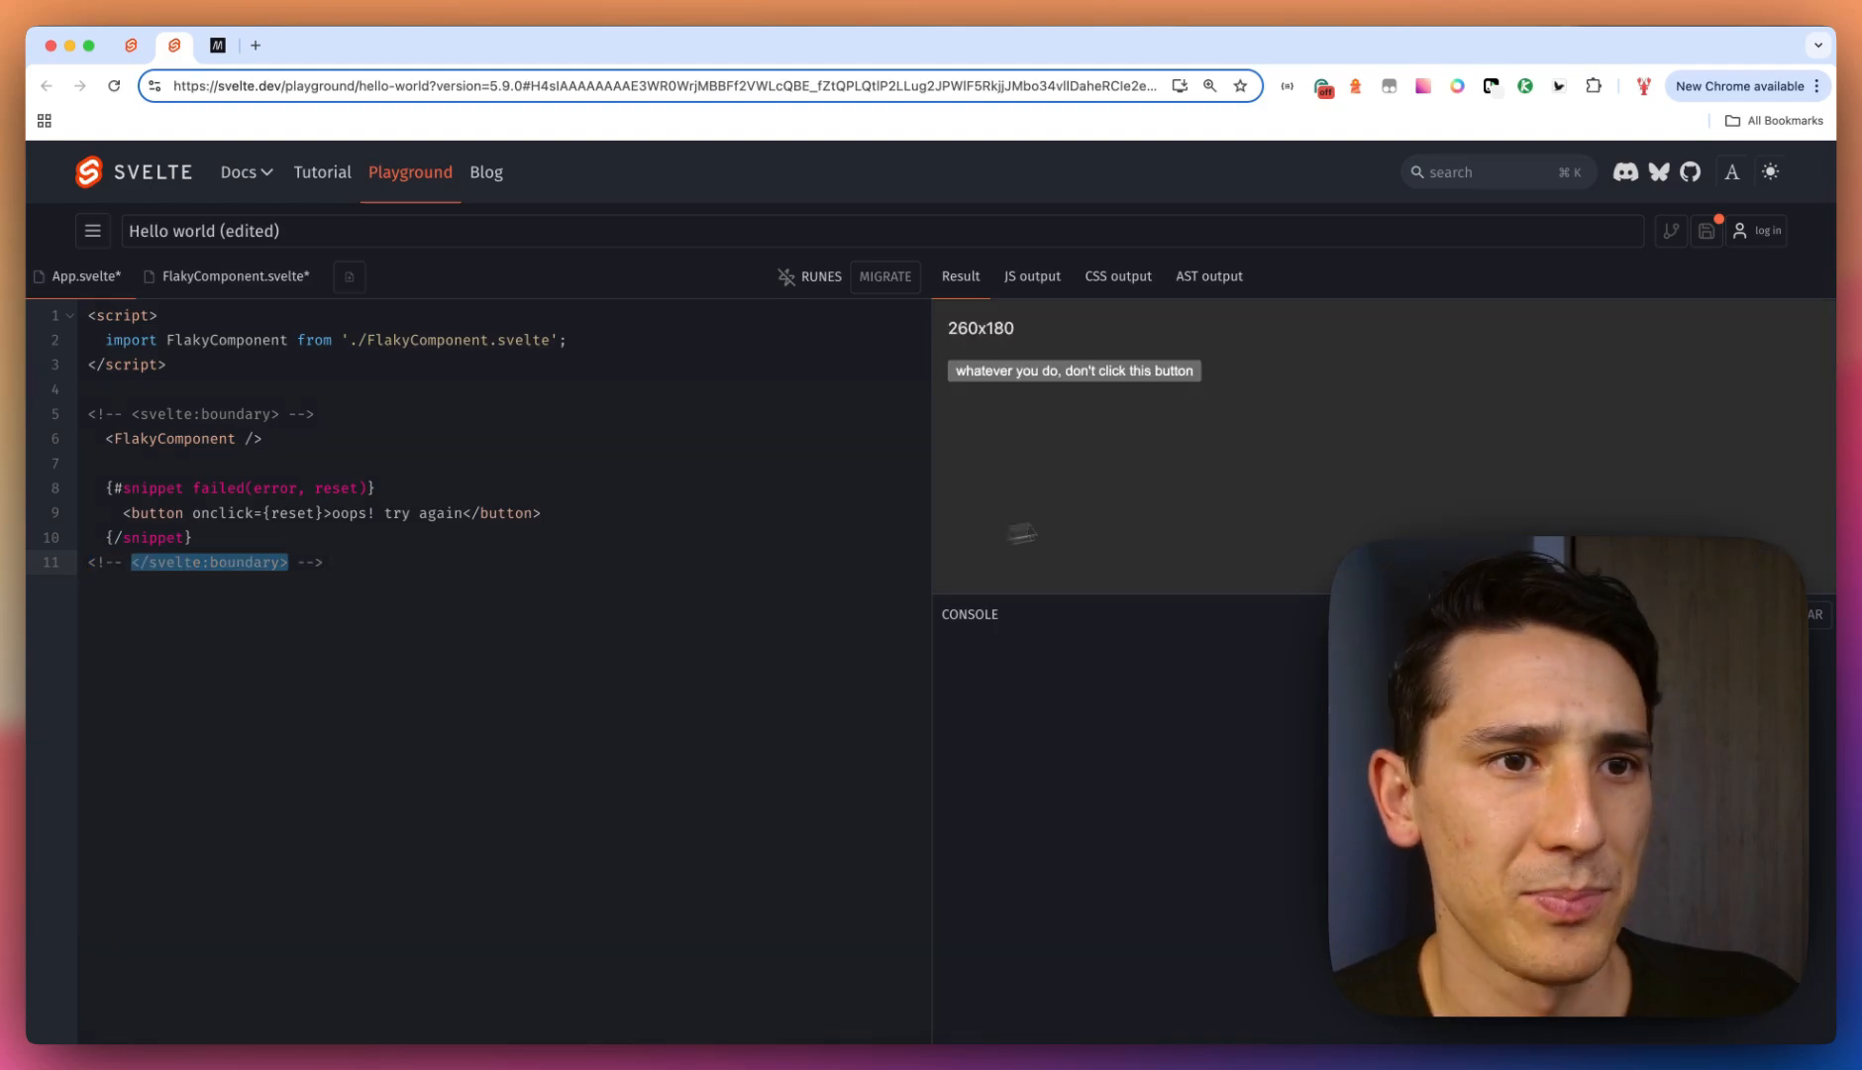
click(1072, 370)
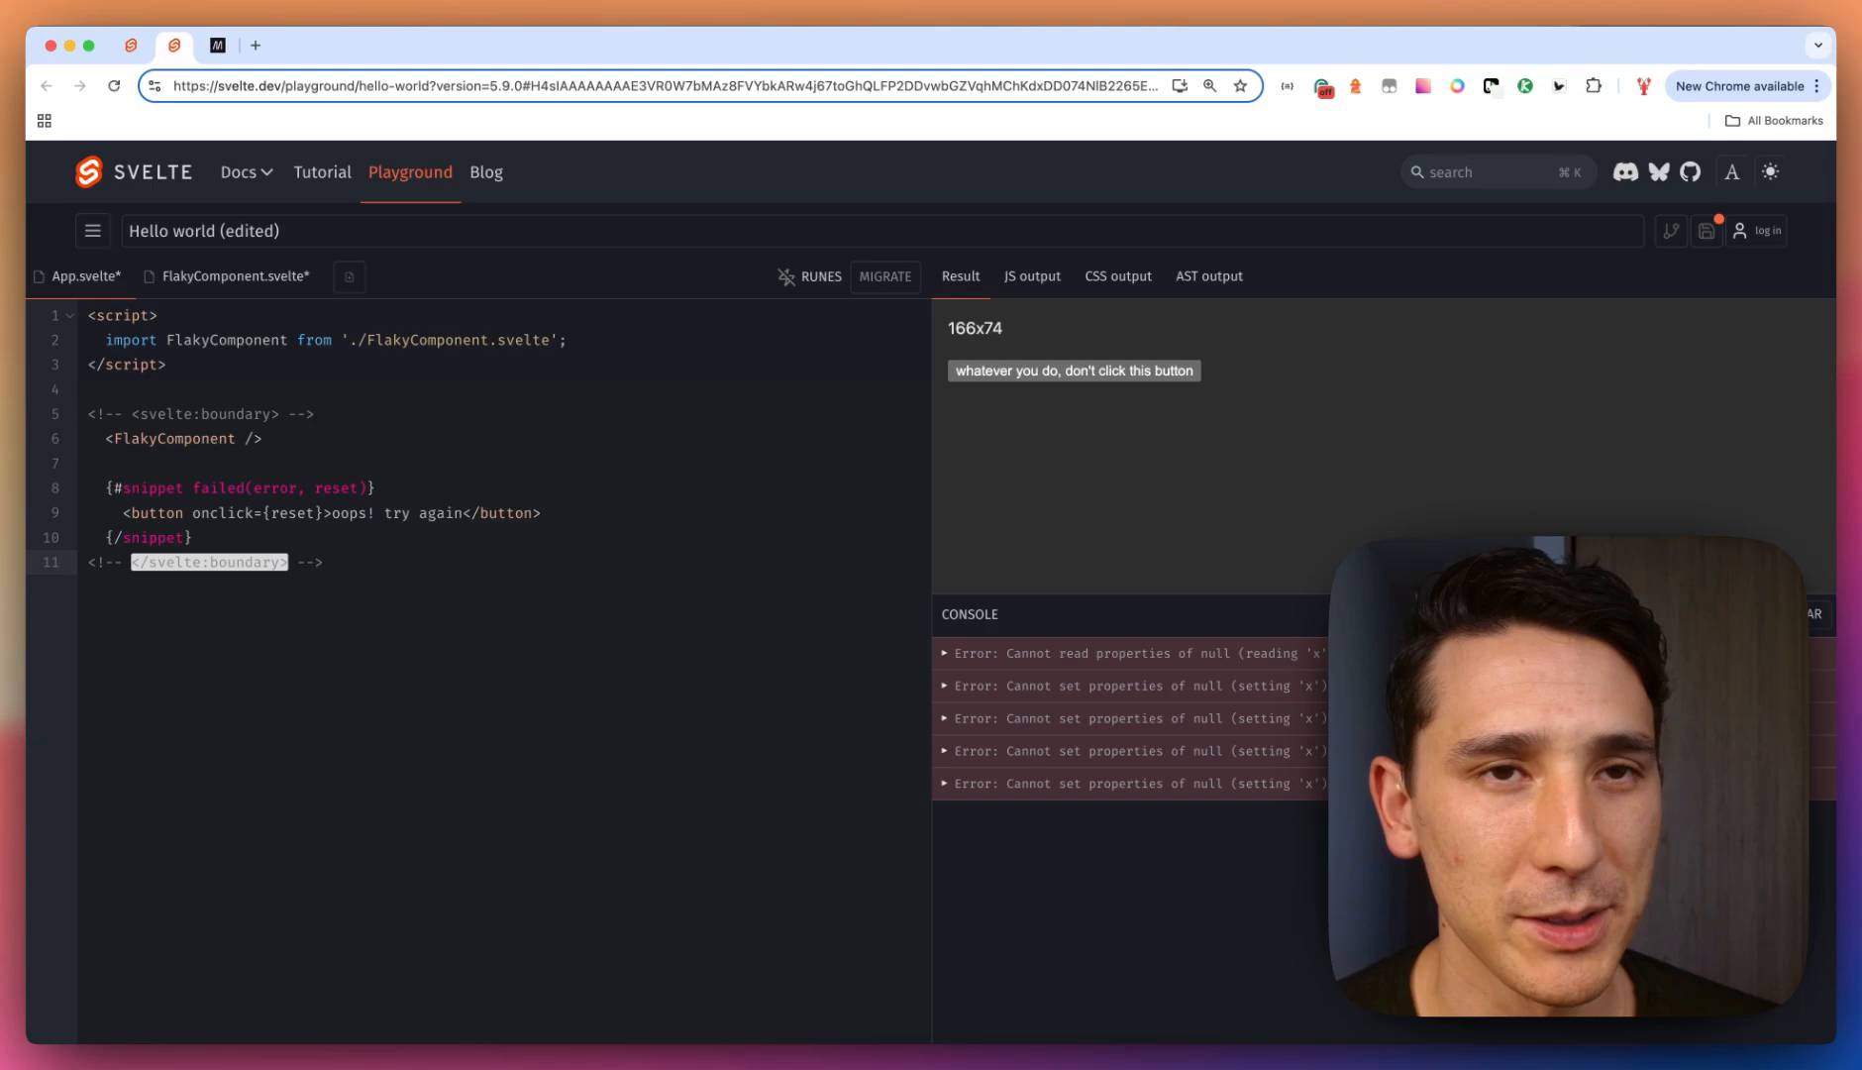
Return to the docs tab and read the svelte:window page with its keydown handler example.
click(130, 46)
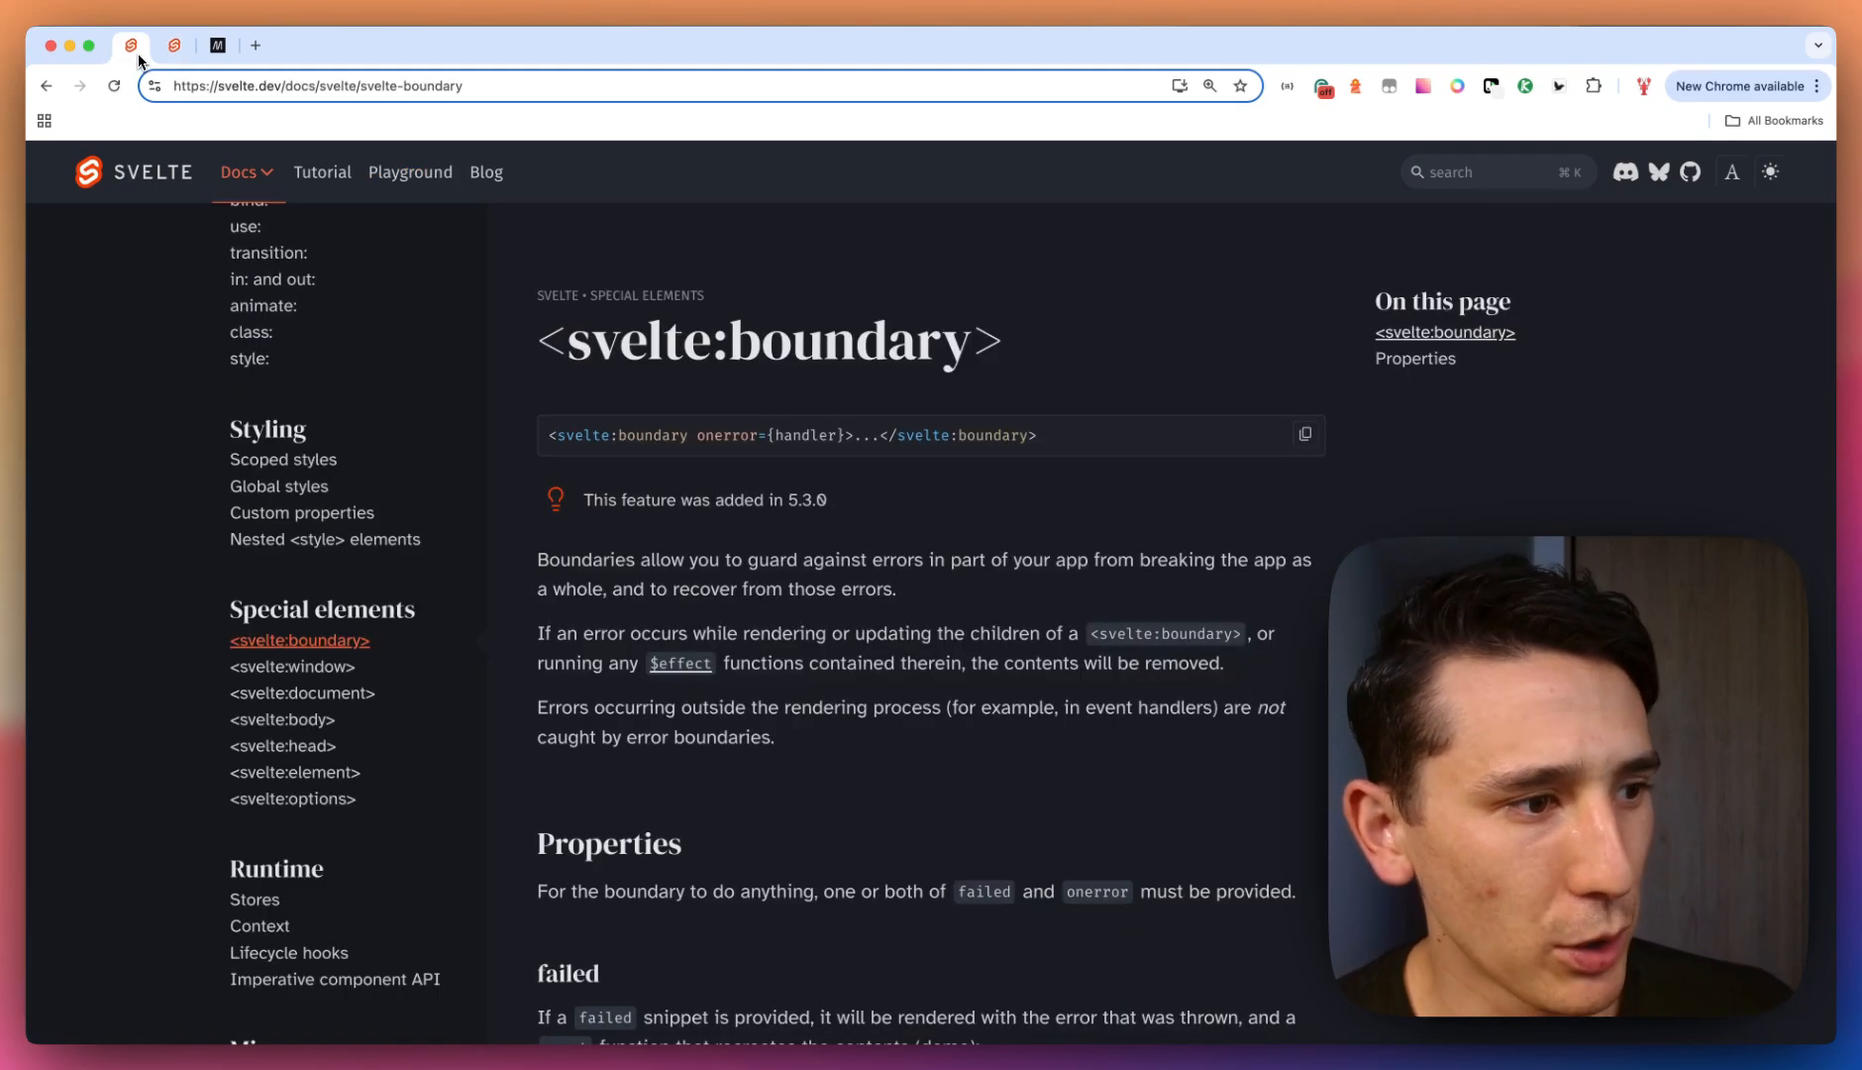
mouse_move(289, 666)
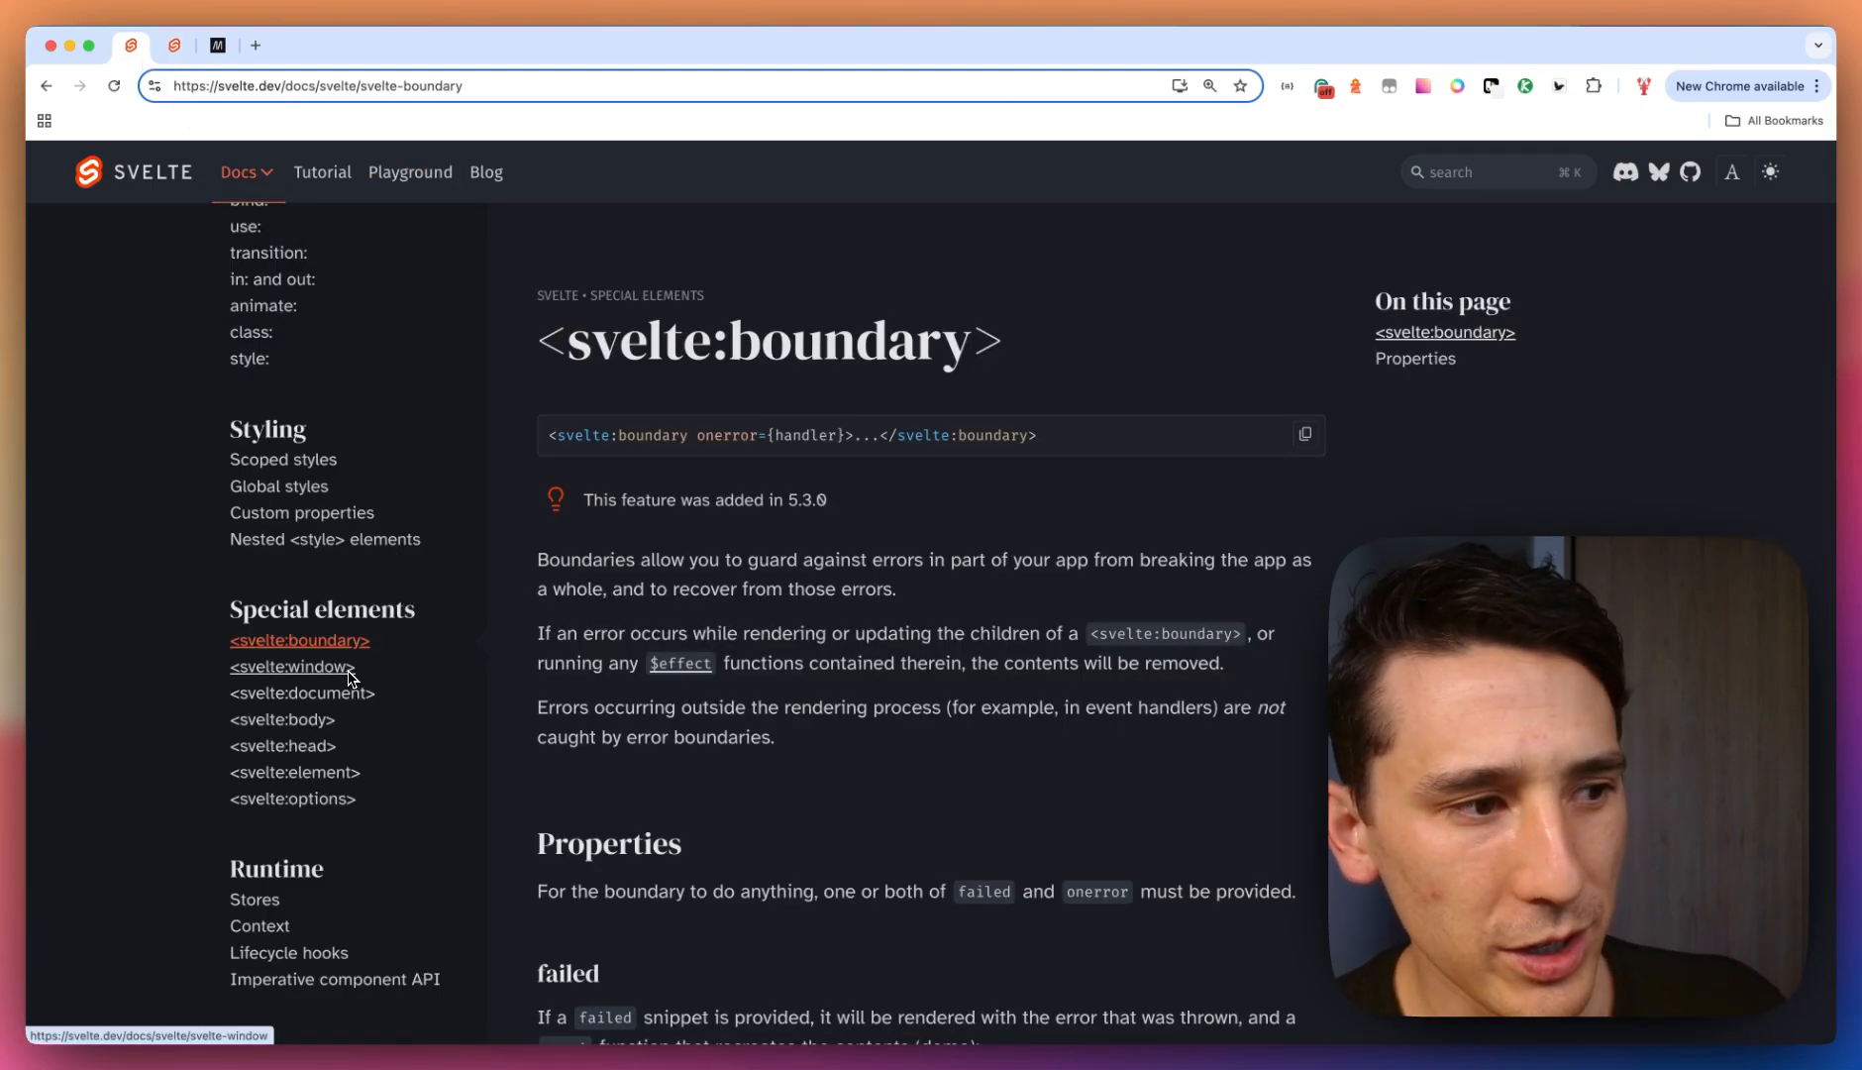
mouse_move(284, 721)
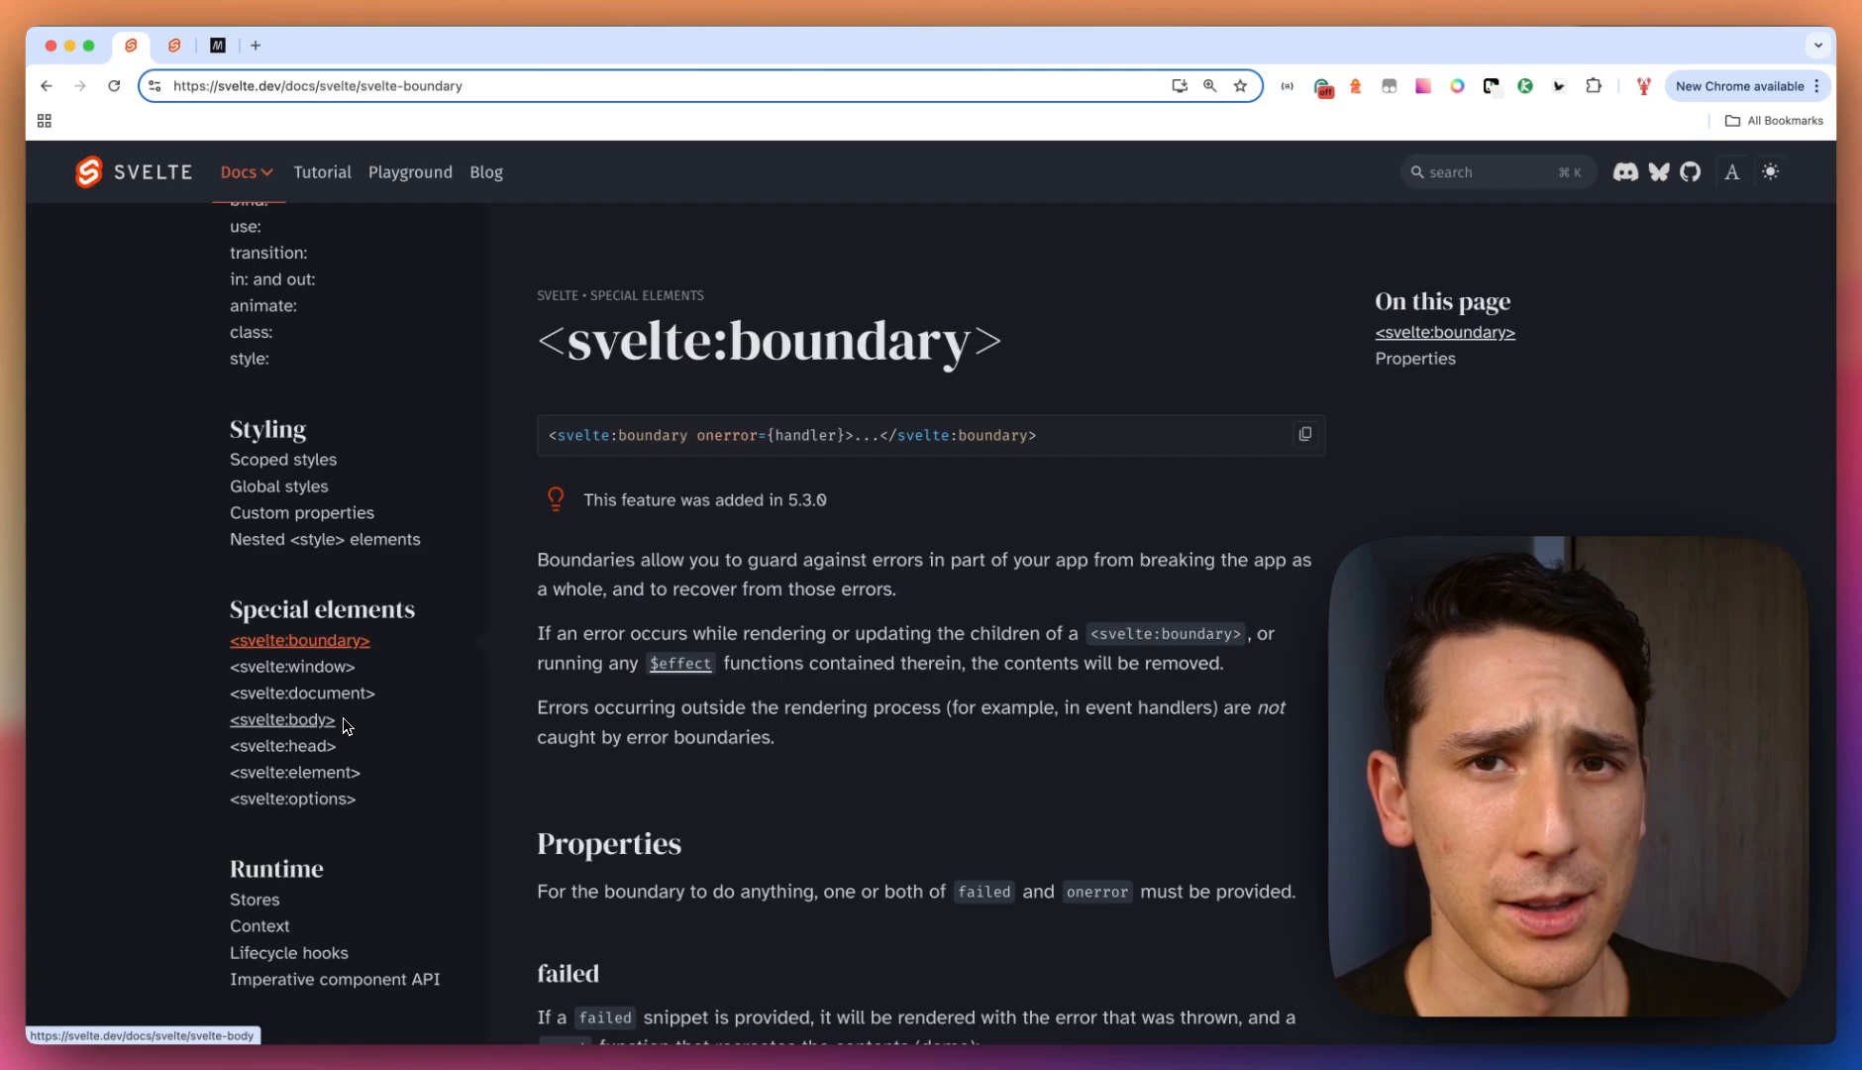
click(291, 665)
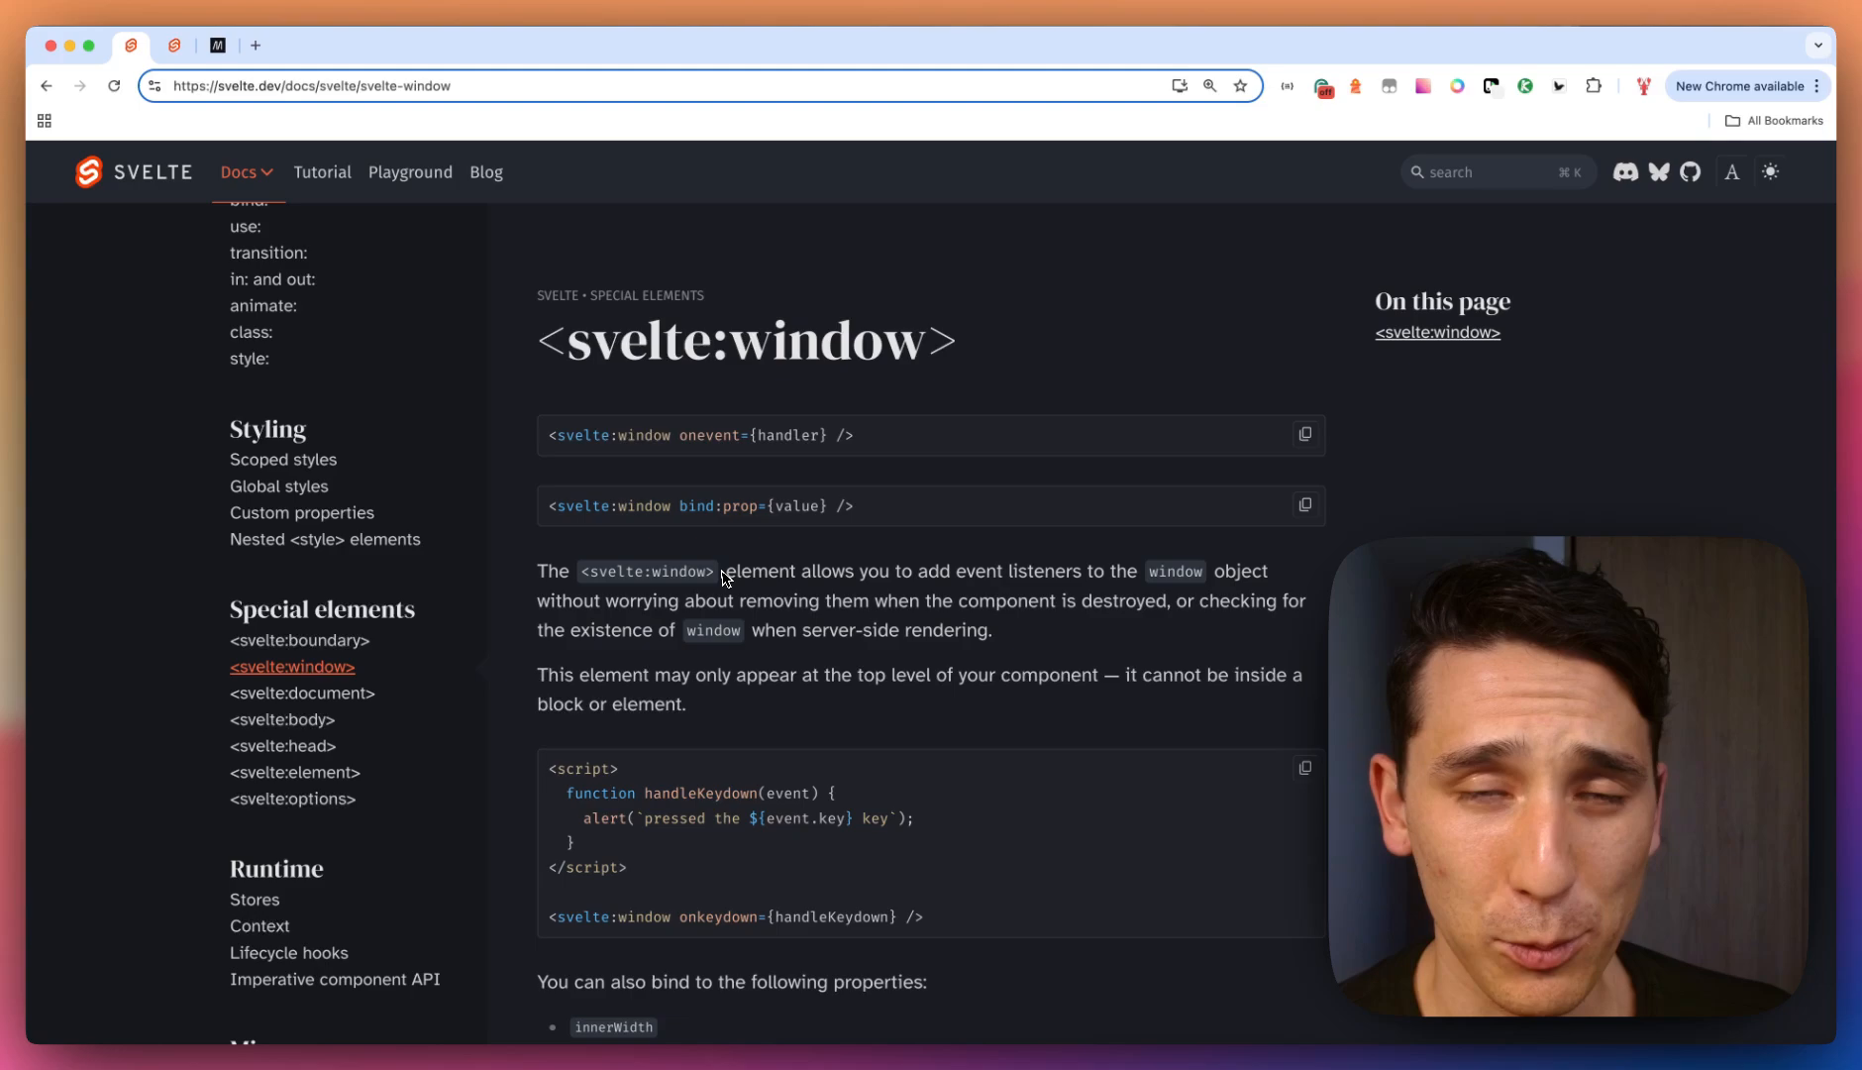
mouse_move(731, 596)
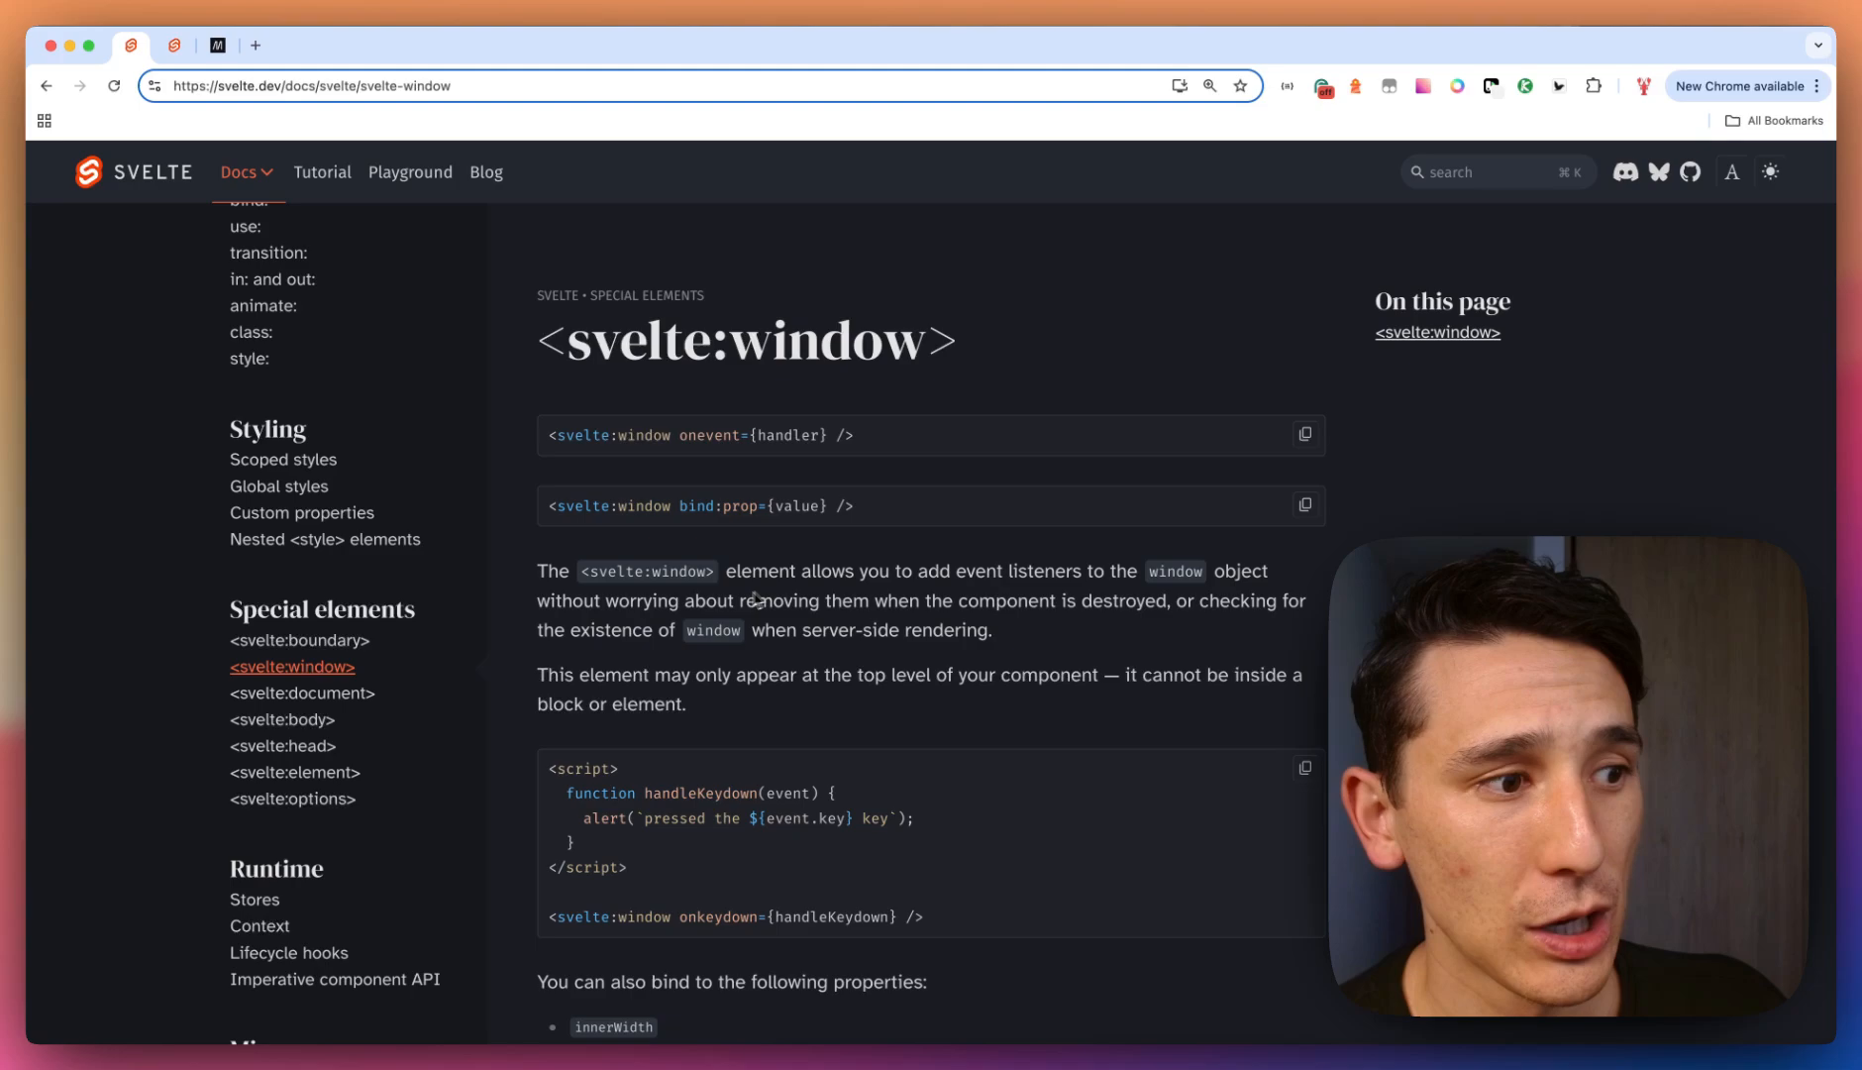
mouse_move(386, 707)
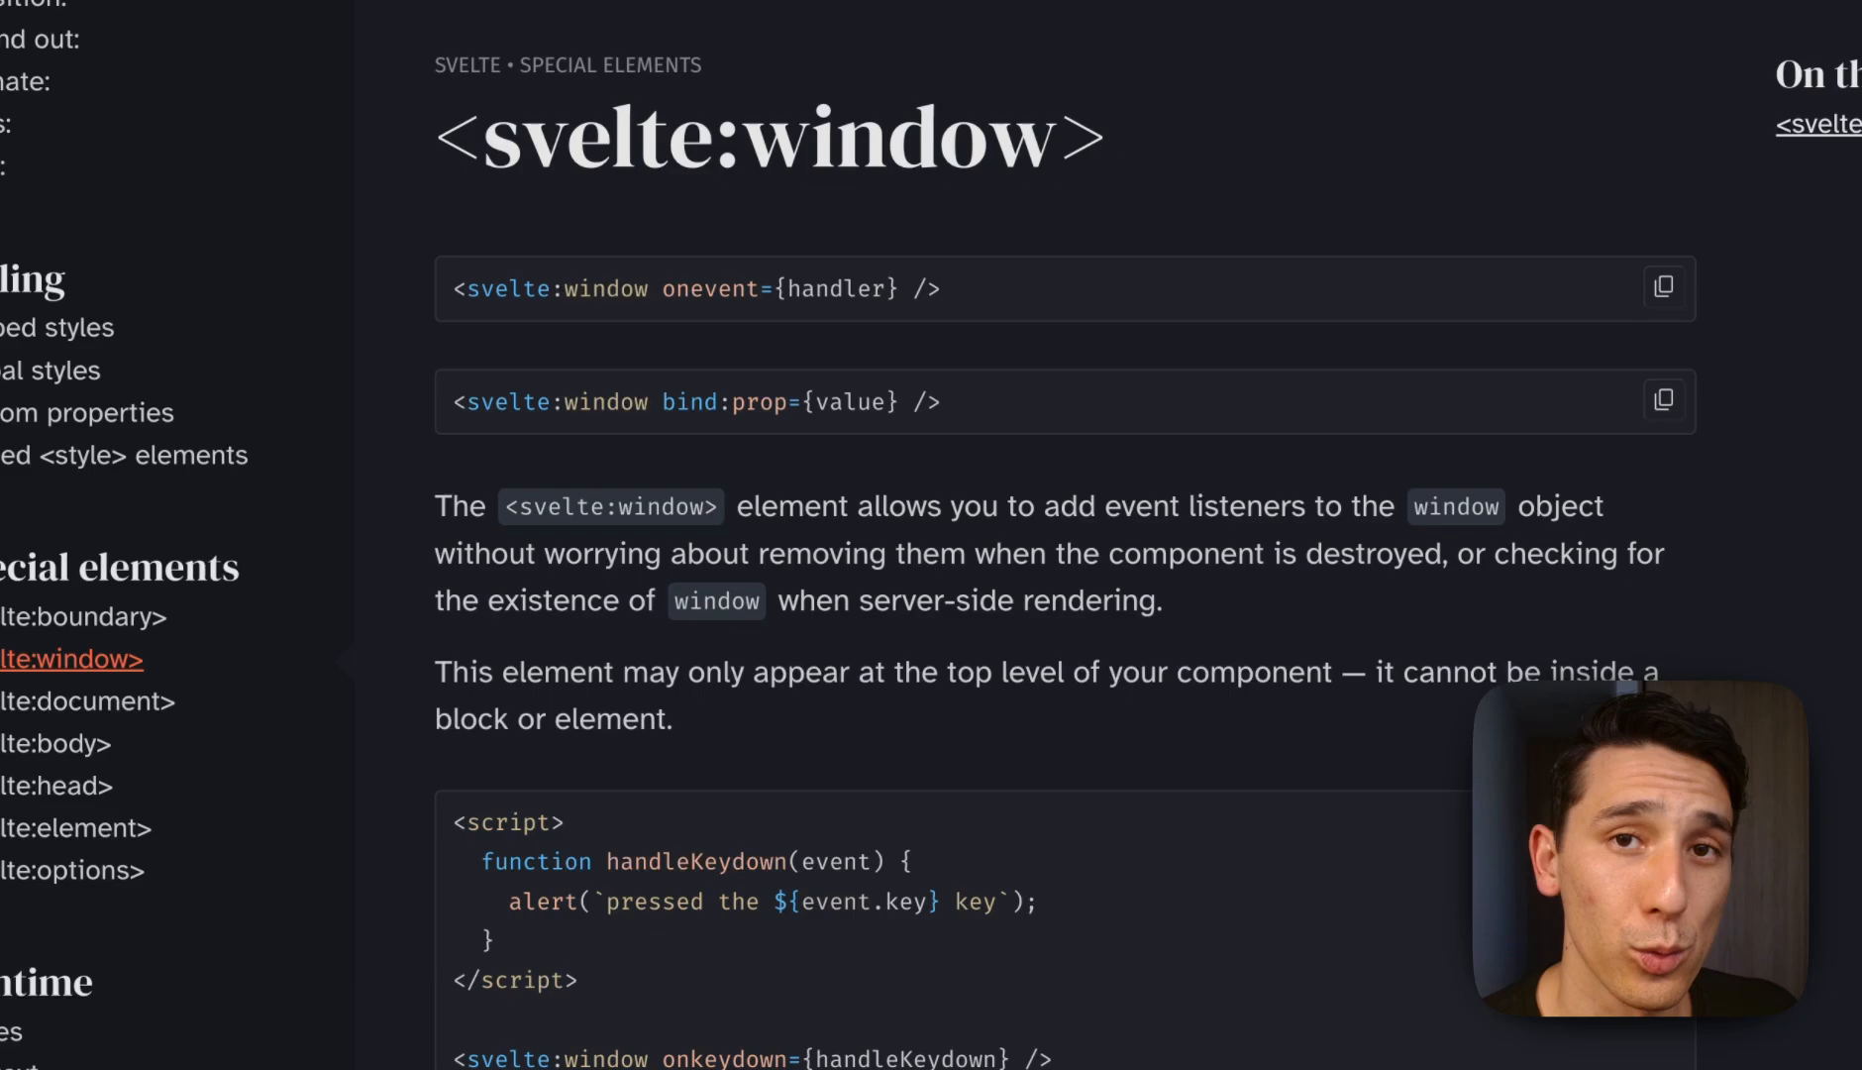
scroll(down, 3)
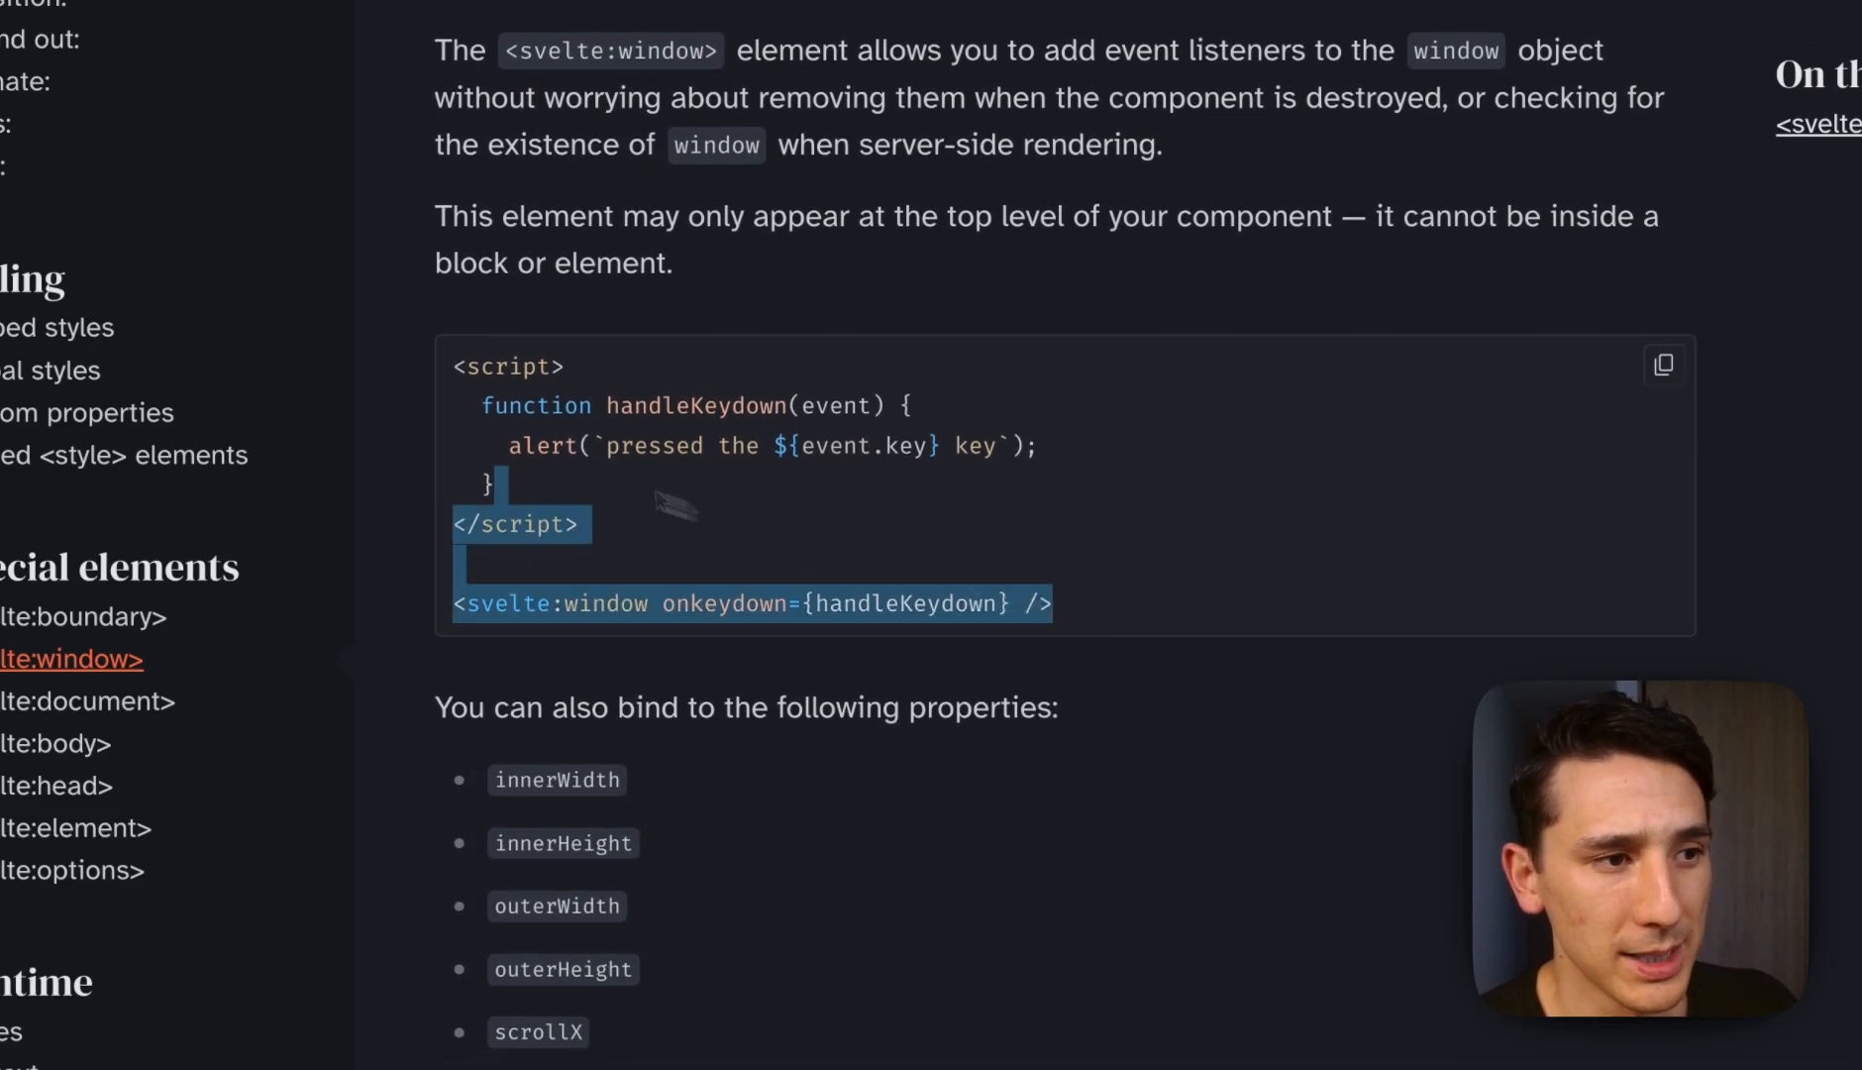
click(856, 602)
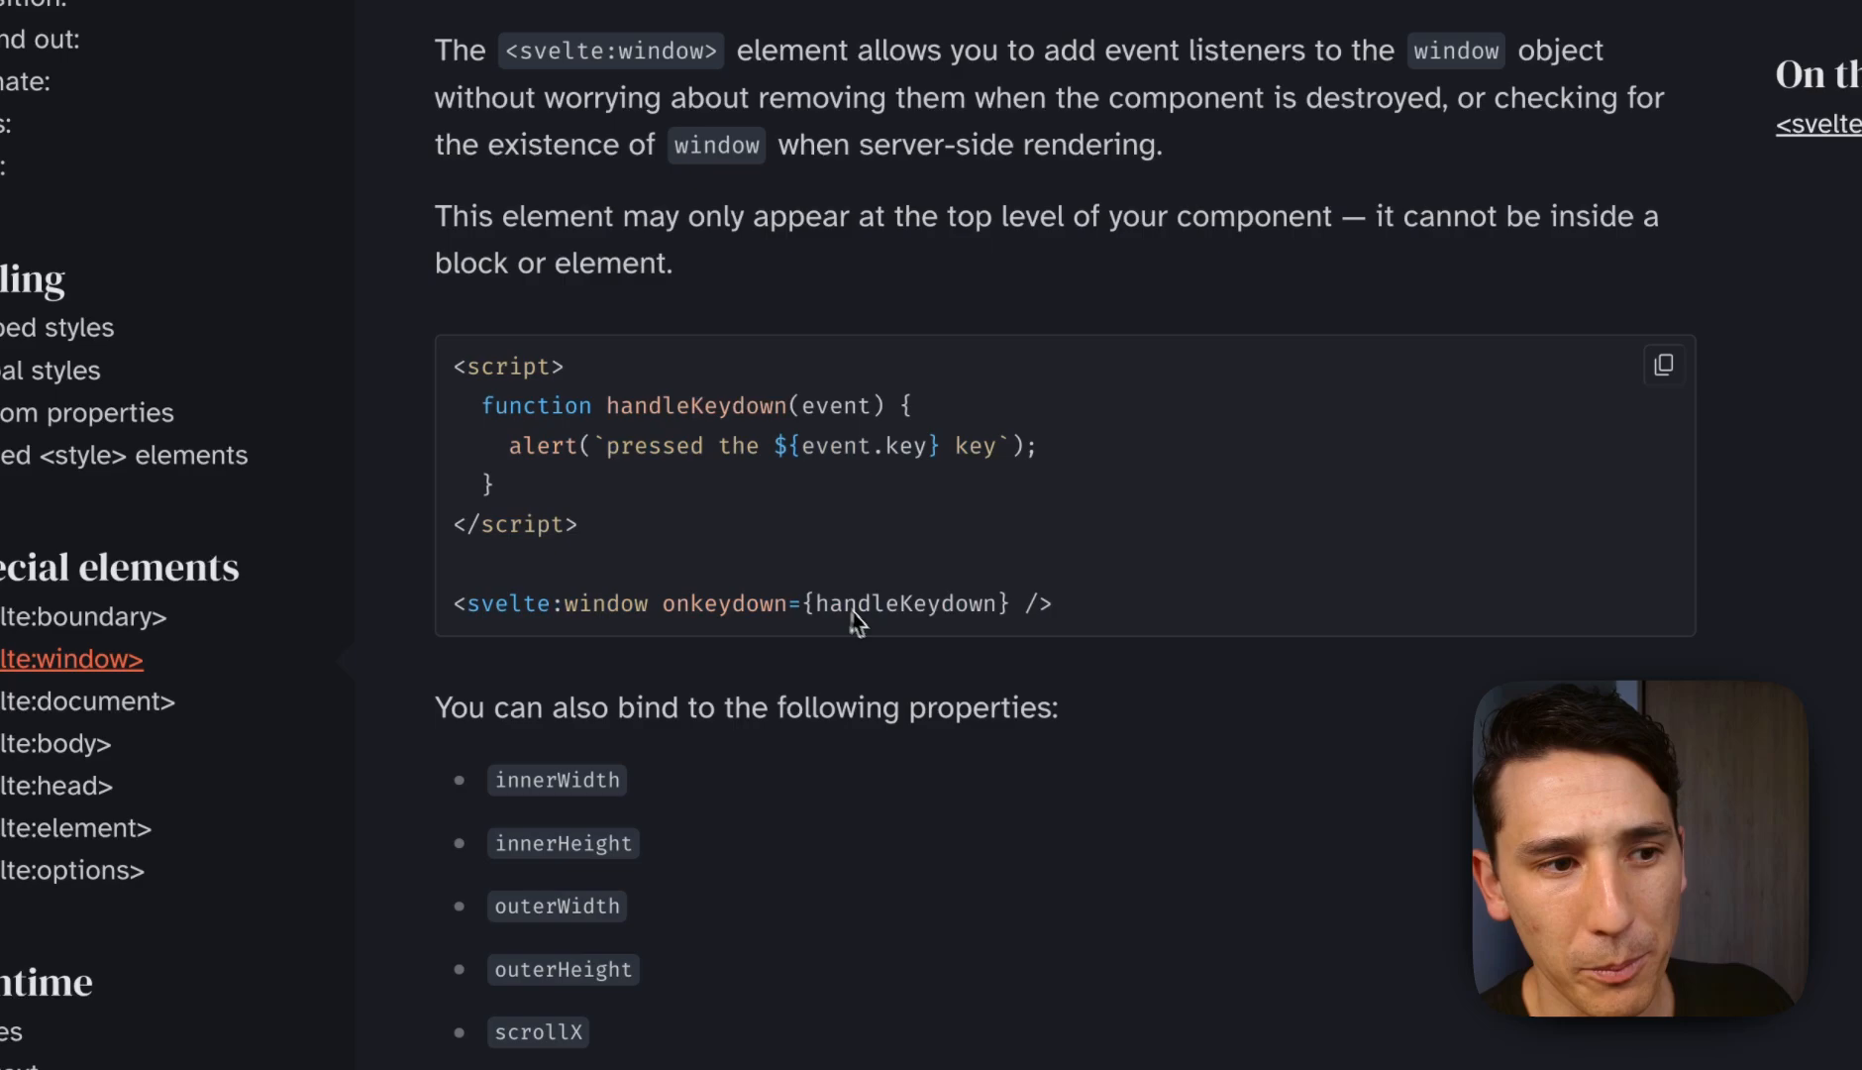
mouse_move(897, 767)
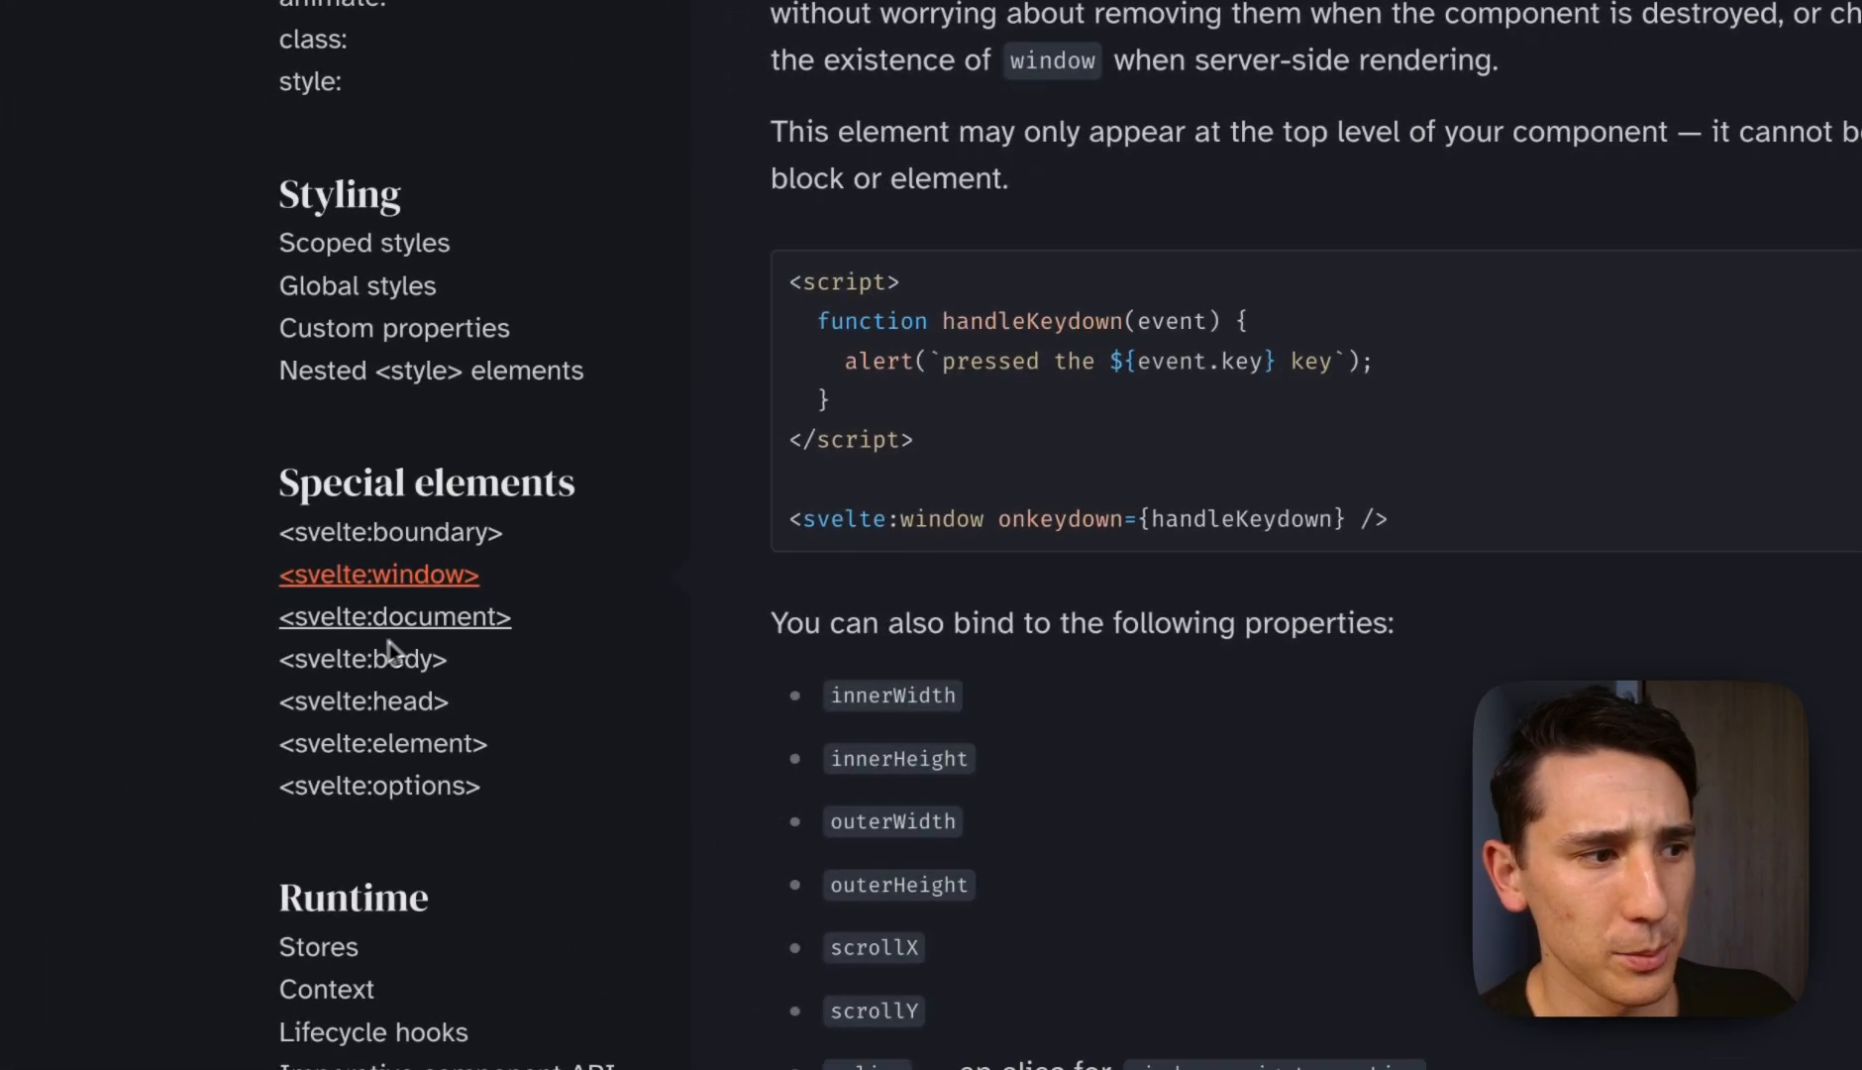
Browse the svelte:document and svelte:body reference pages, ending on svelte:head.
click(393, 616)
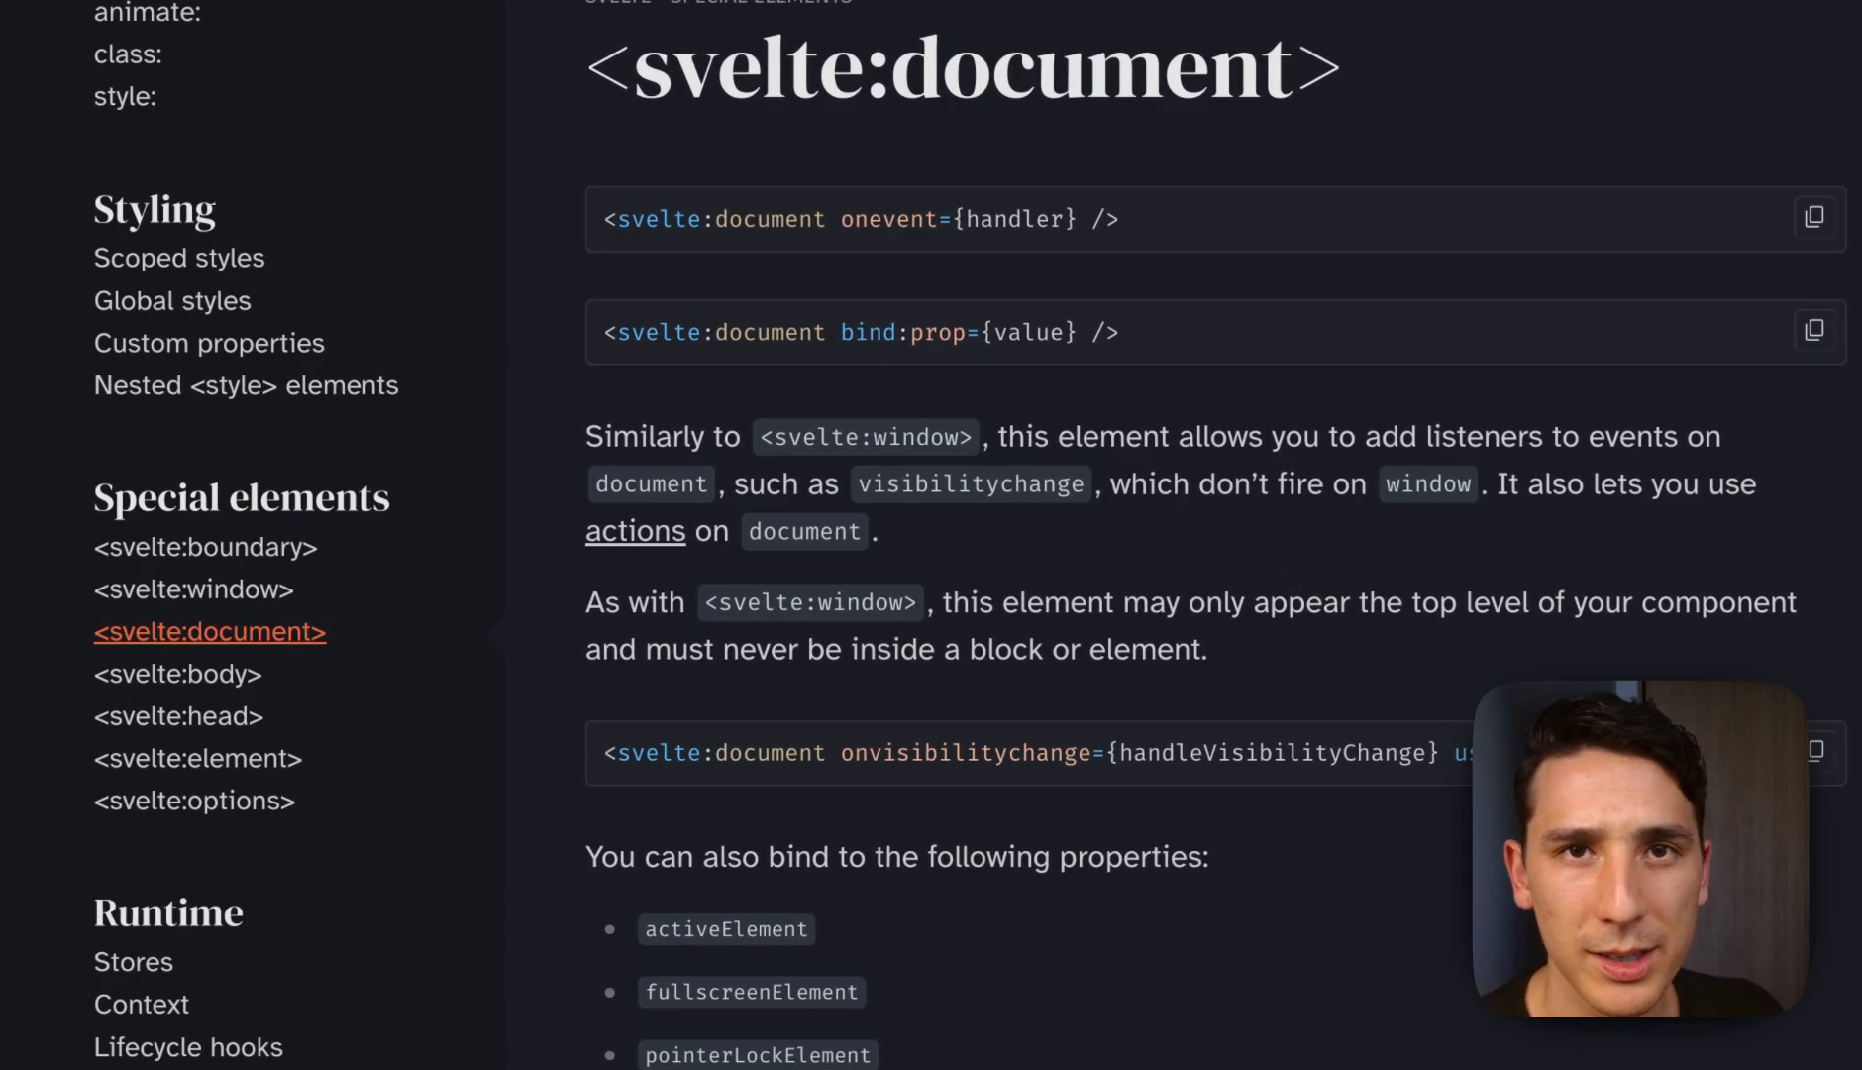
scroll(down, 3)
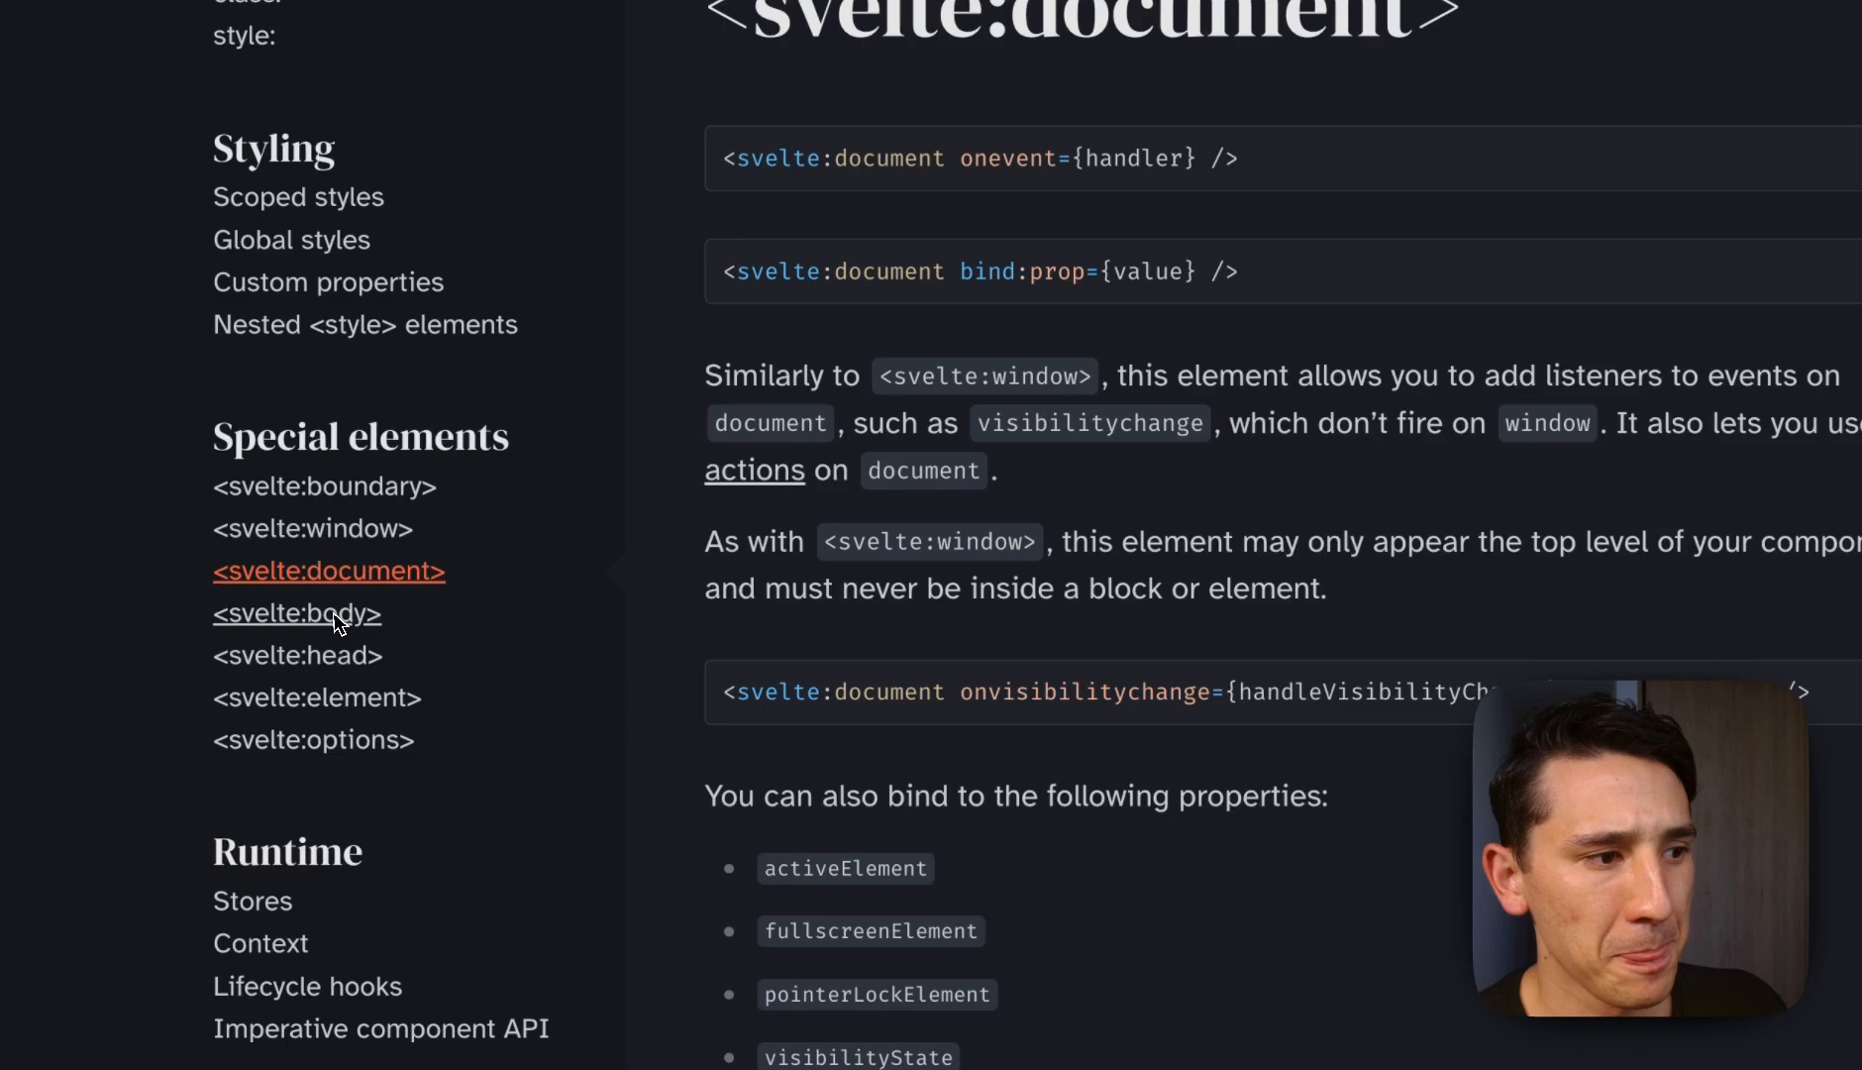
click(295, 612)
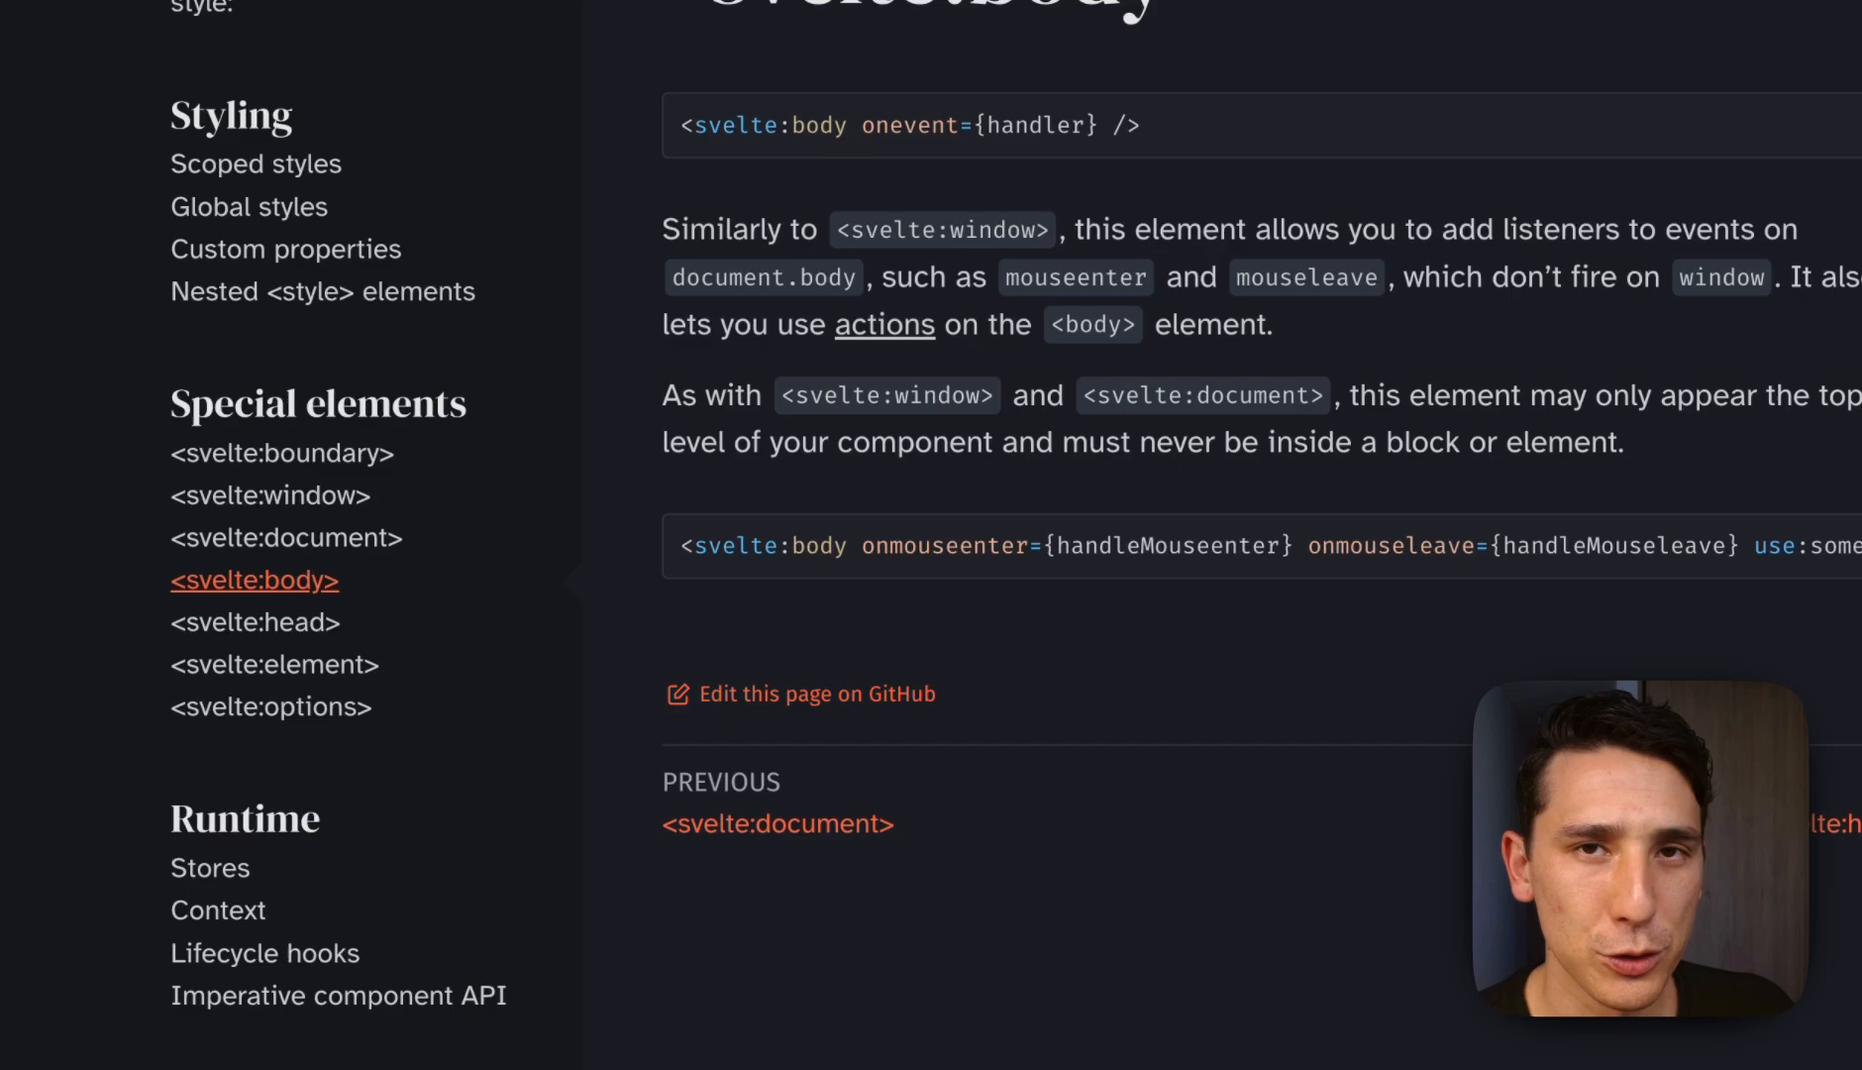
click(253, 578)
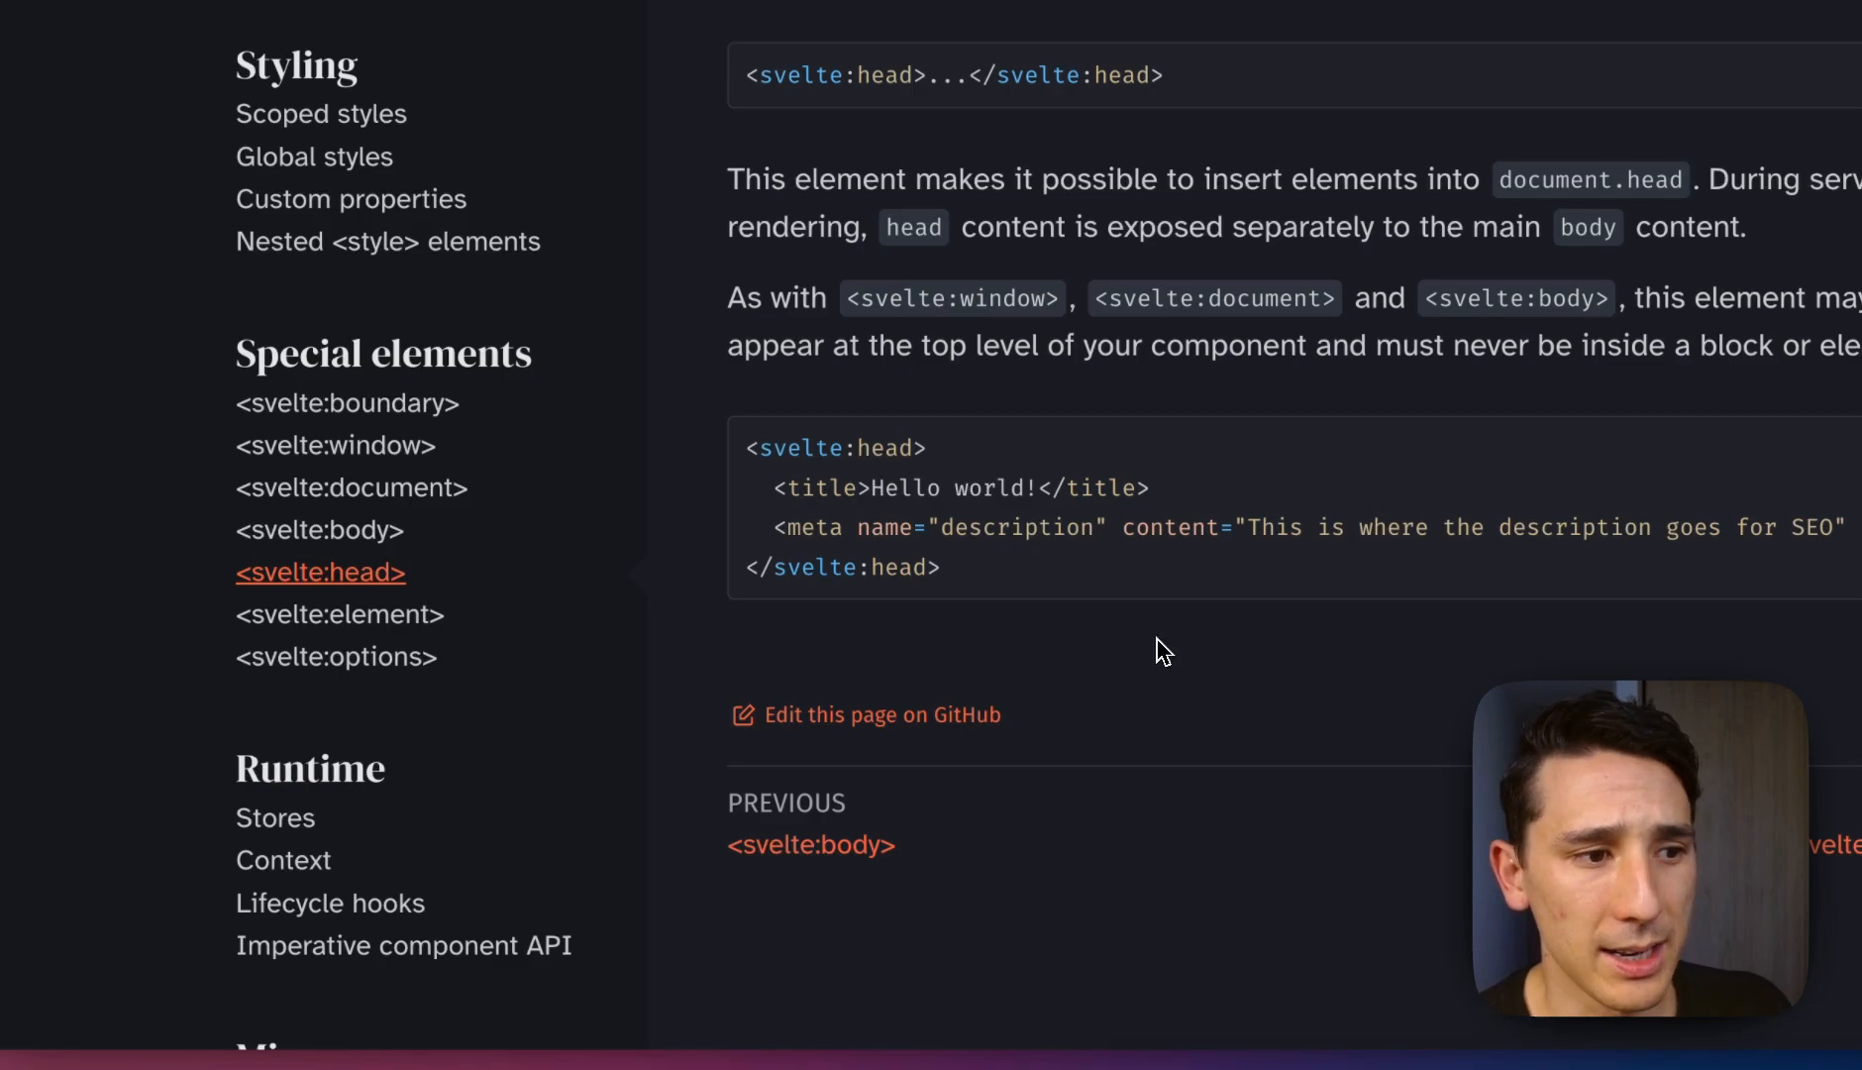
Highlight the title and meta description example on the svelte:head page.
drag(744, 448, 938, 566)
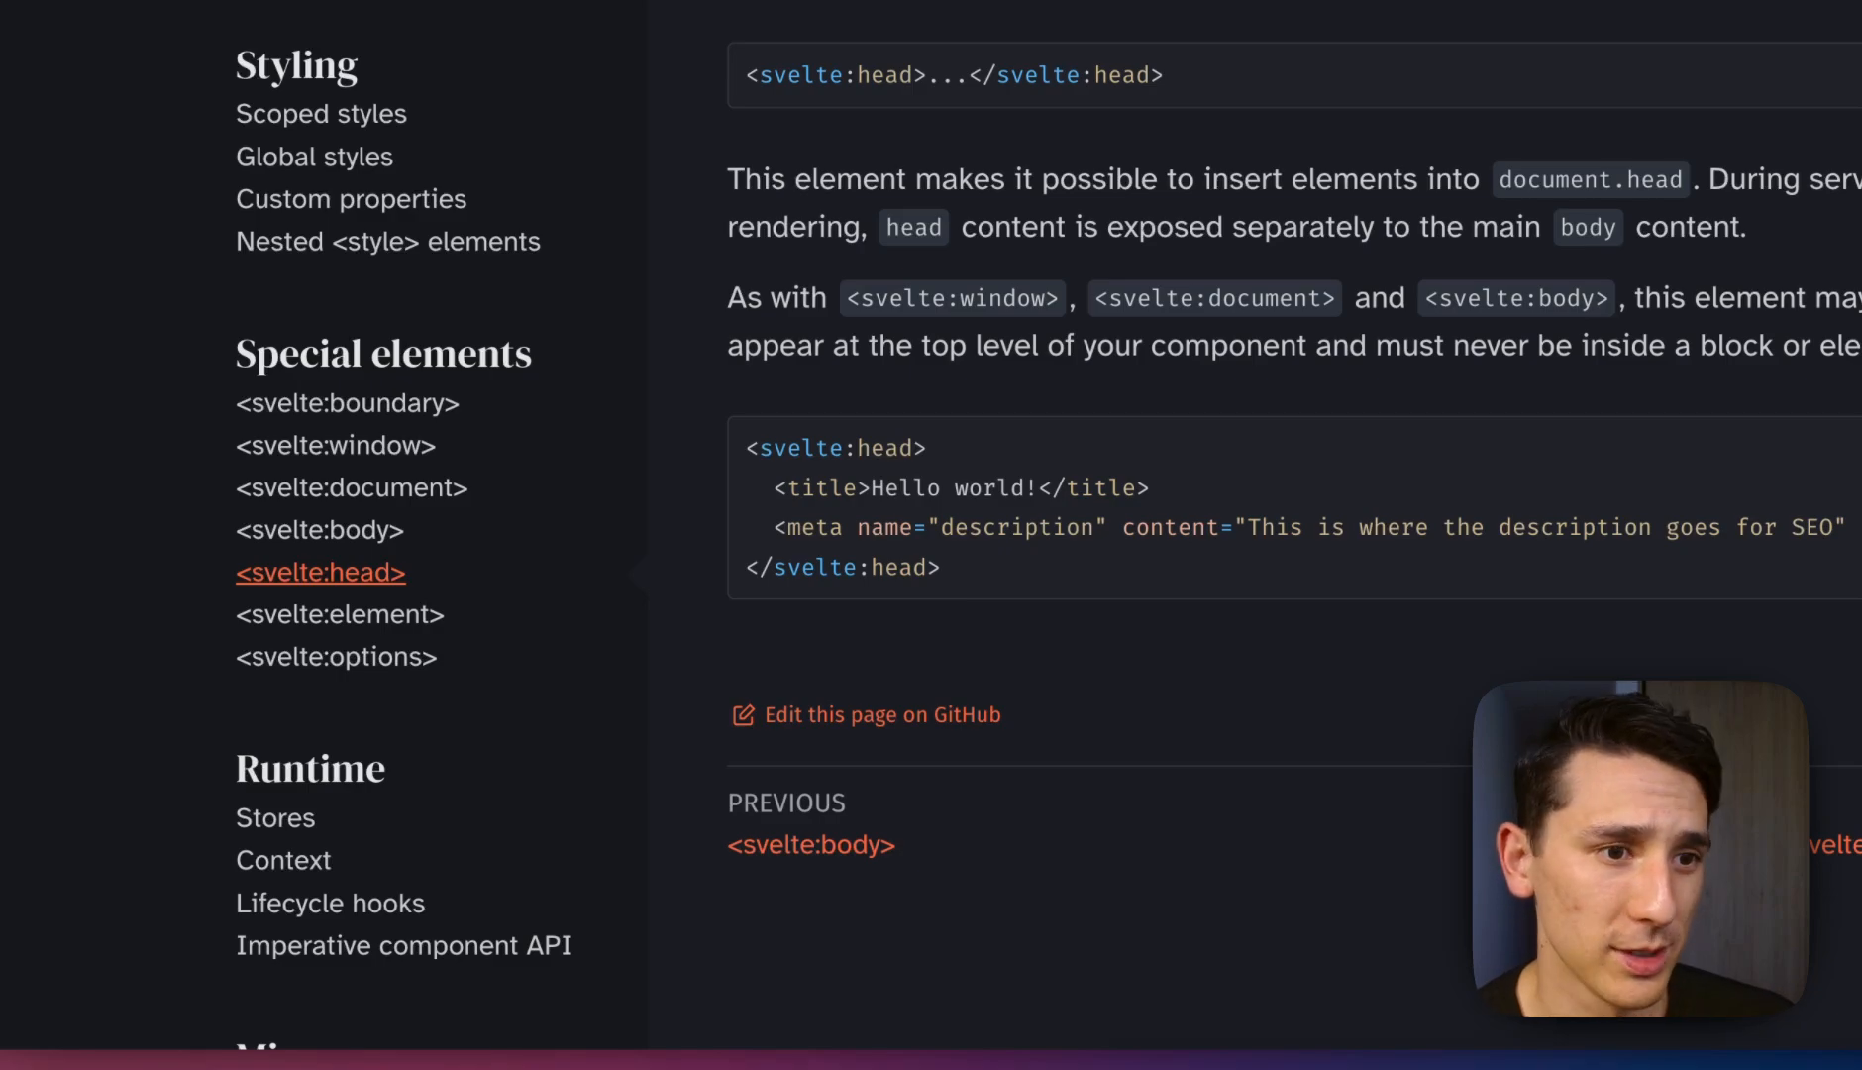
mouse_move(341, 614)
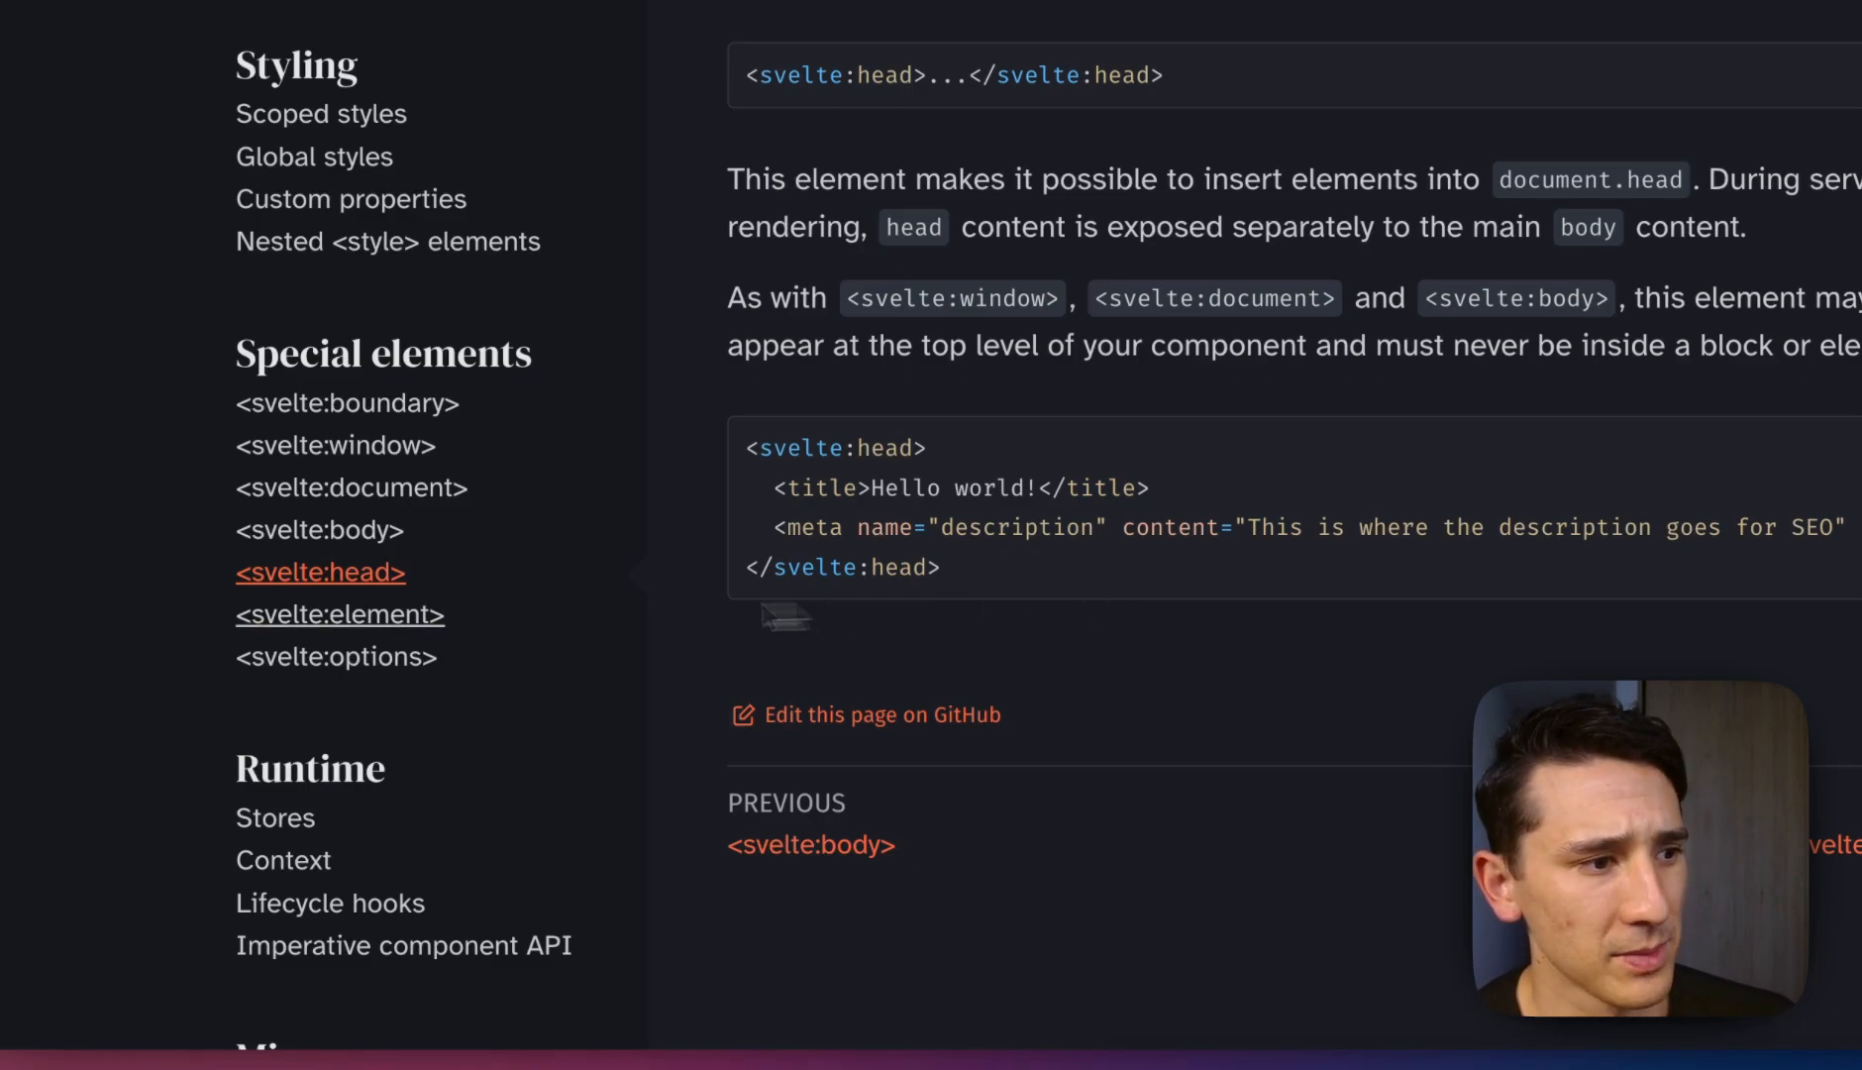
View the svelte:element page's dynamic tag example with the void hr element.
click(338, 614)
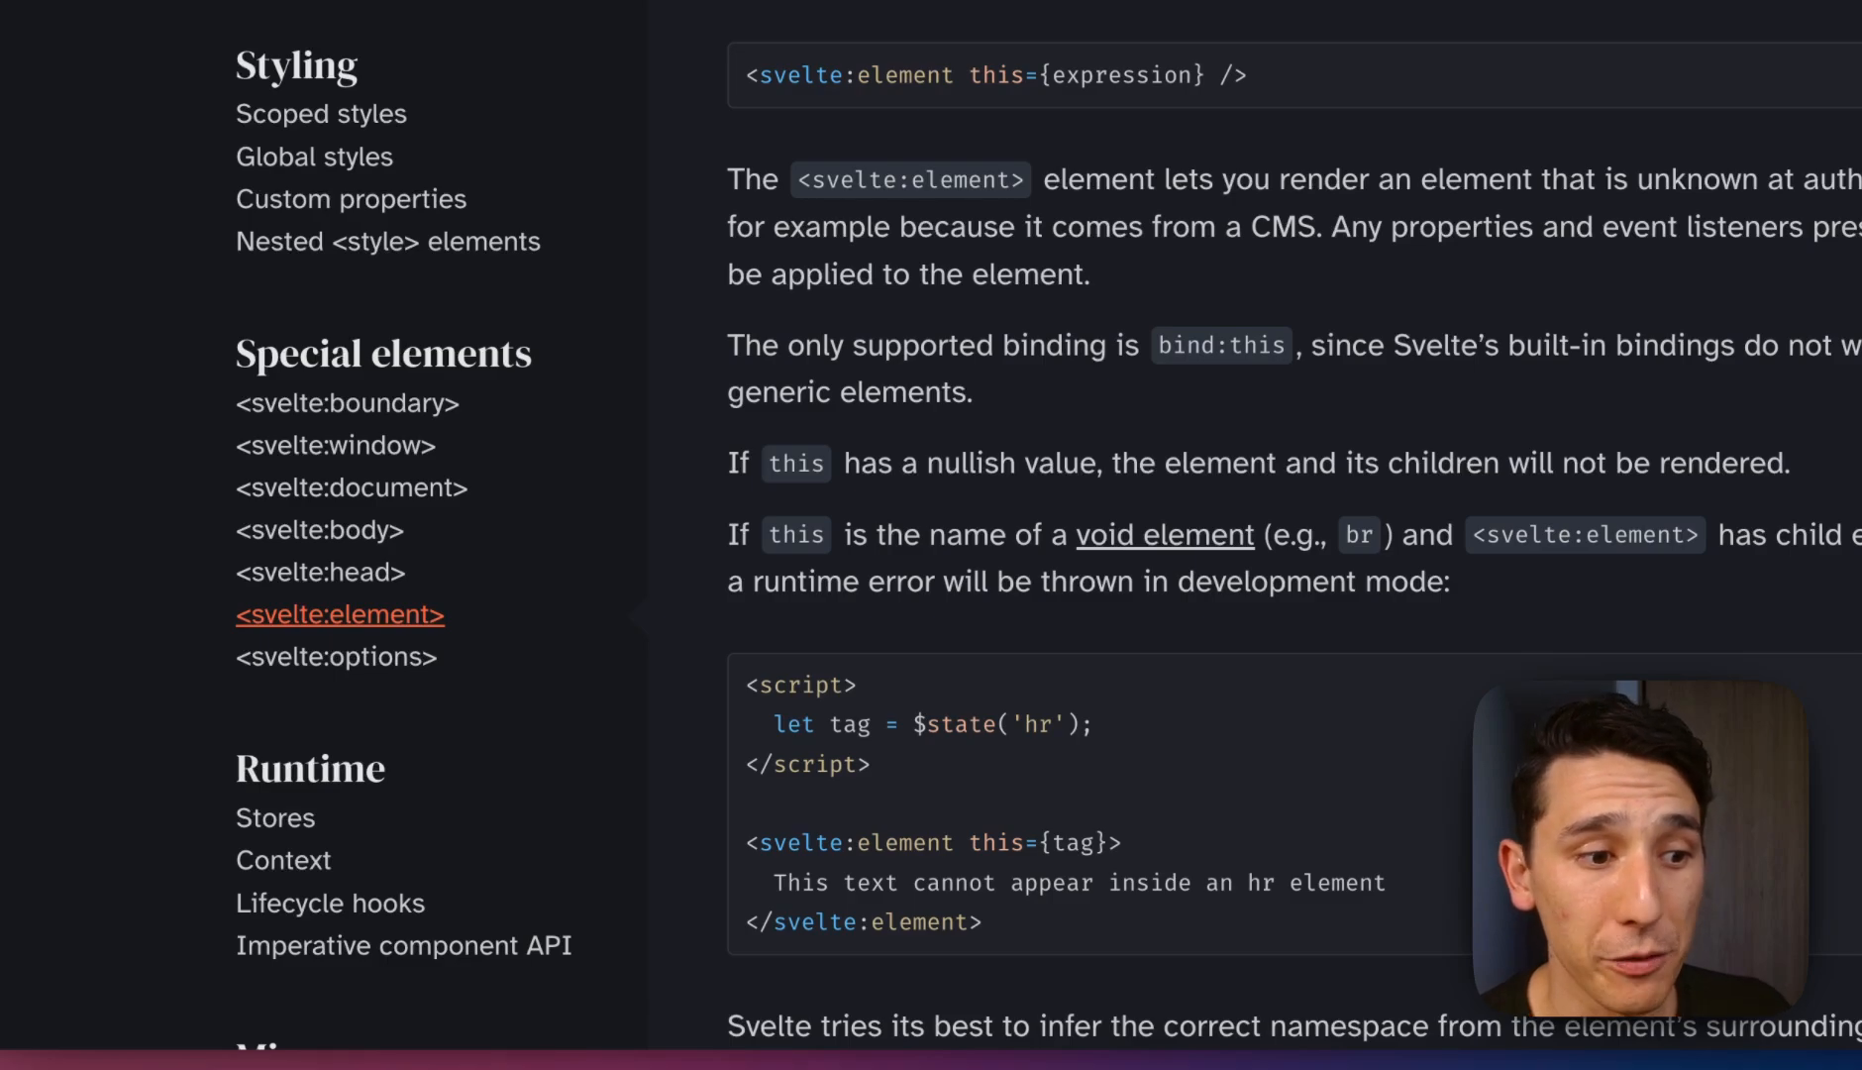
scroll(down, 3)
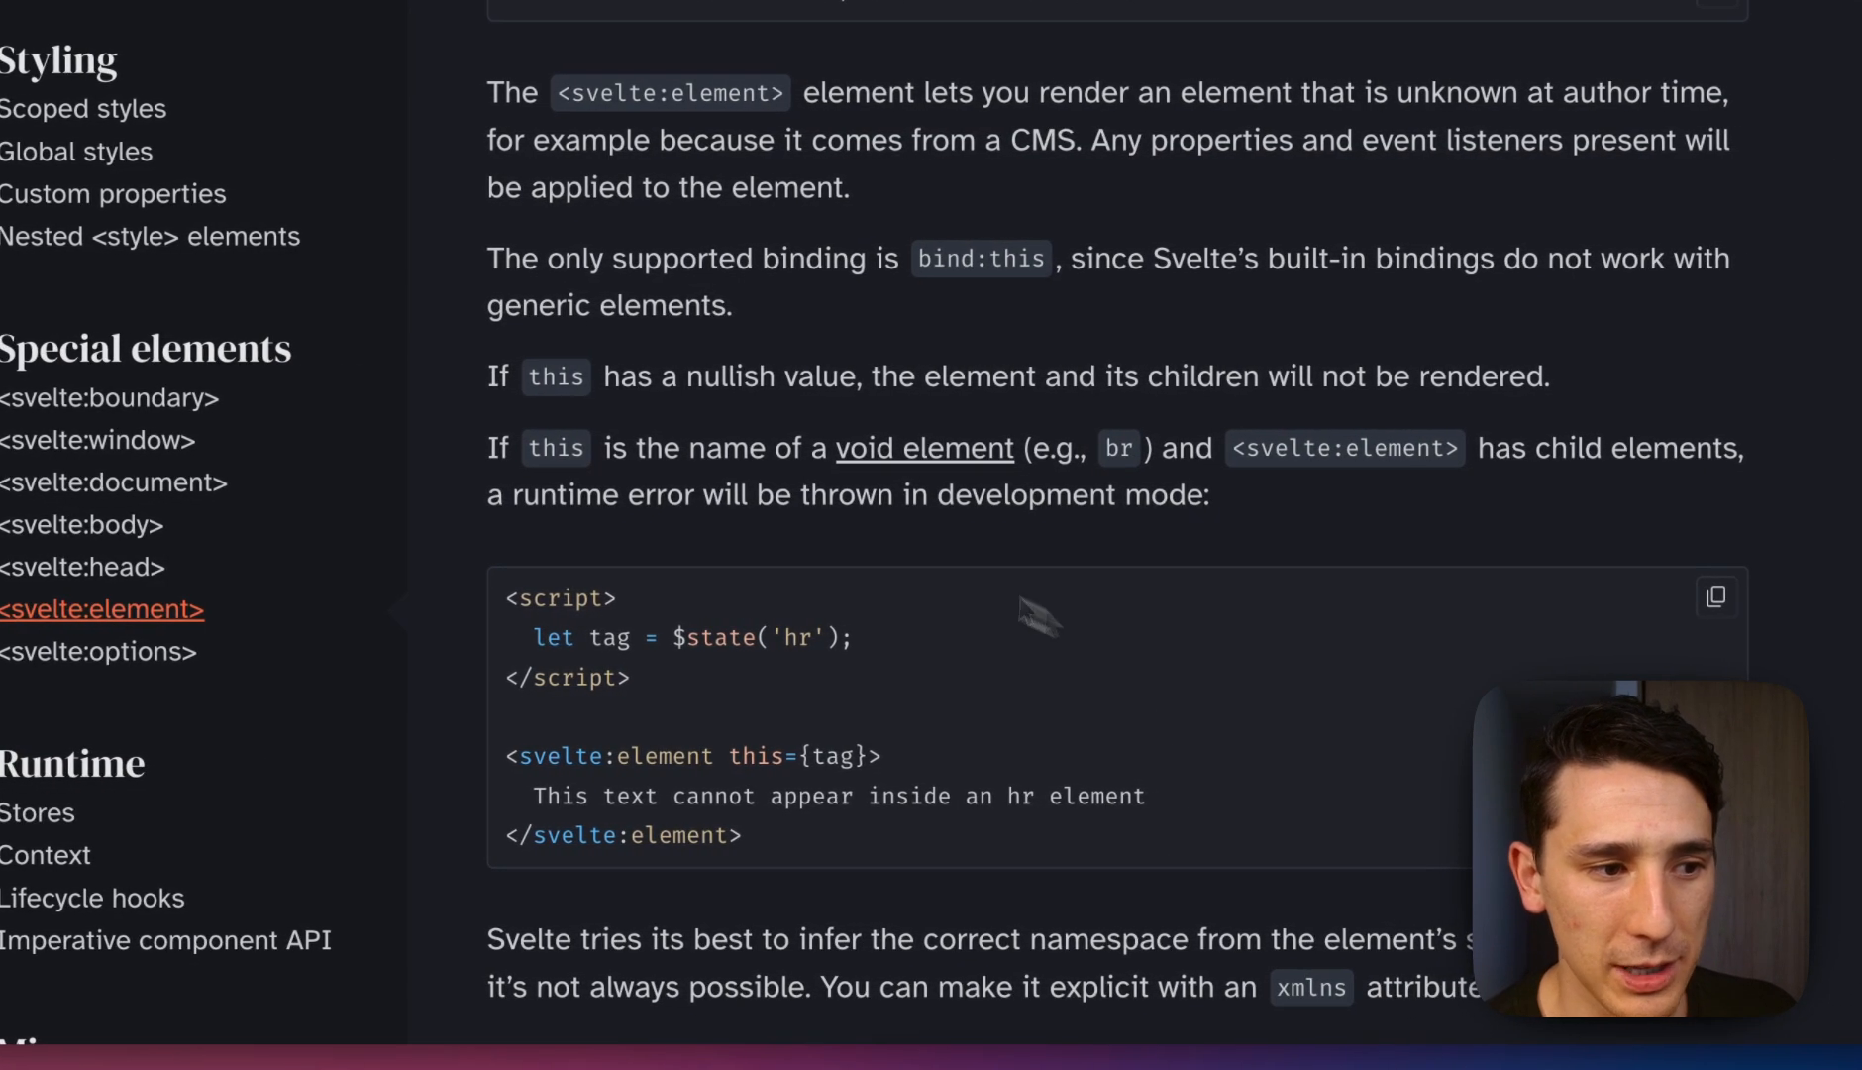
mouse_move(715, 563)
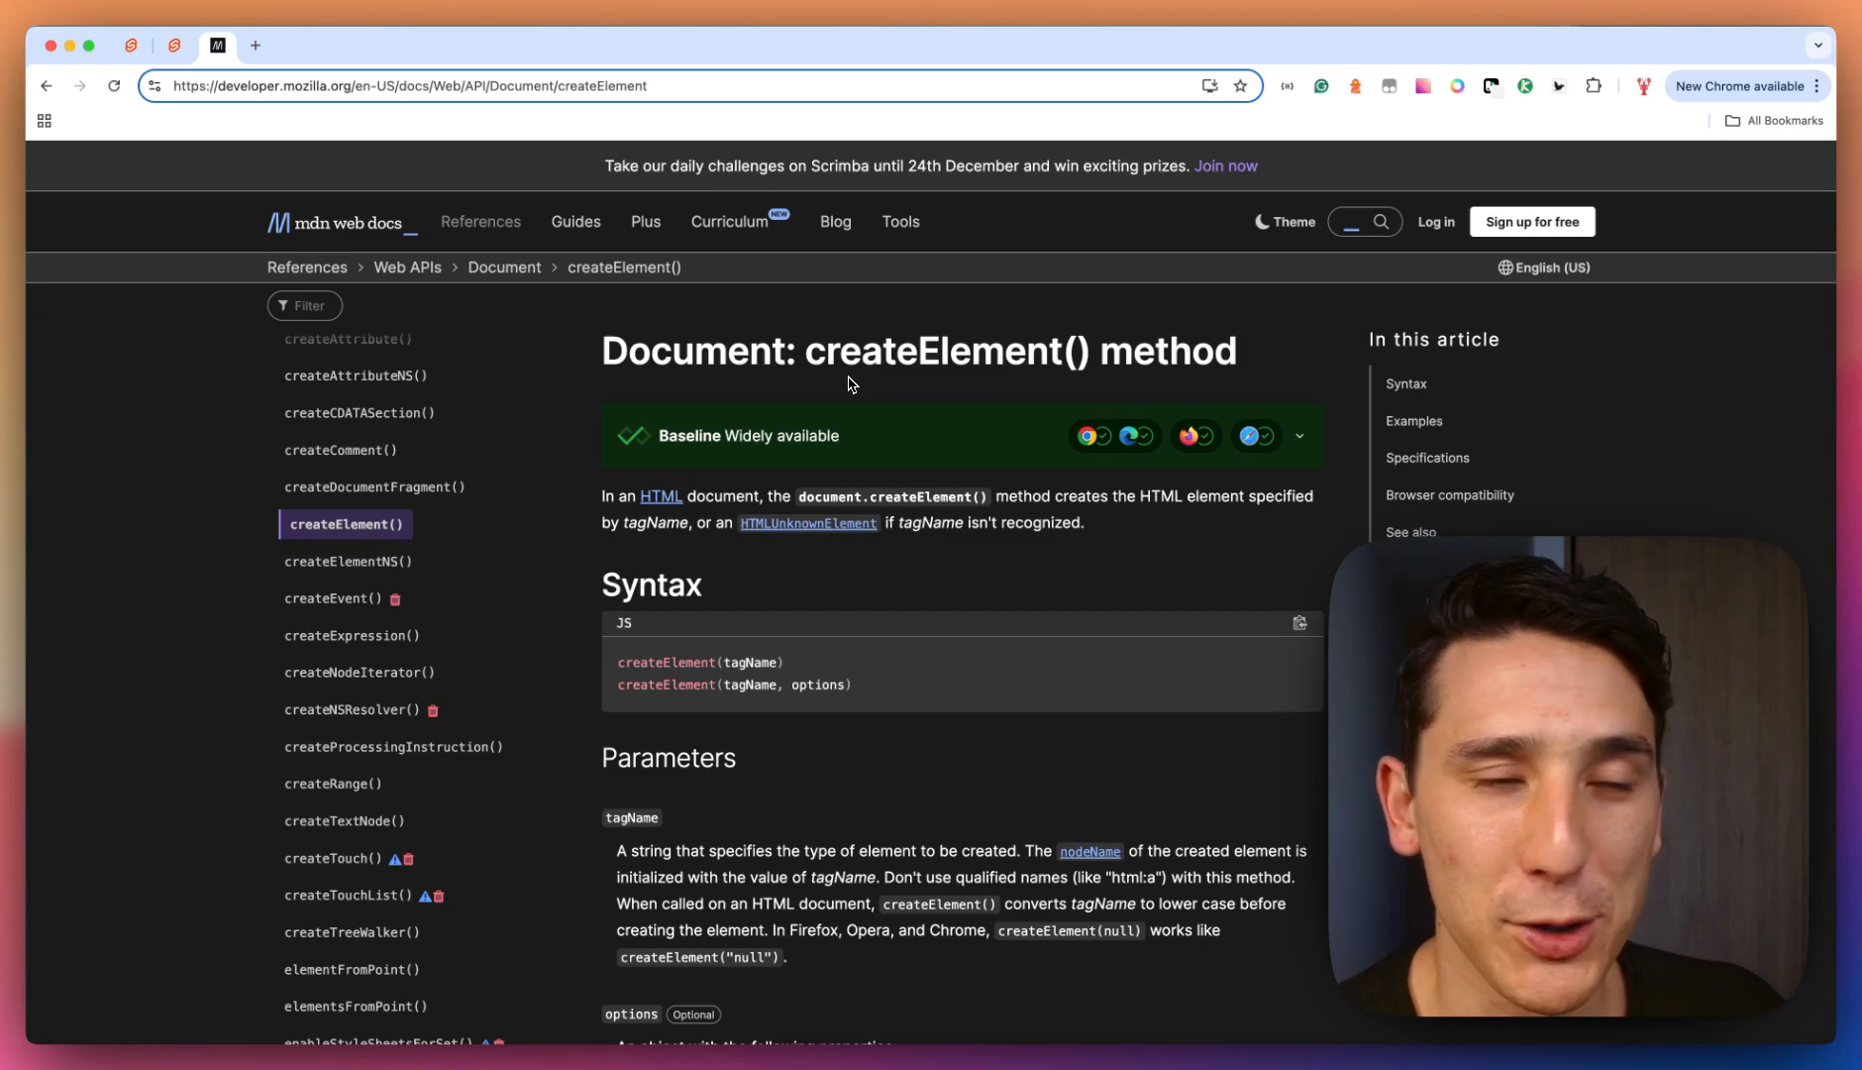
mouse_move(1057, 467)
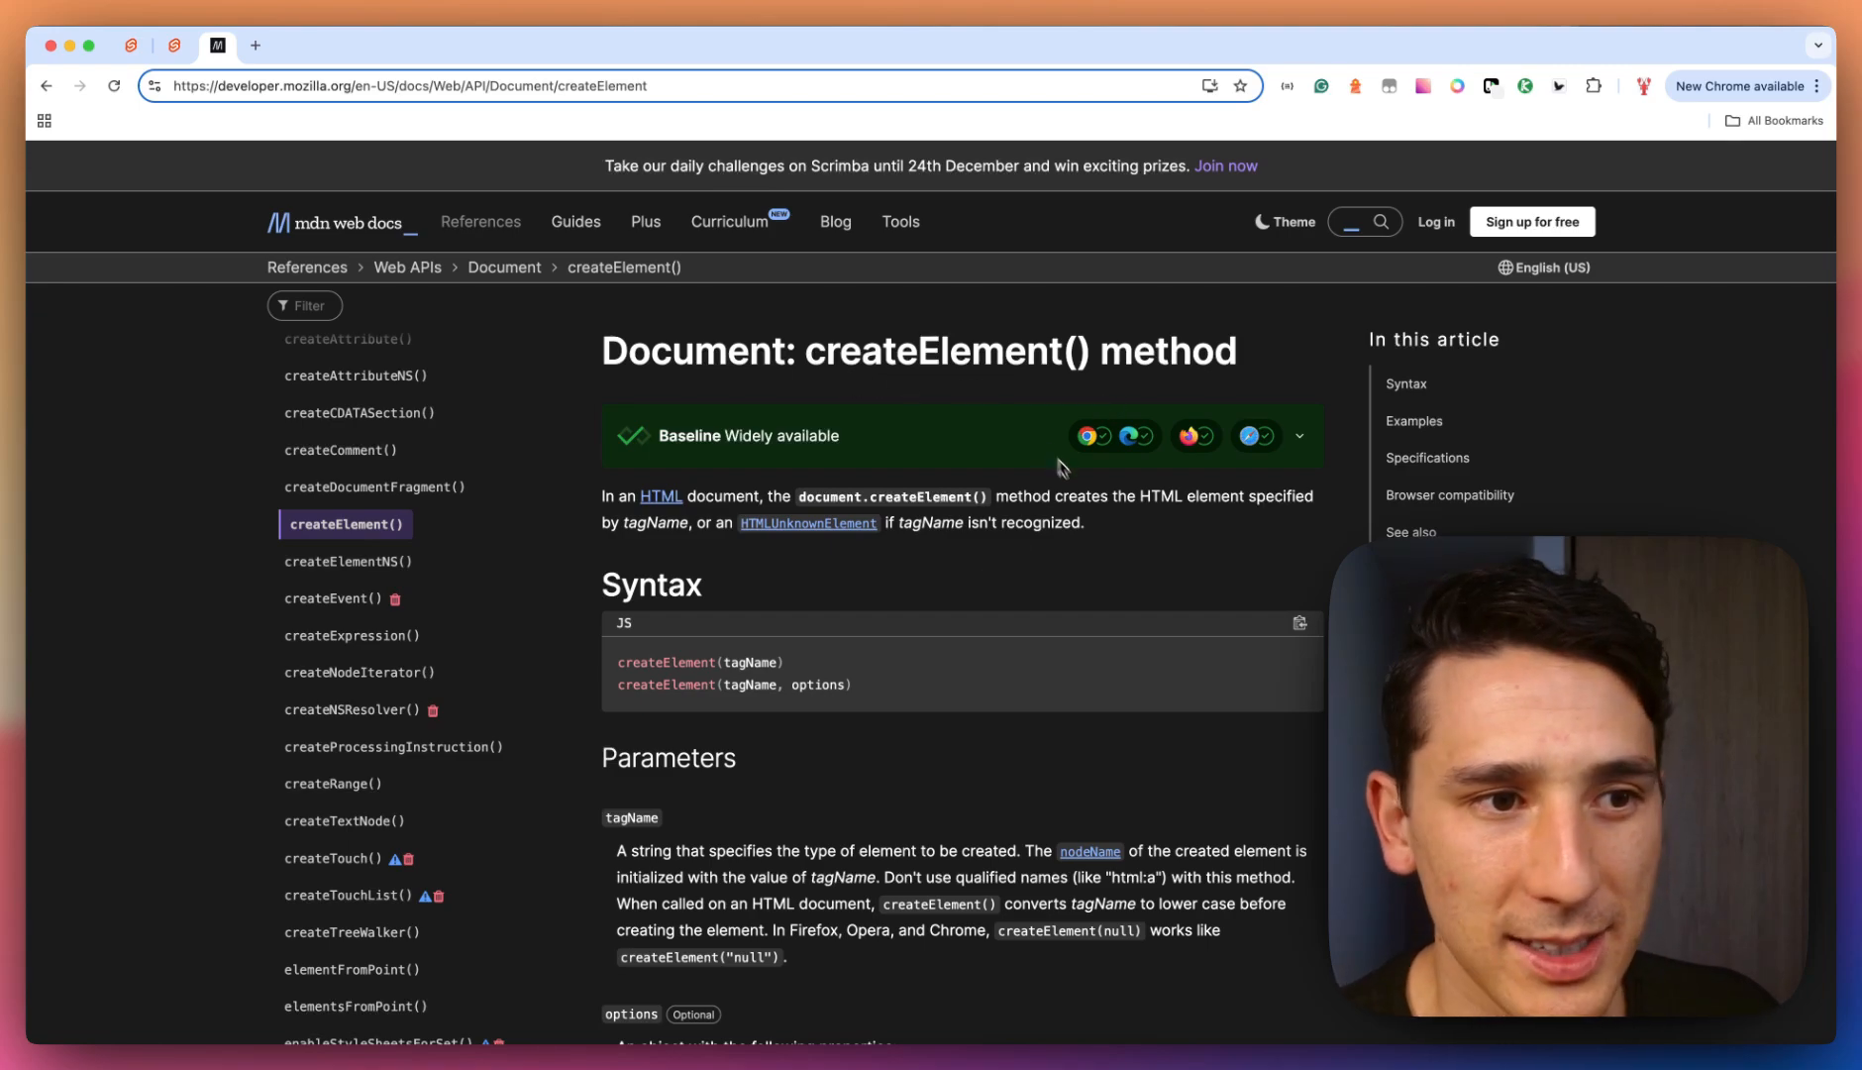
mouse_move(1078, 563)
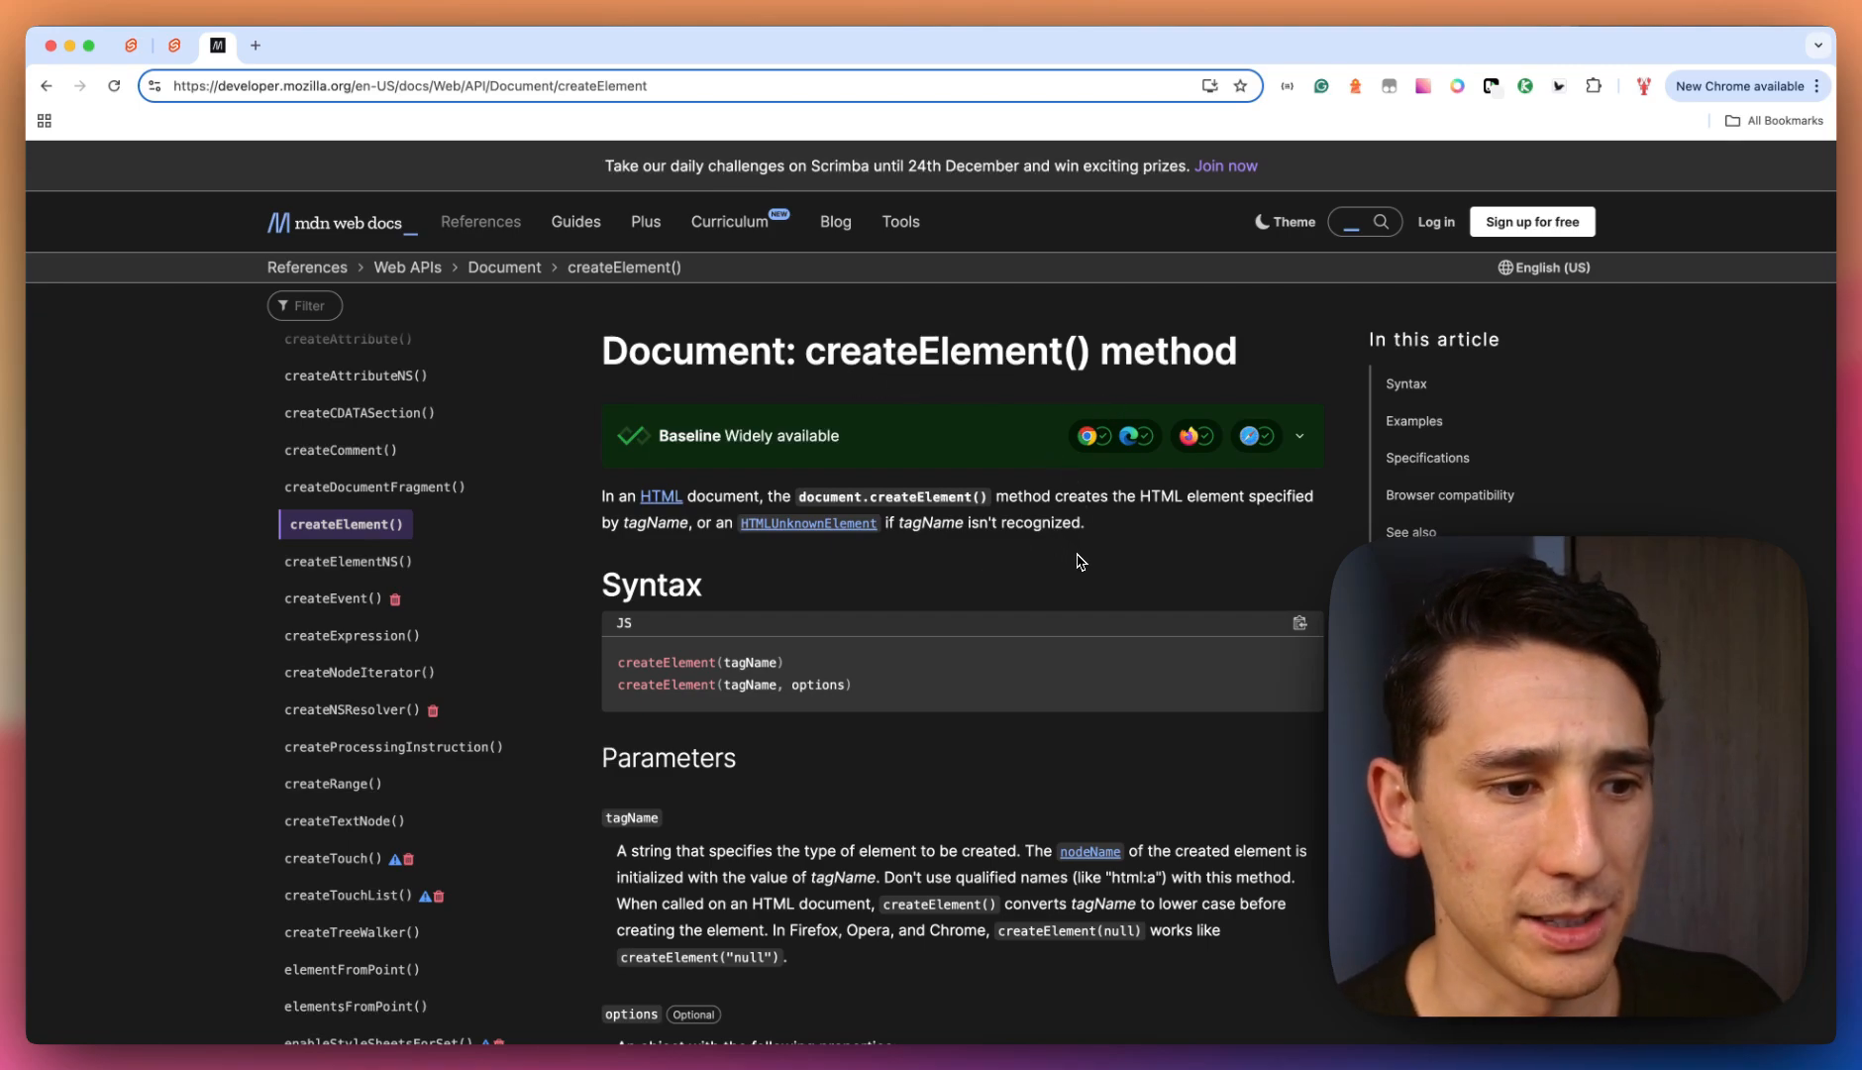
mouse_move(174, 45)
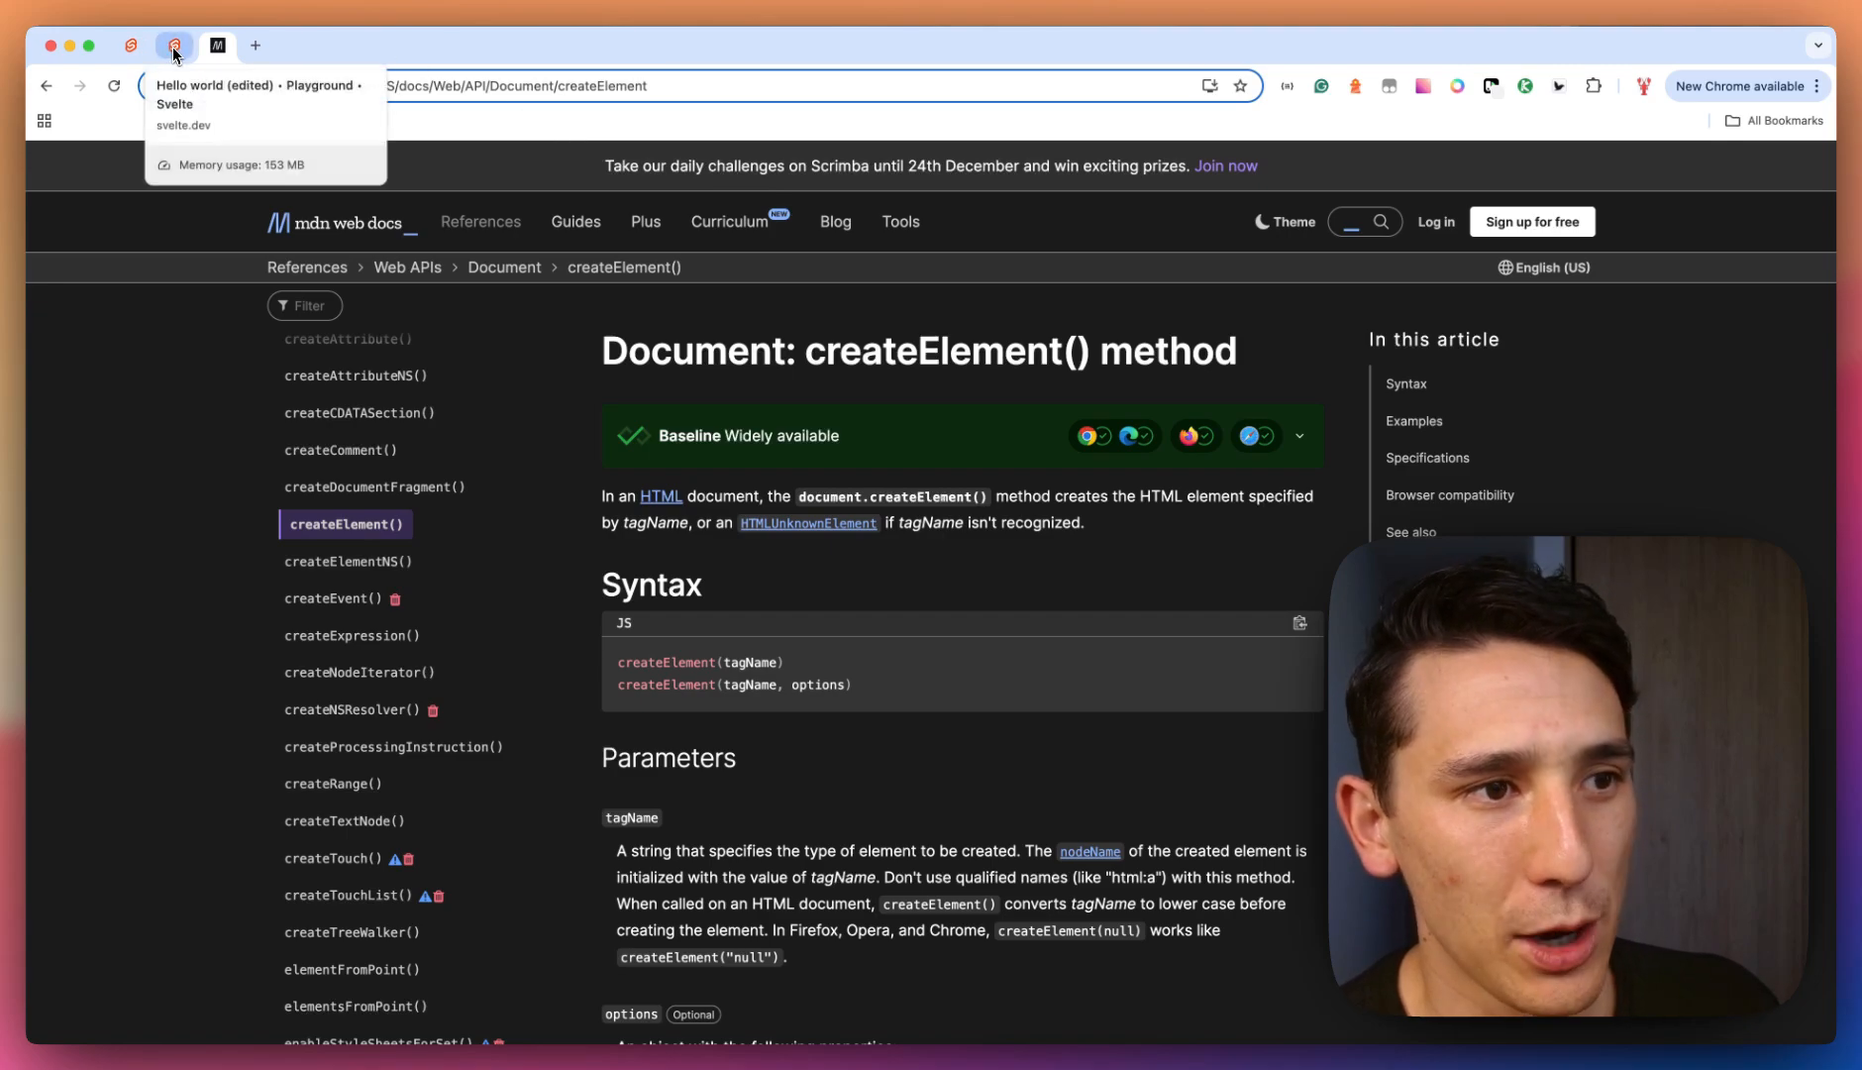
Return to the docs and read the svelte:options page listing runes, namespace, customElement and css.
click(175, 46)
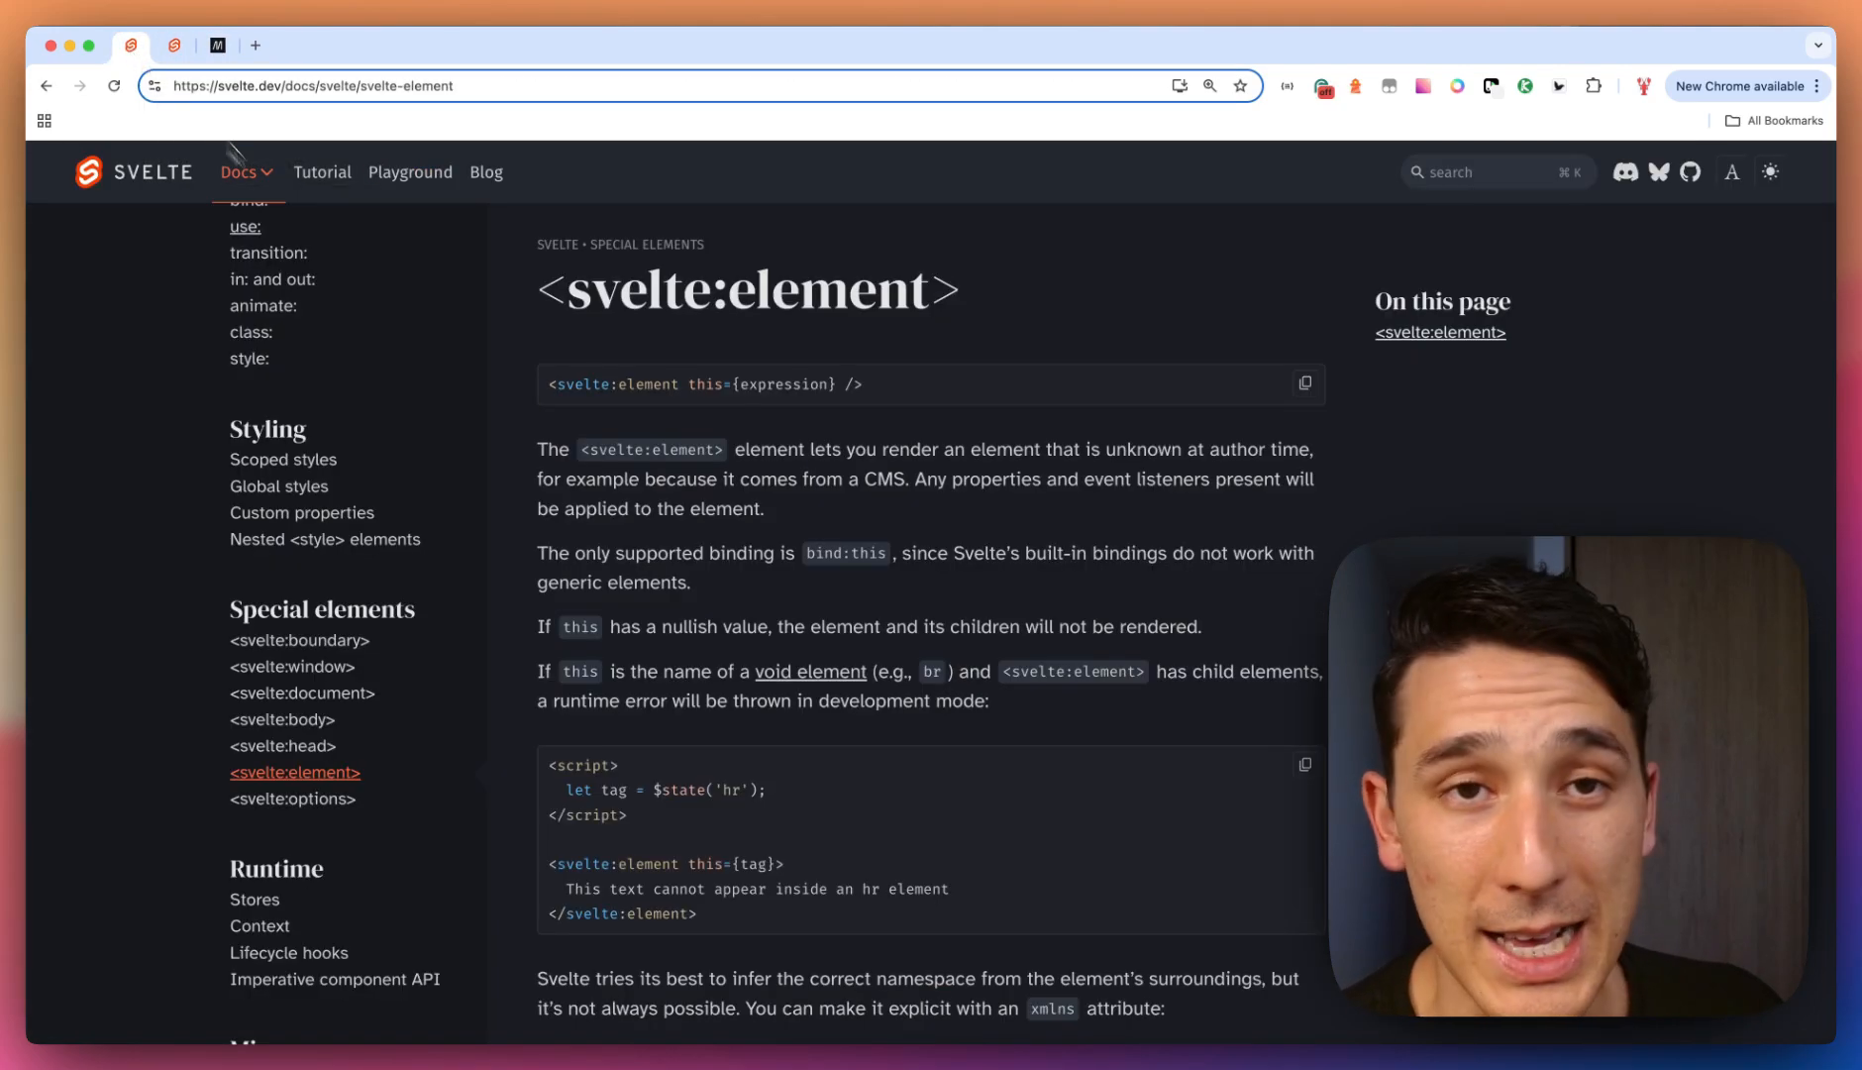
mouse_move(840, 710)
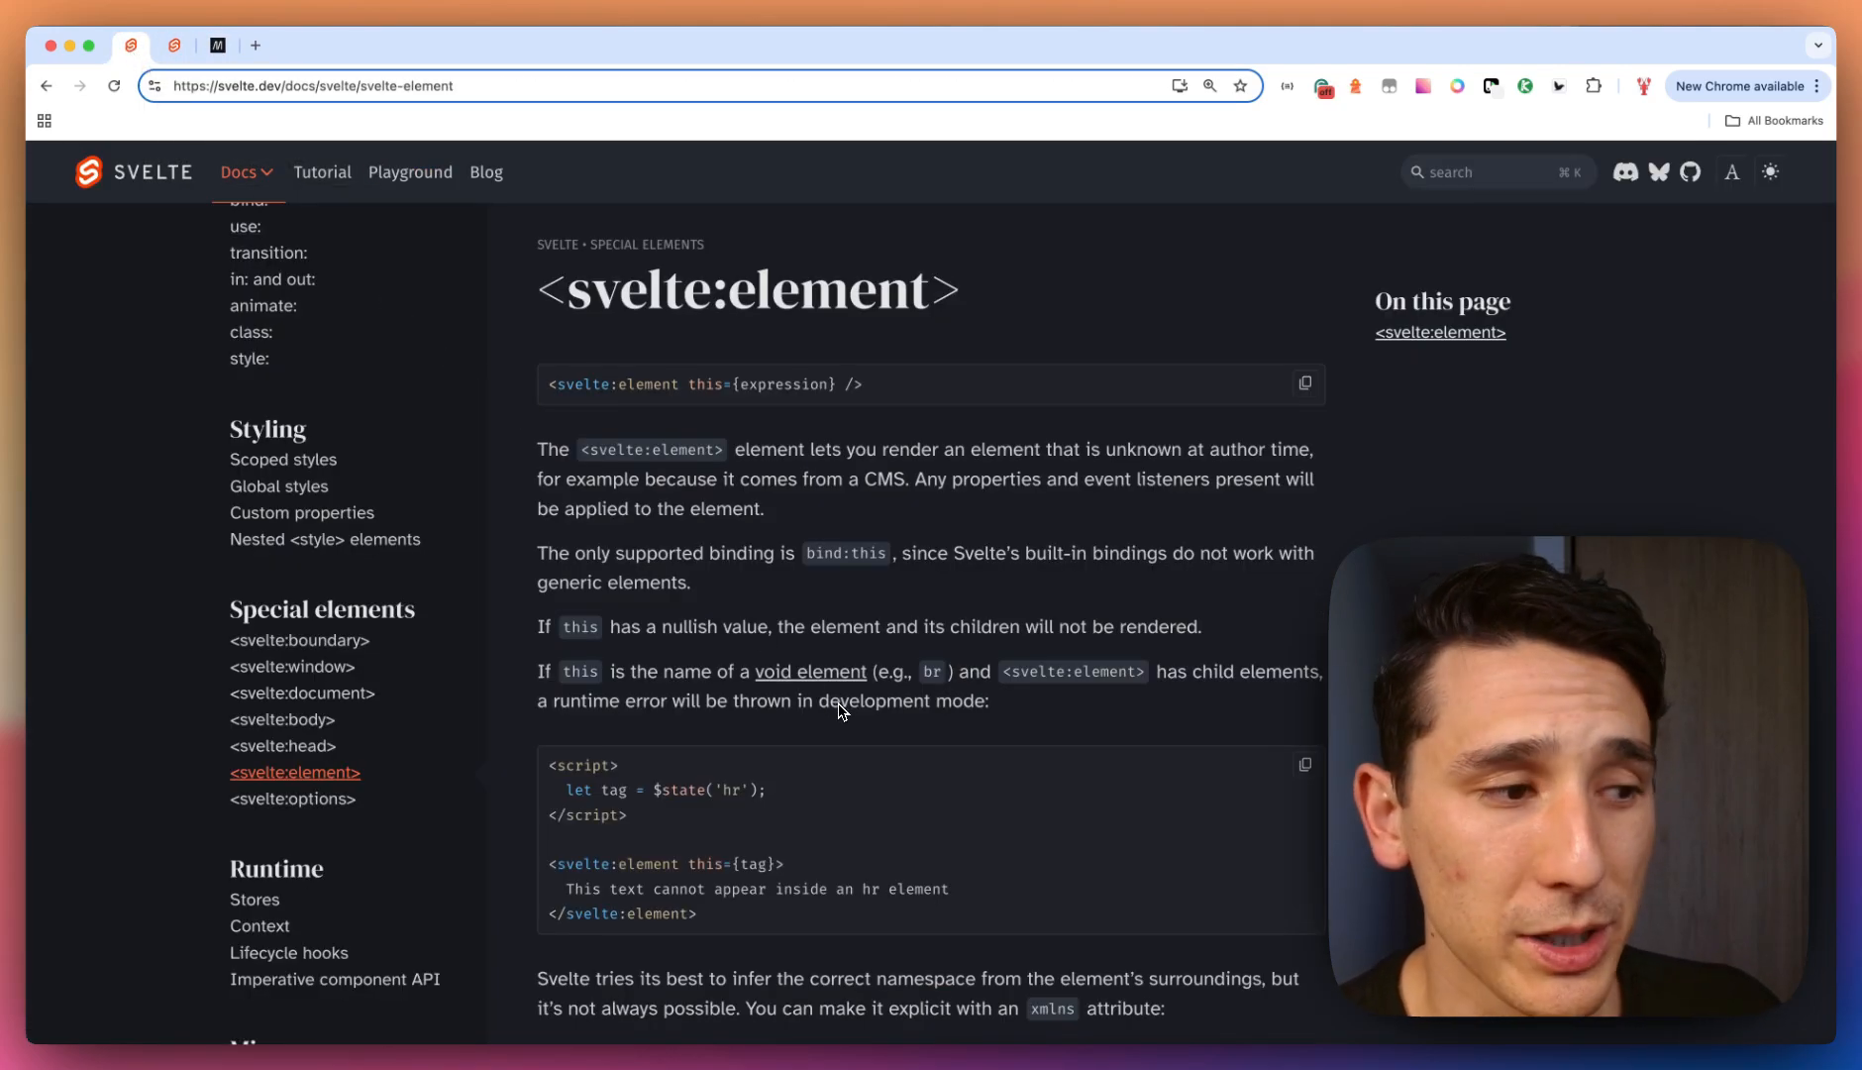
click(292, 798)
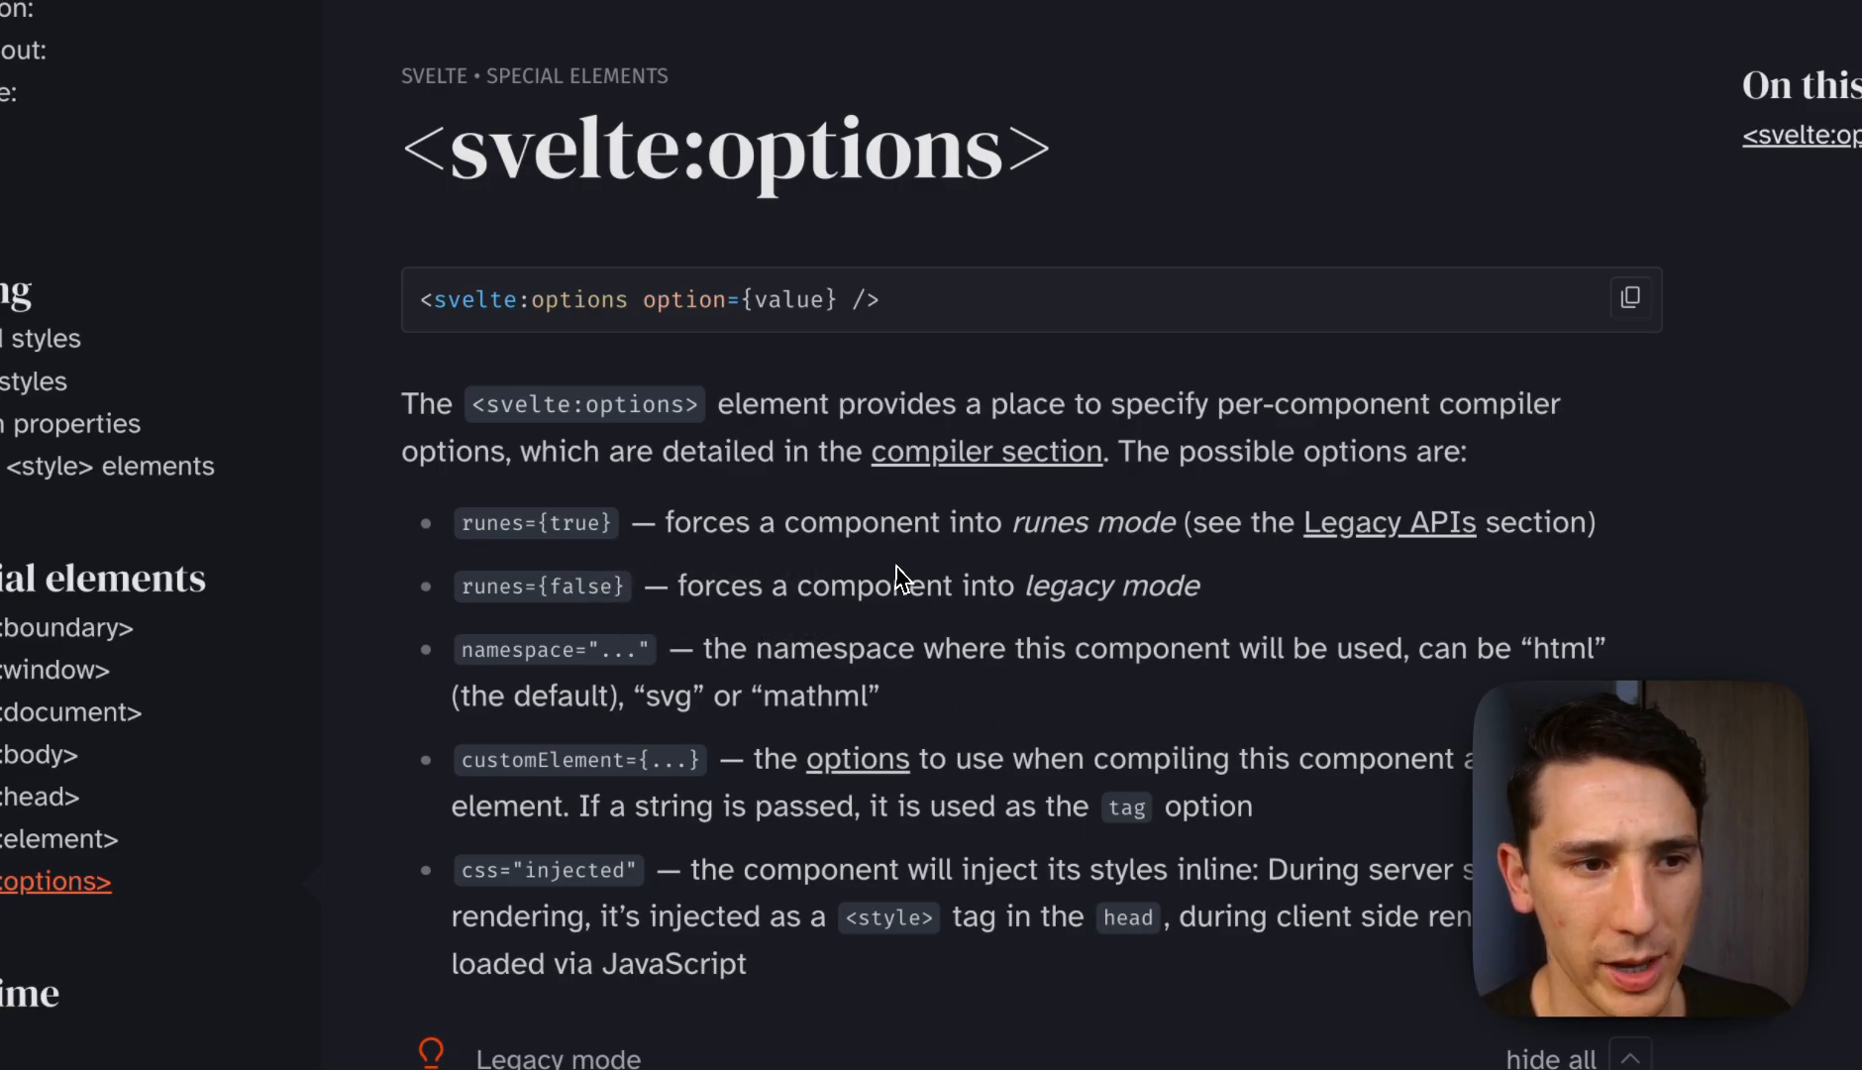
mouse_move(832, 624)
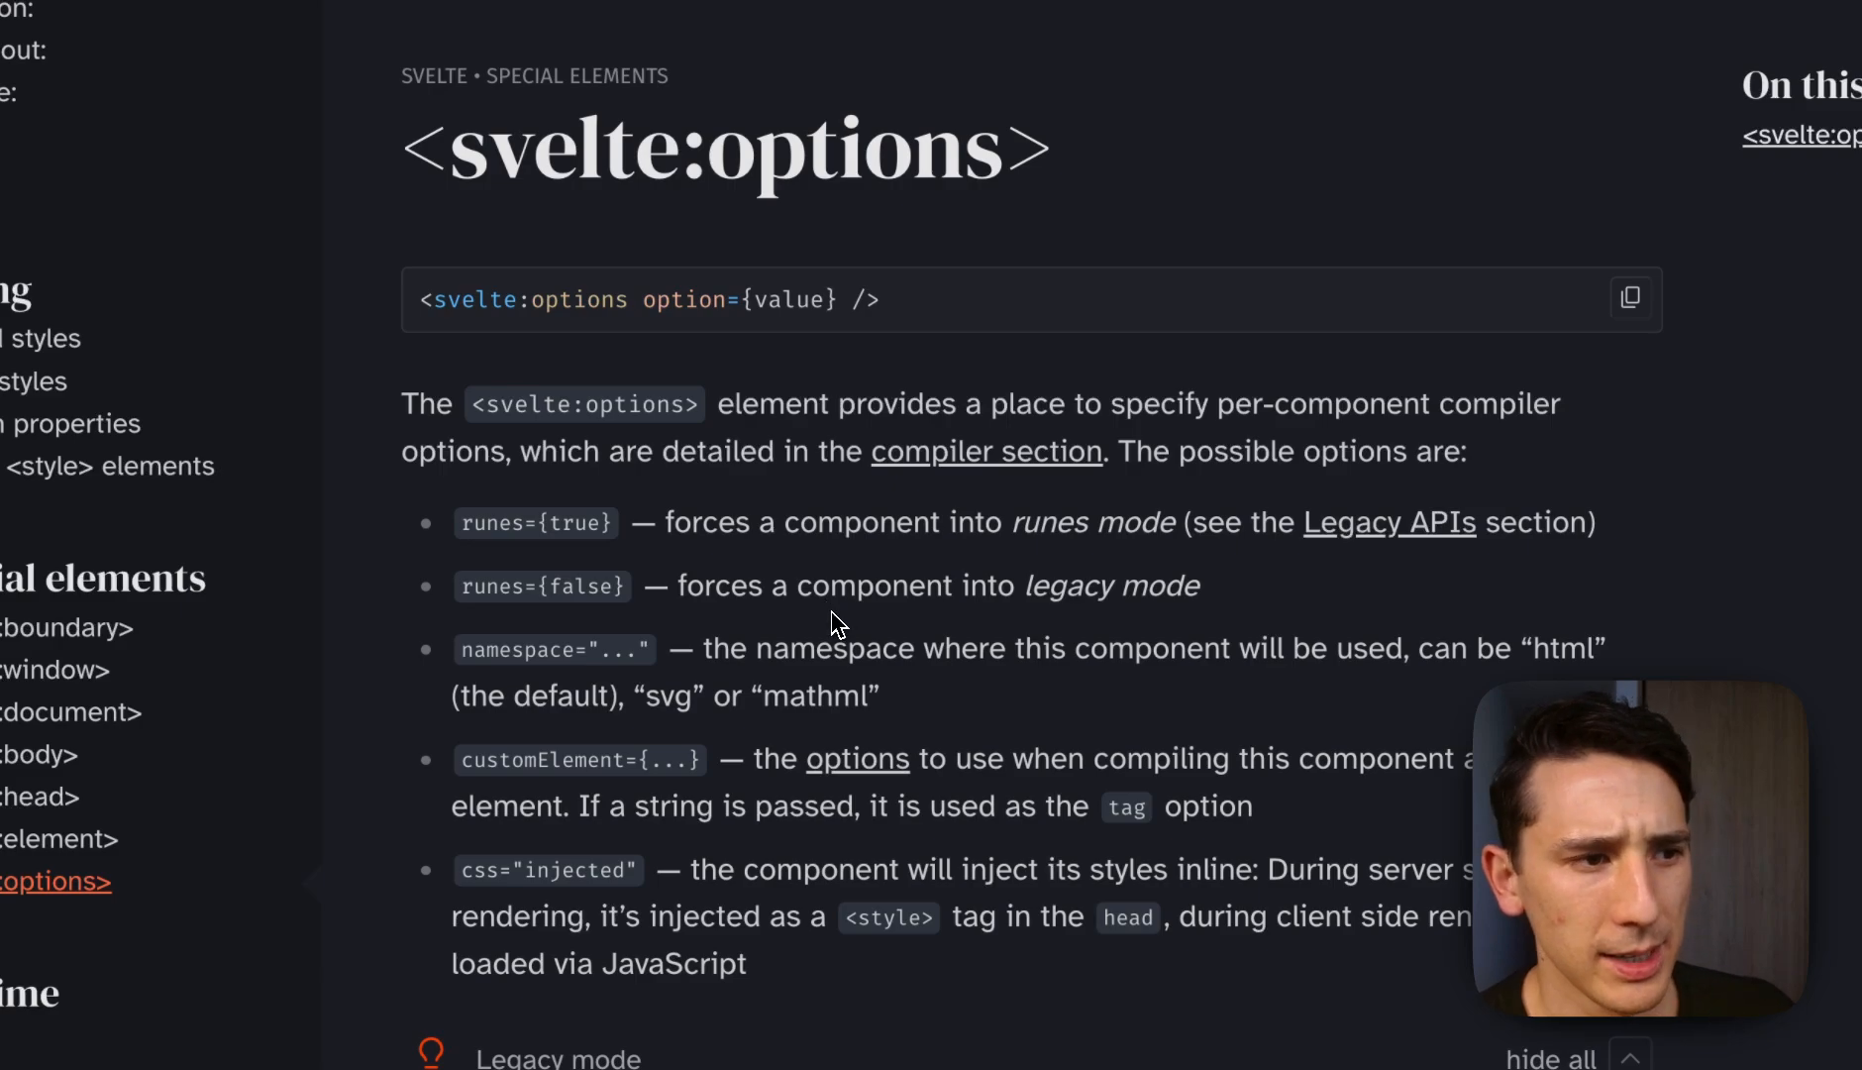
mouse_move(624, 571)
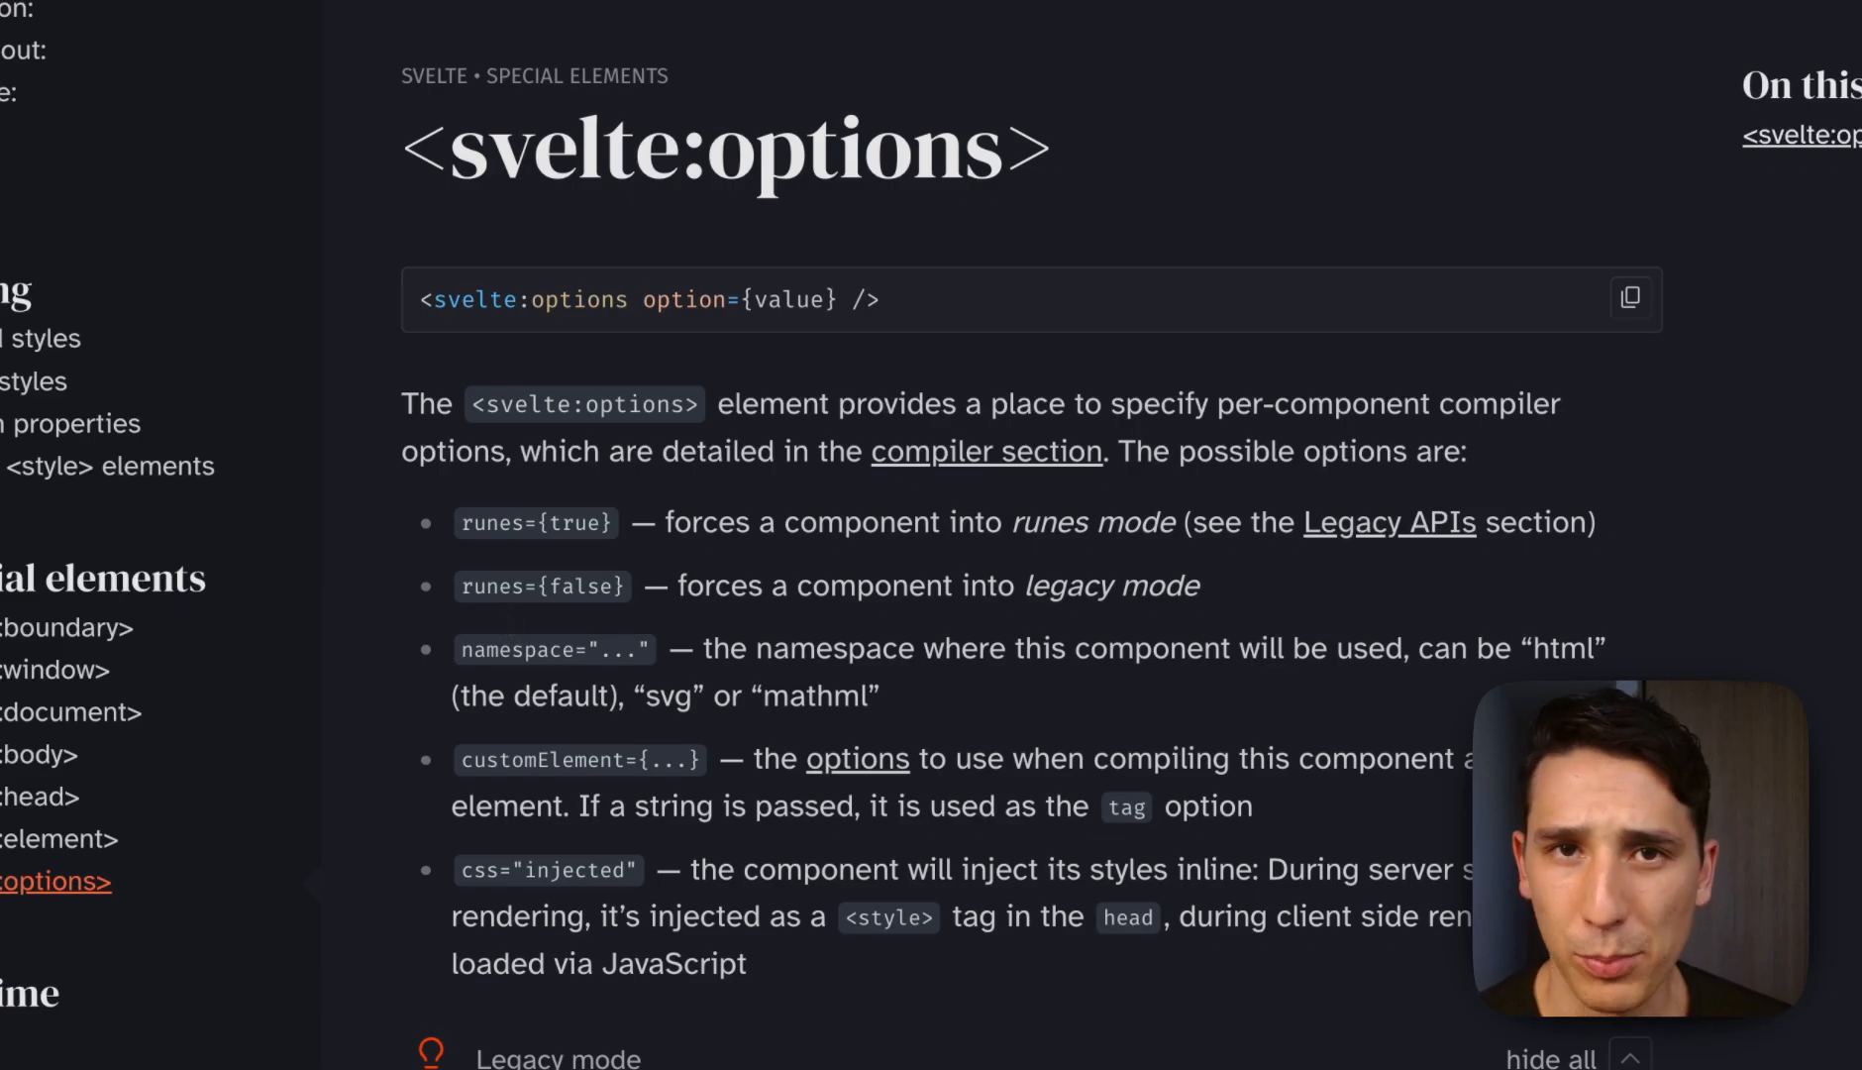
mouse_move(727, 624)
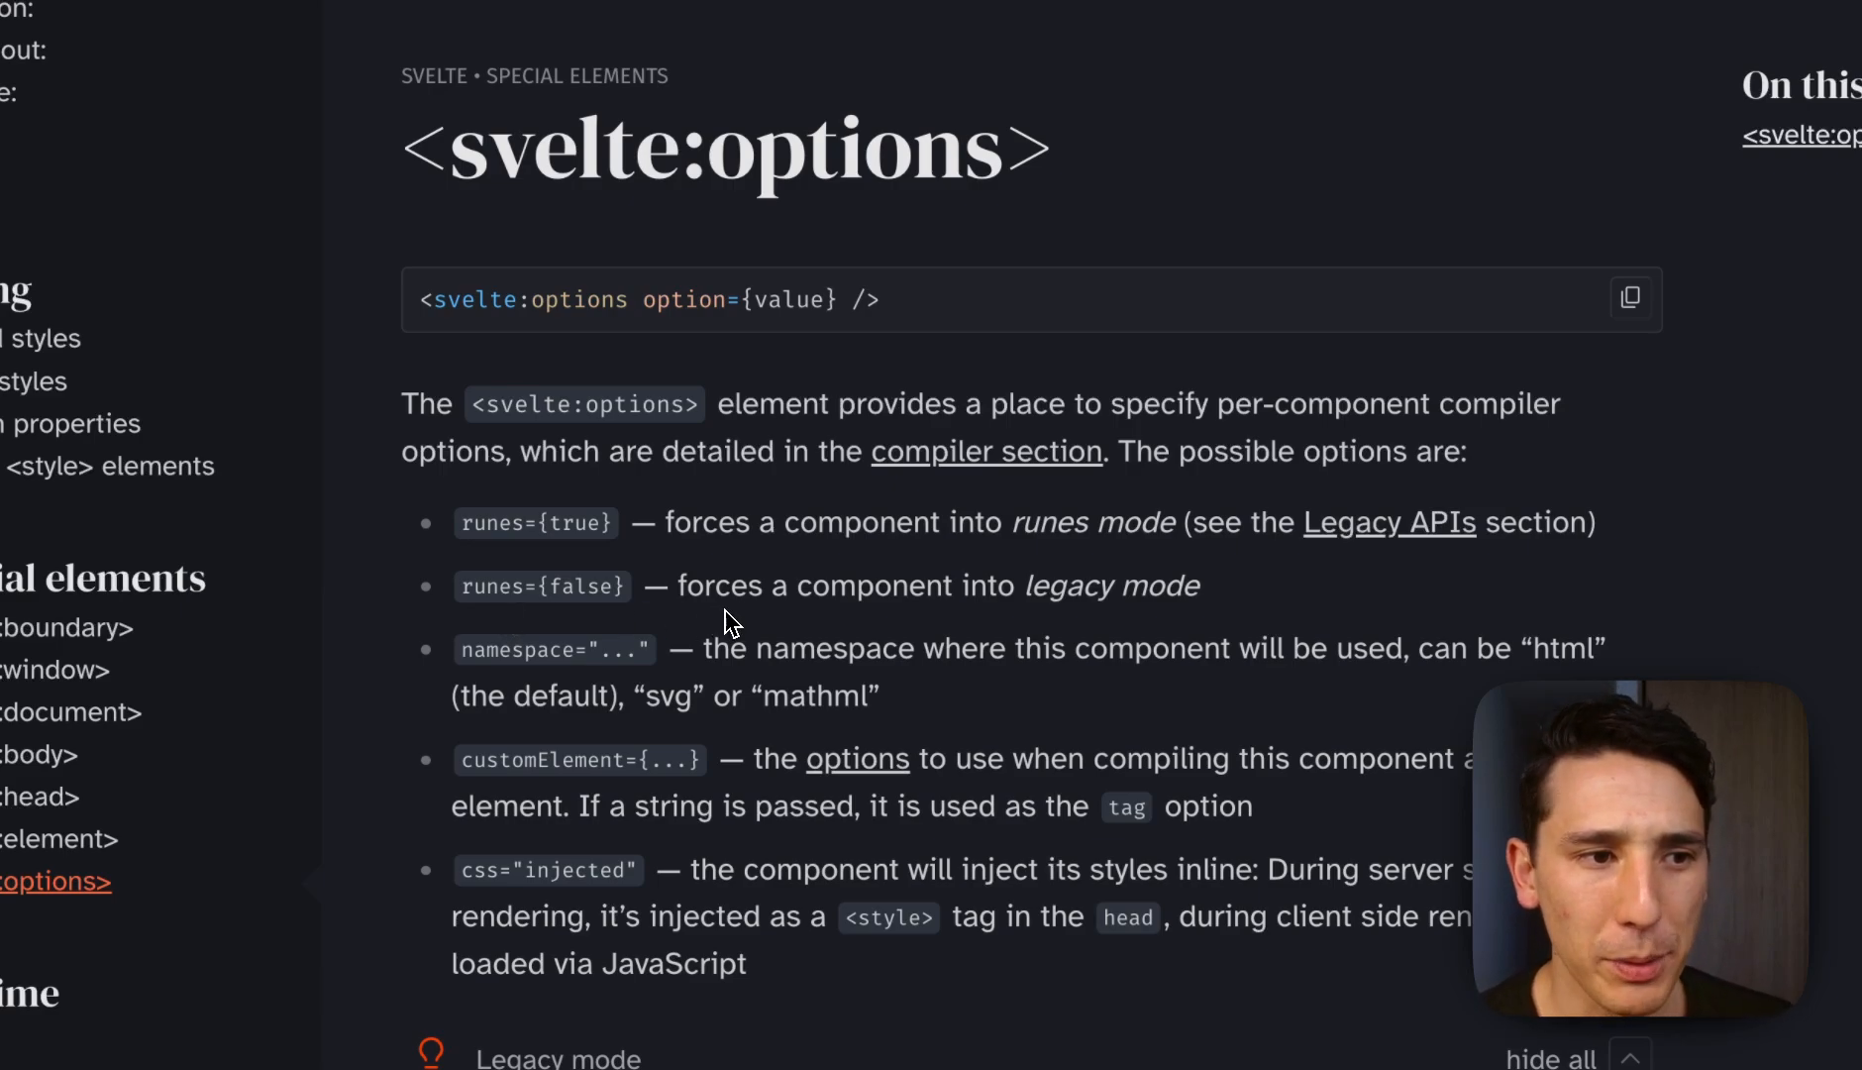
mouse_move(1000, 630)
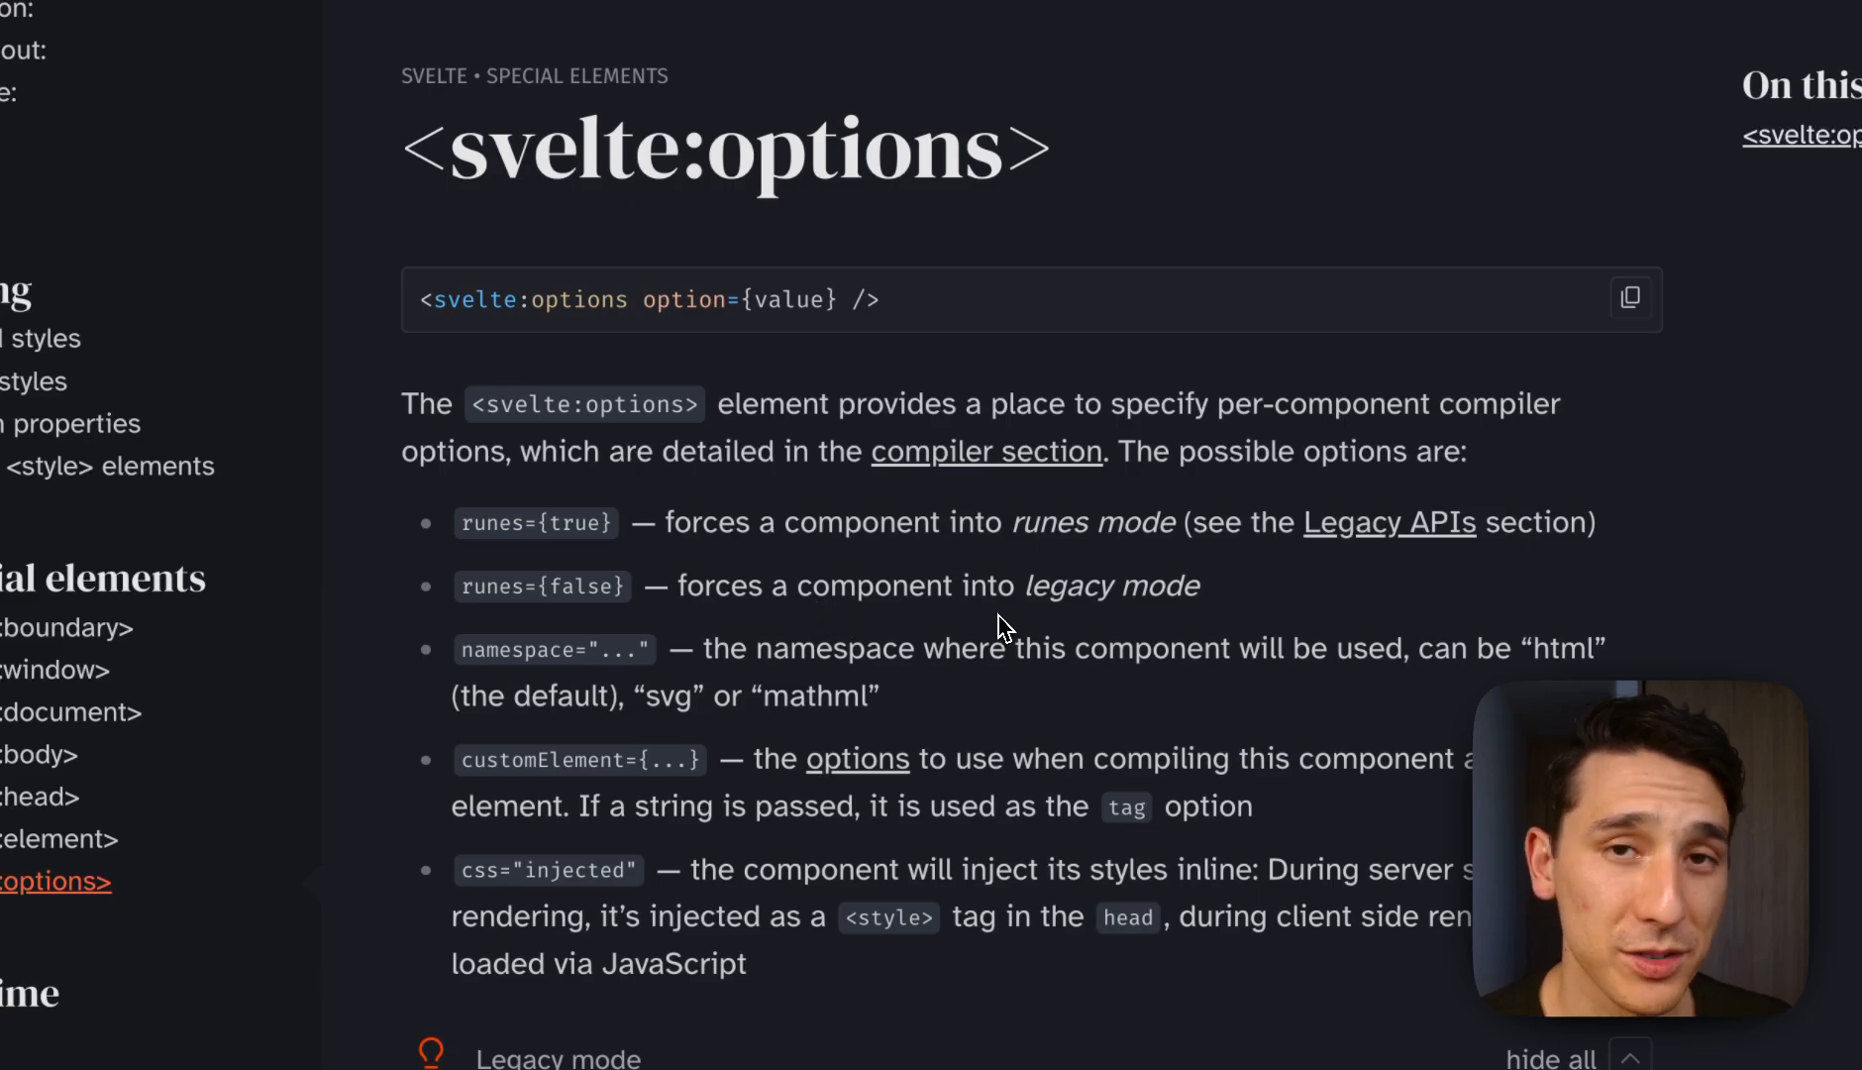
mouse_move(1054, 578)
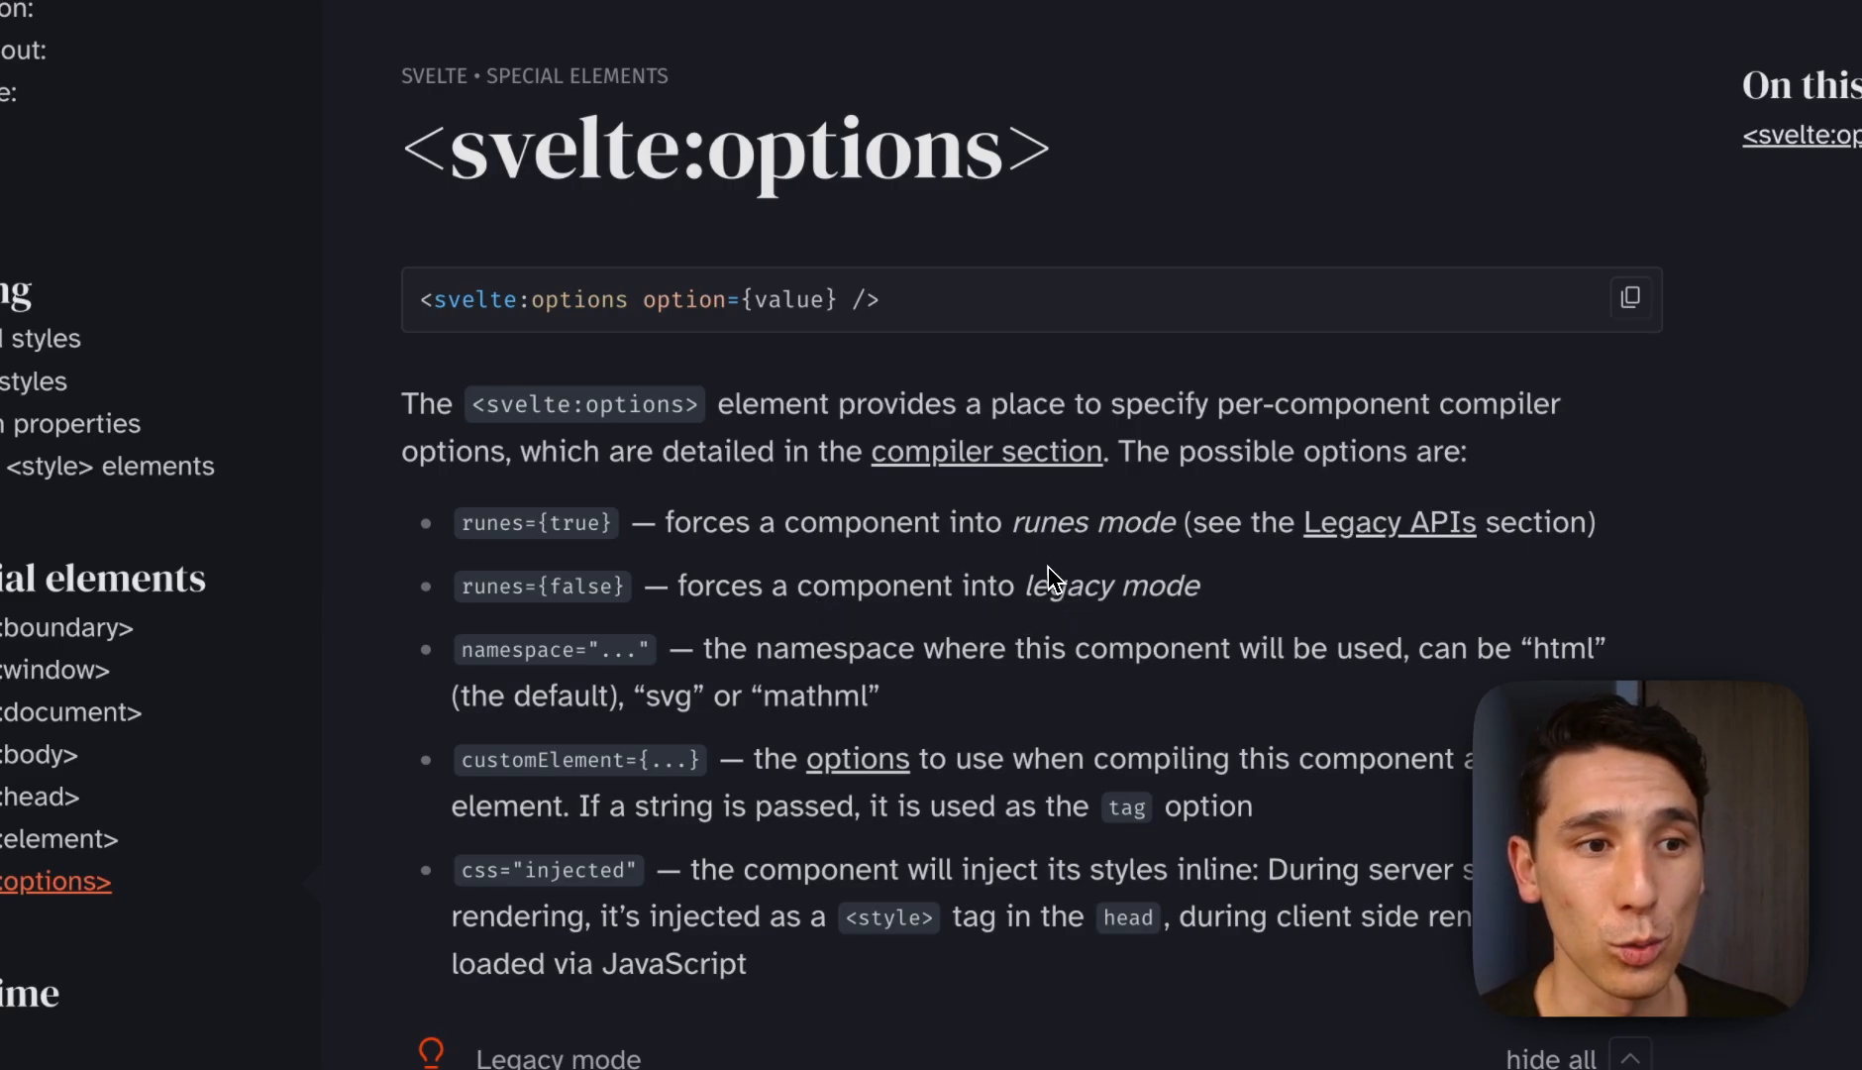
mouse_move(1093, 566)
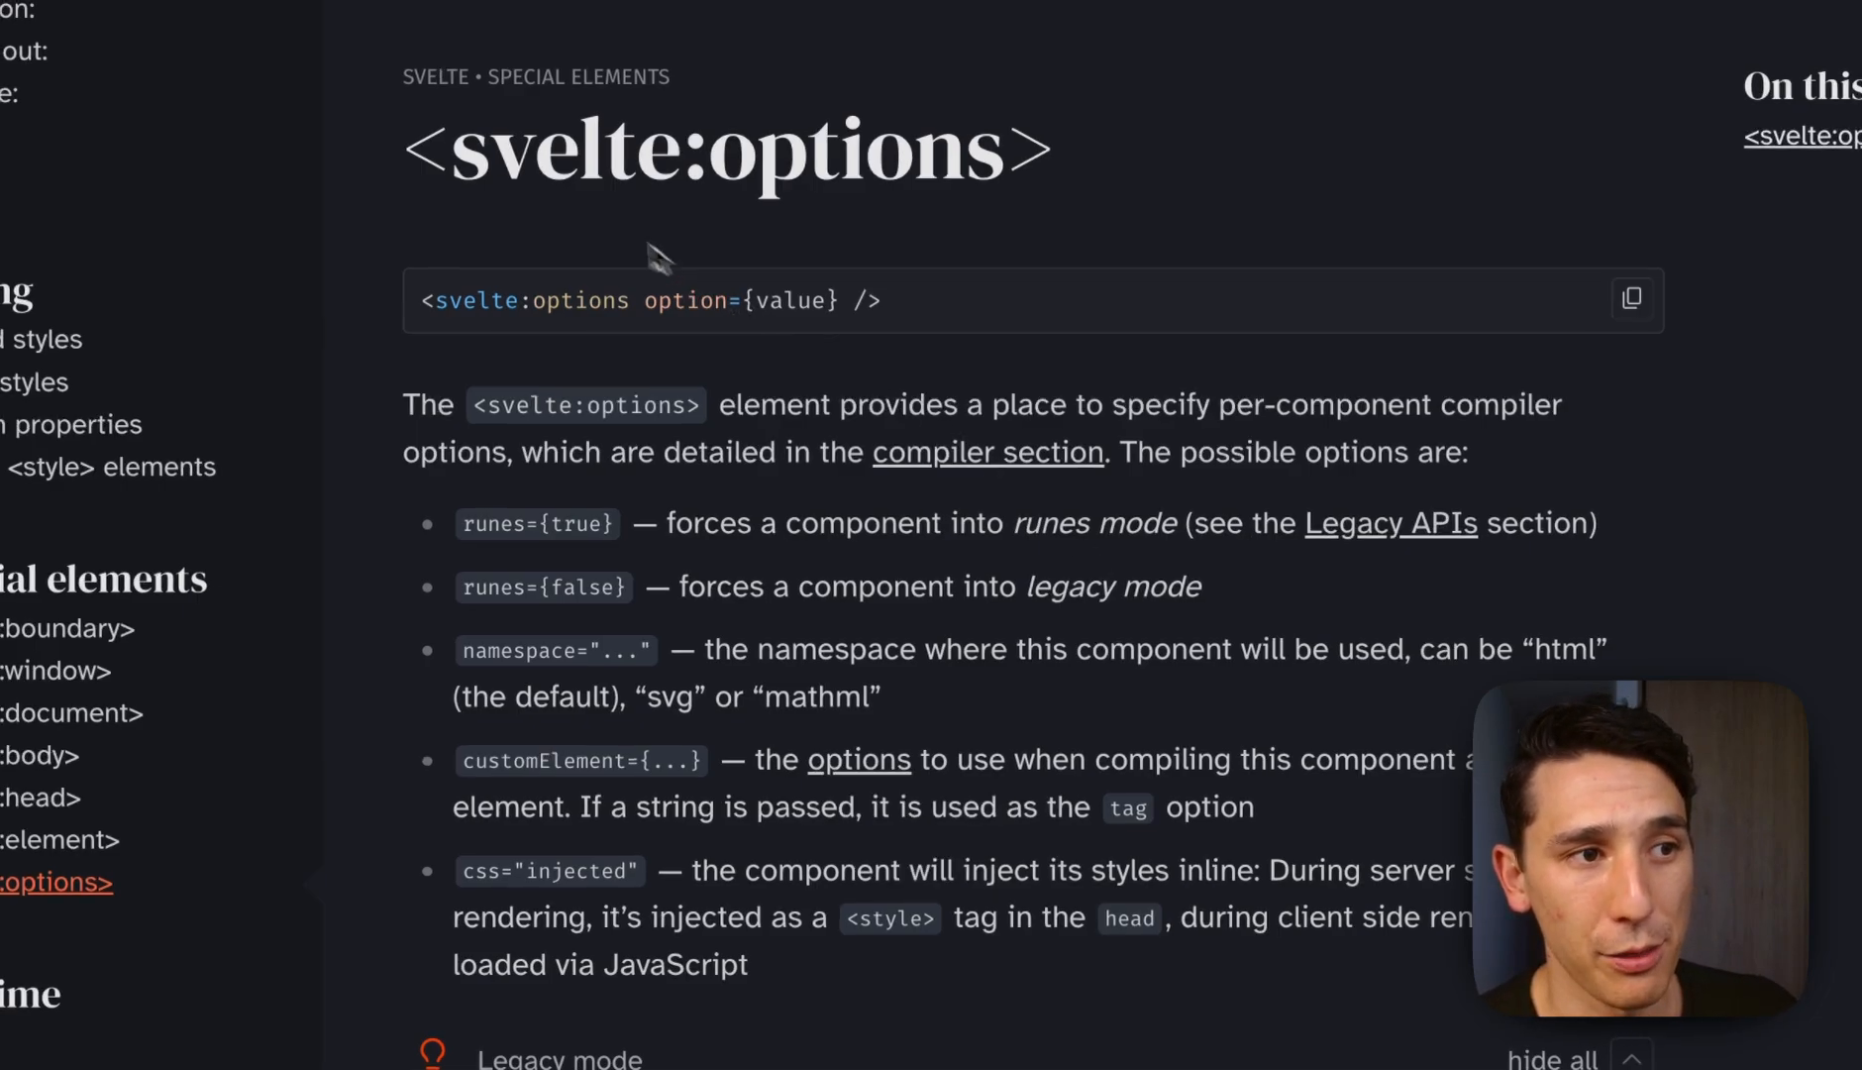
scroll(down, 3)
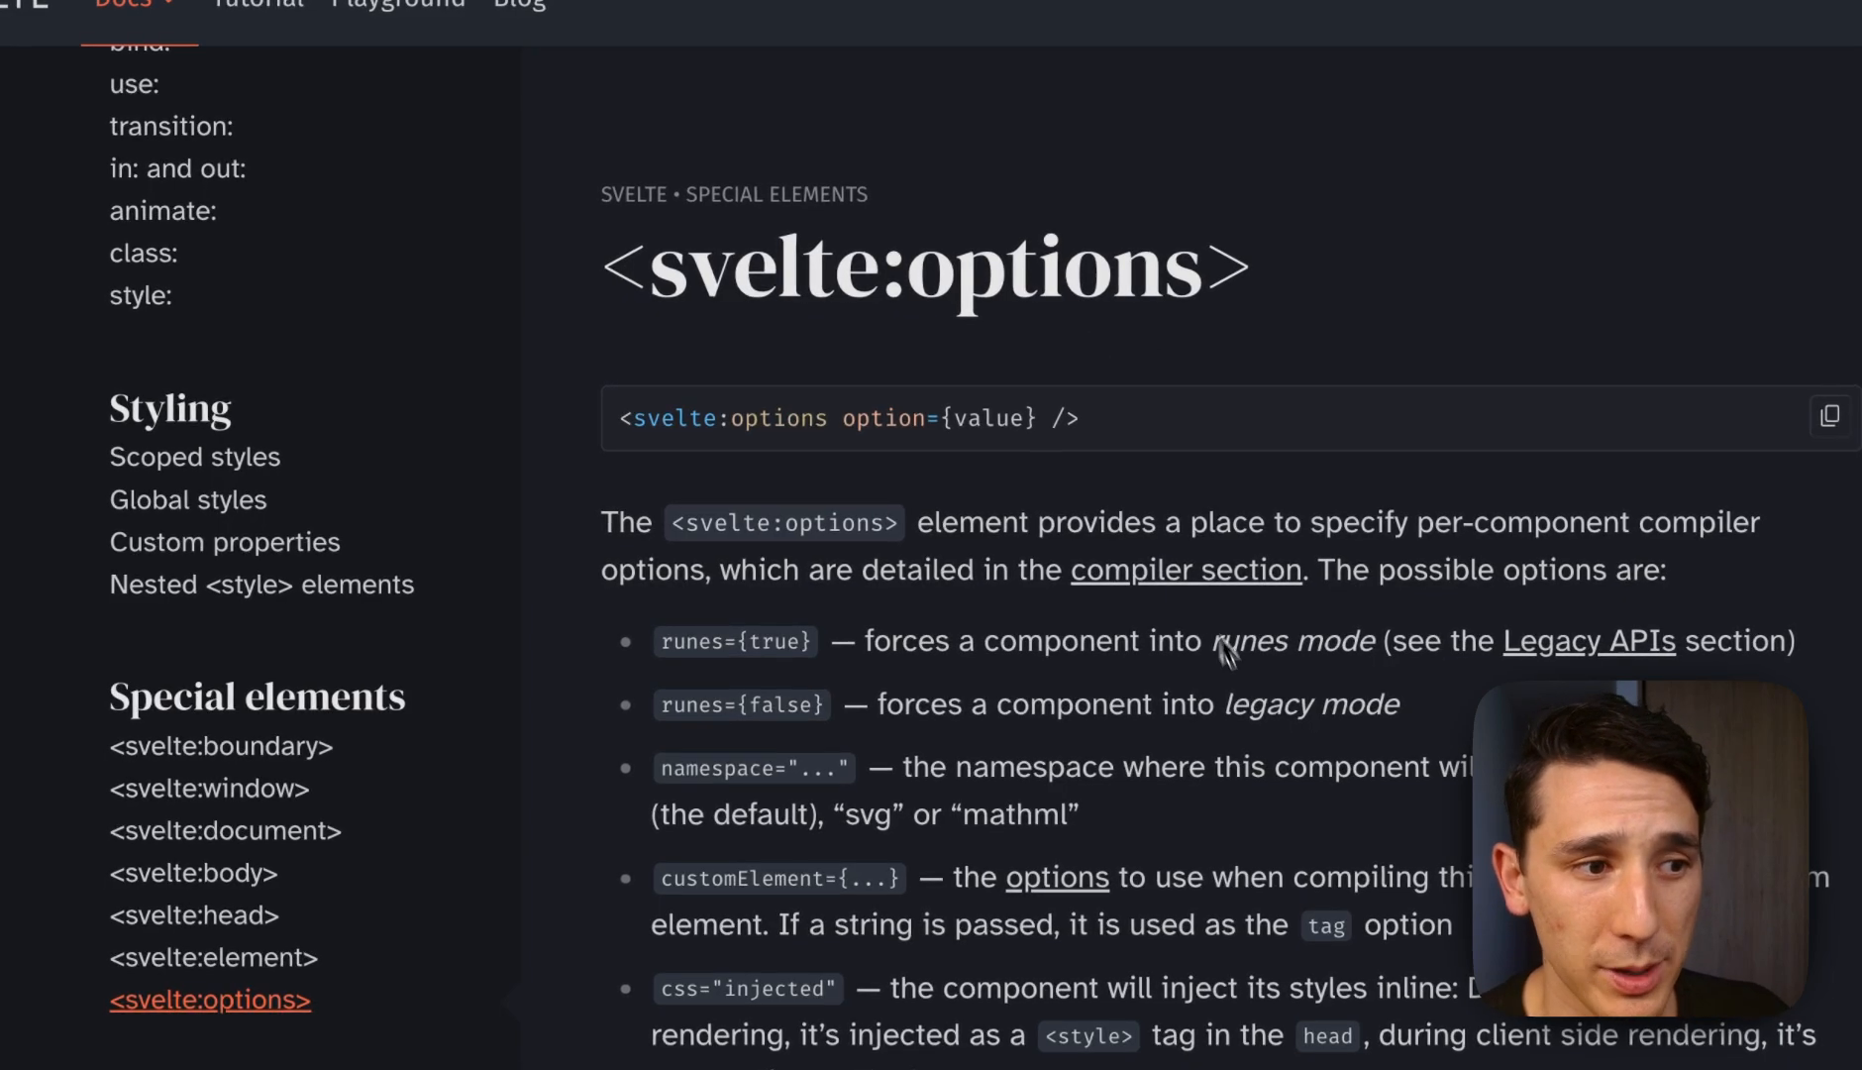